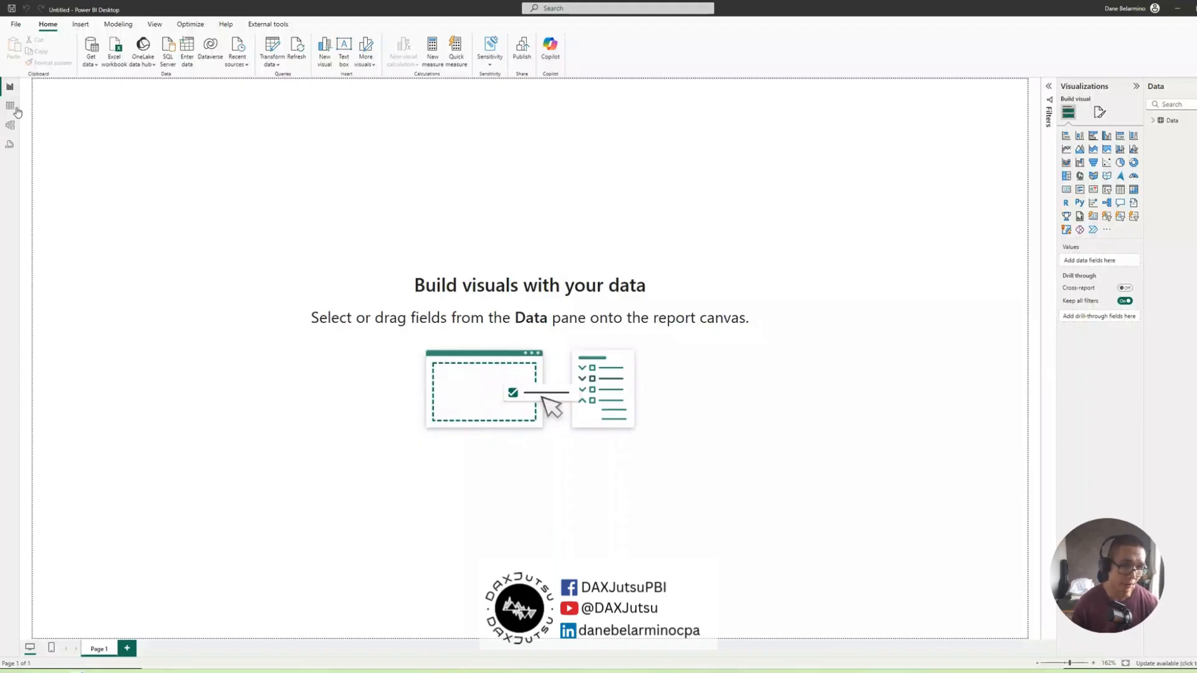
# - Switch to Table view to see the Data table's Report ID and Examinations rows
pyautogui.click(9, 102)
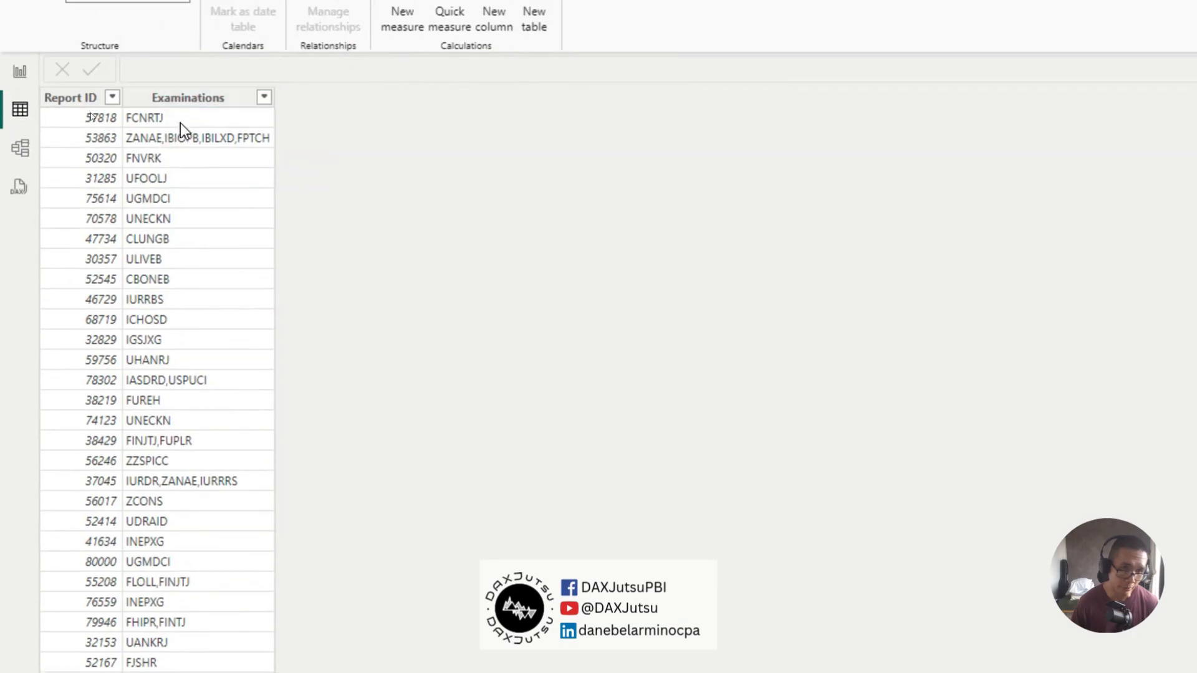
pyautogui.moveTo(192, 149)
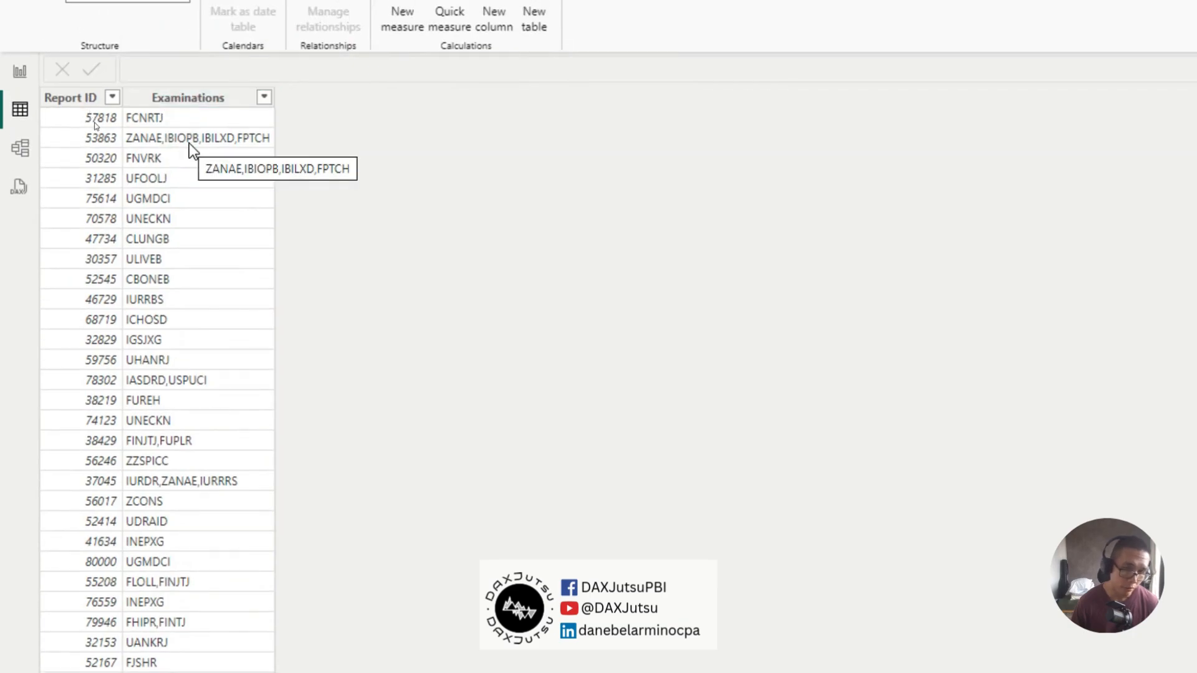
pyautogui.moveTo(152, 153)
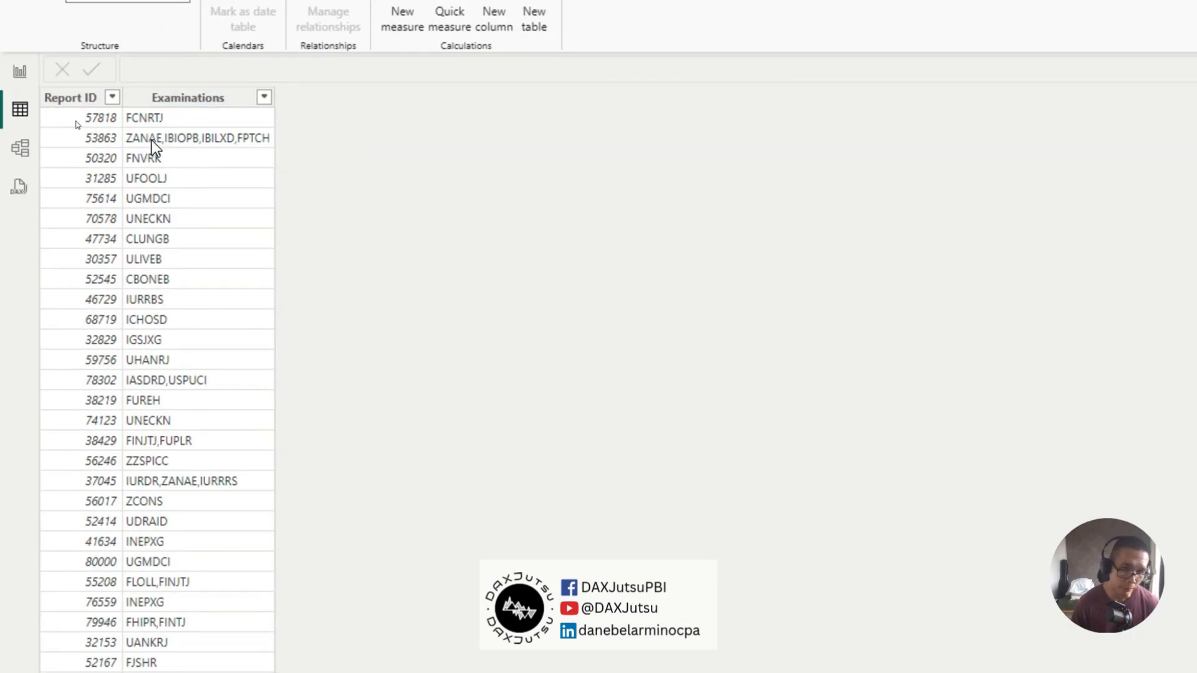
pyautogui.moveTo(229, 153)
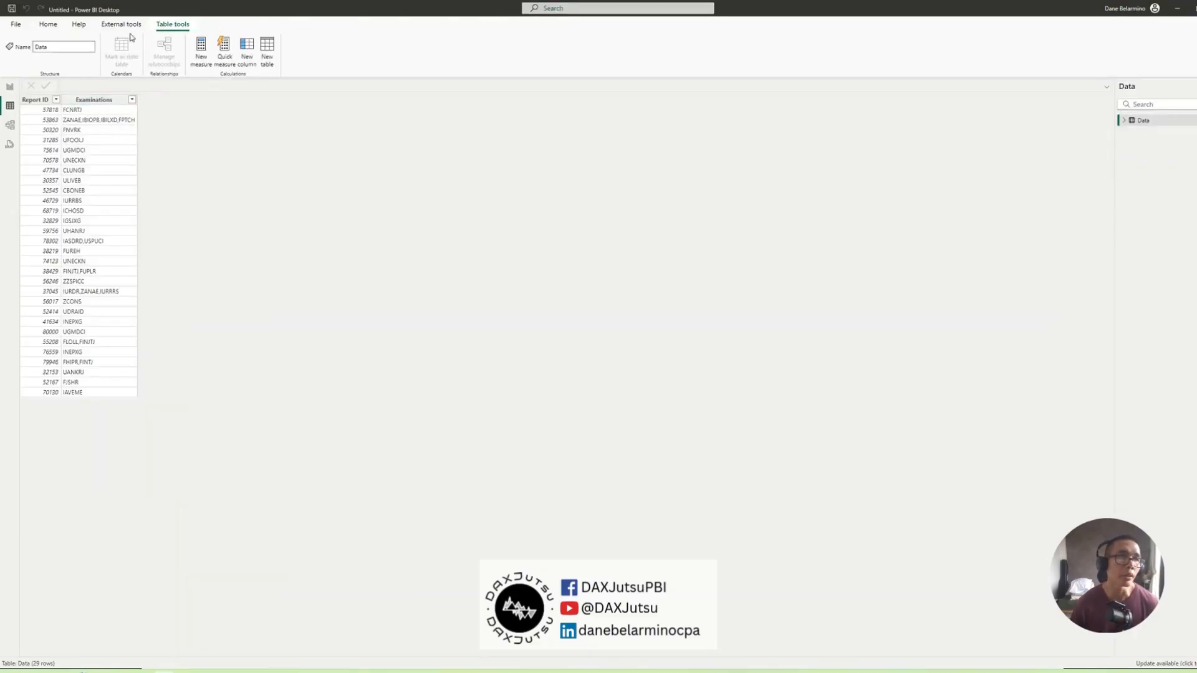
# - Open the Data query in Power Query Editor and show the Add Column features
pyautogui.click(48, 24)
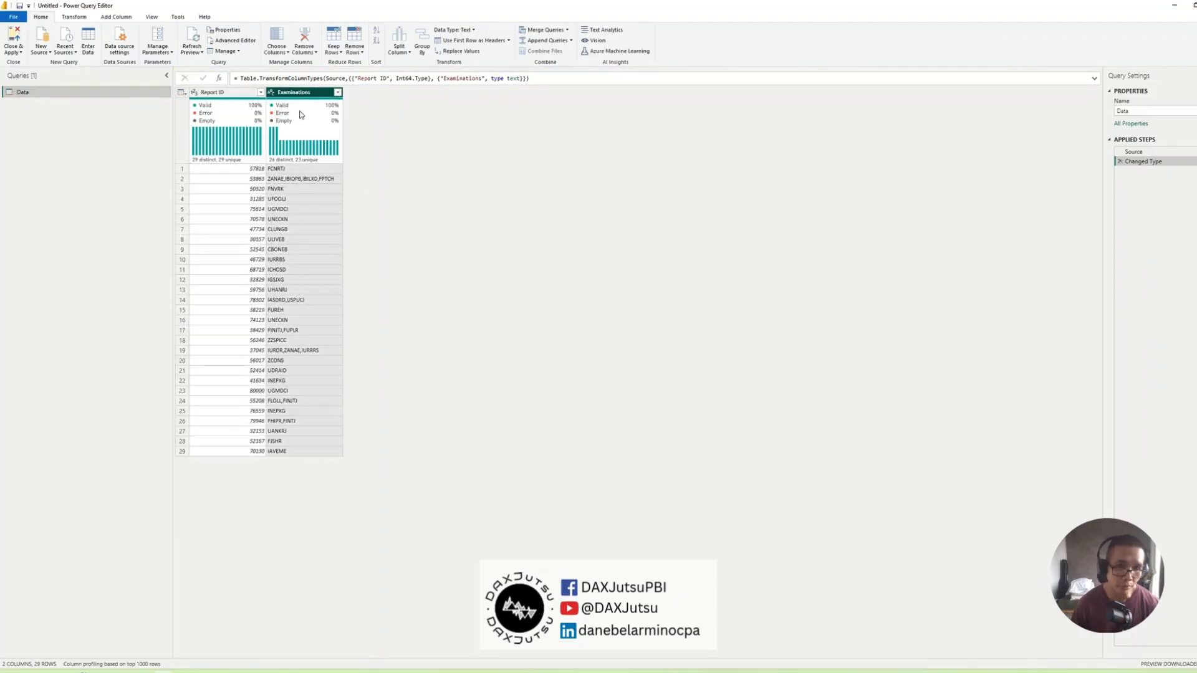
pyautogui.click(117, 18)
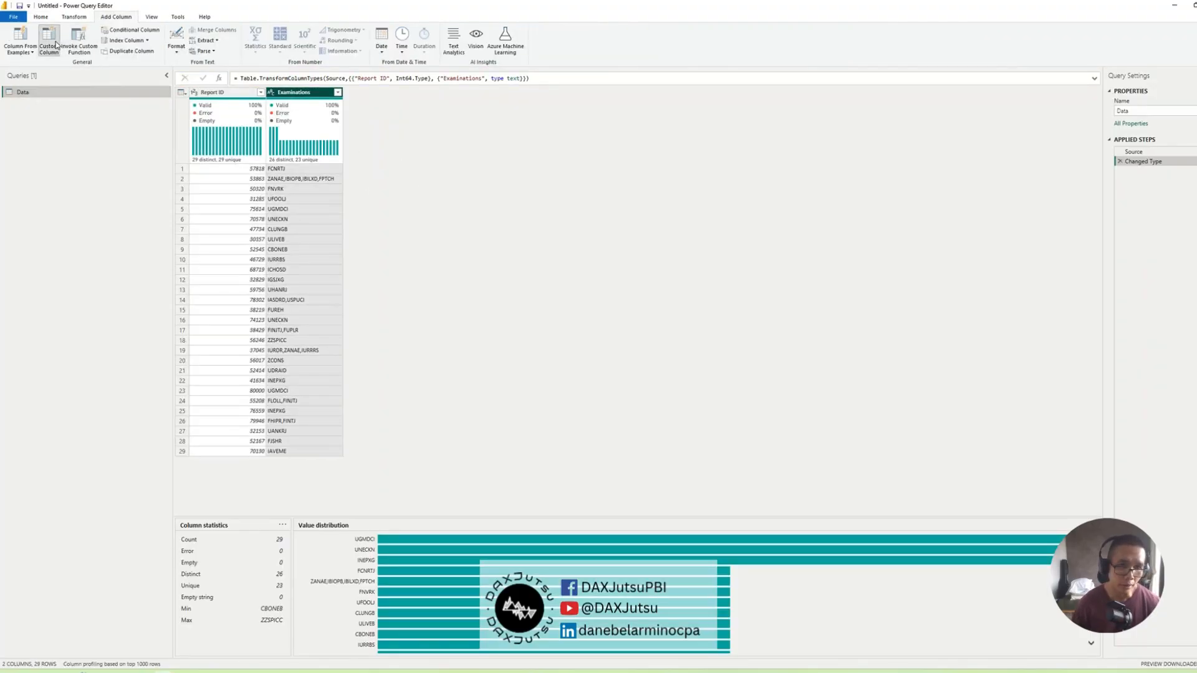
# - Add a Custom Column with the formula =Text.Split([Examinations], ",")
pyautogui.click(47, 38)
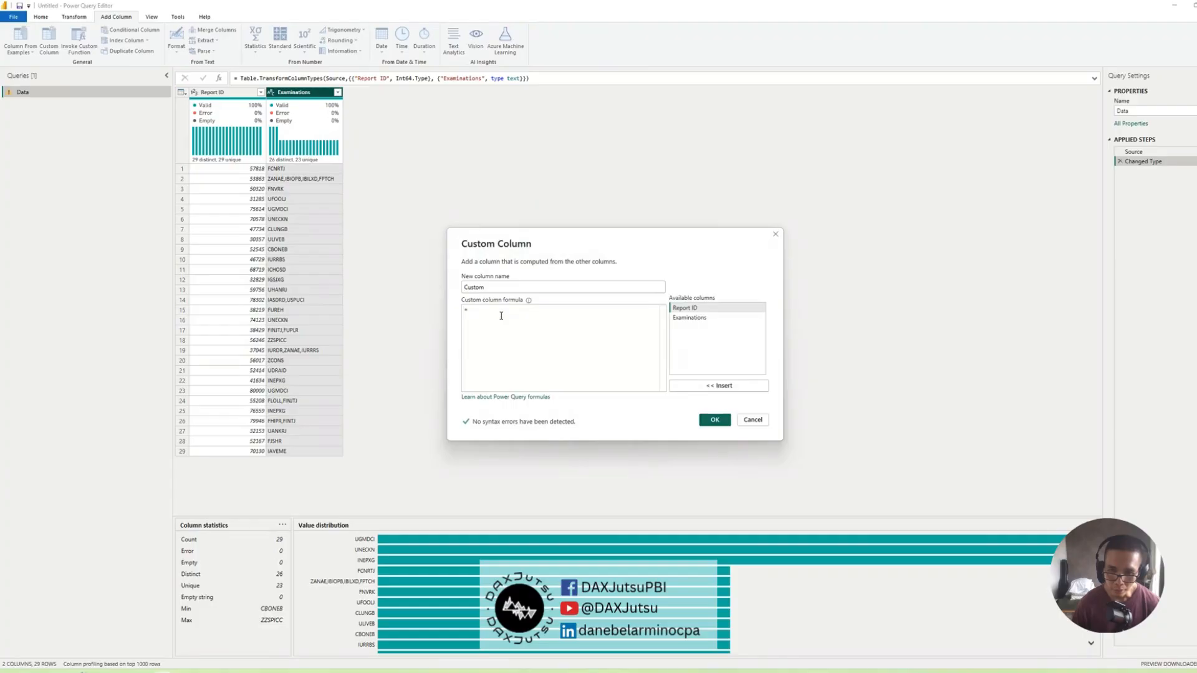
pyautogui.write('Text')
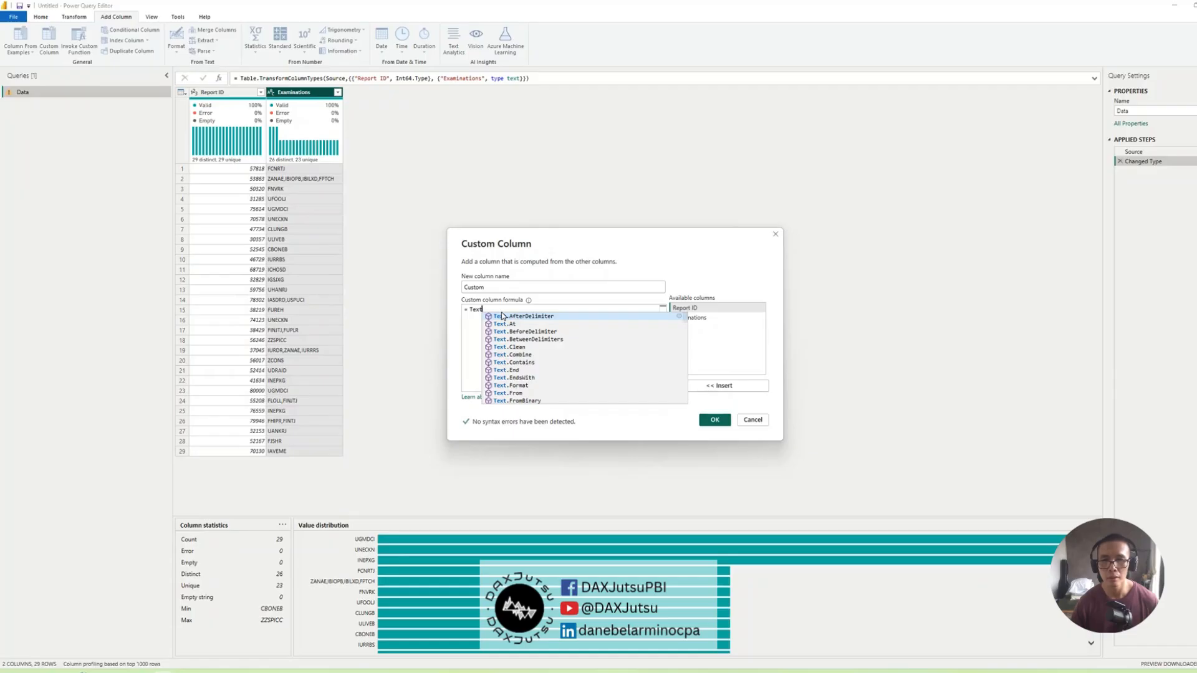
pyautogui.write('S')
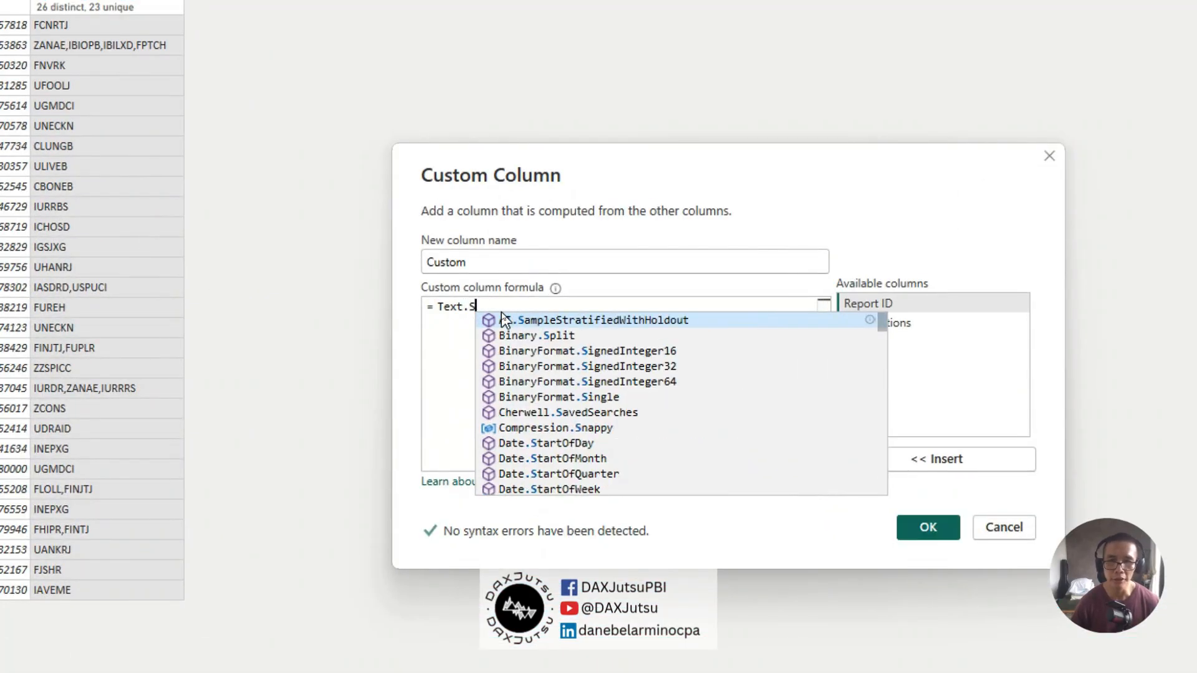
pyautogui.write('plit')
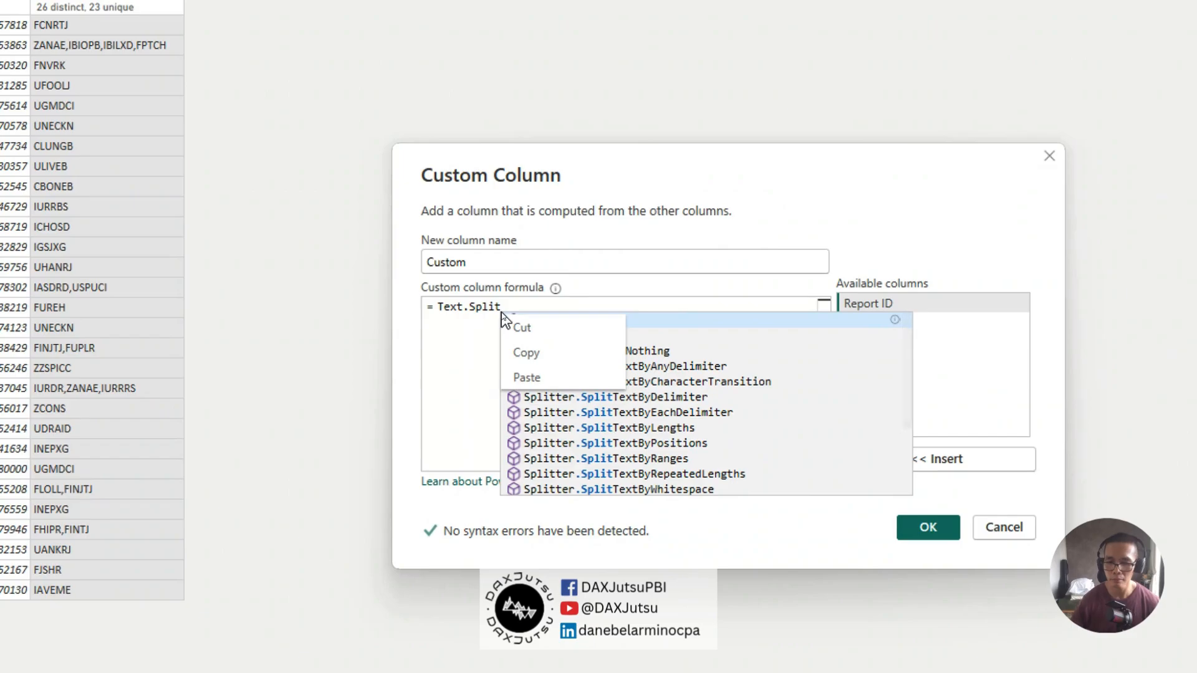
pyautogui.click(524, 307)
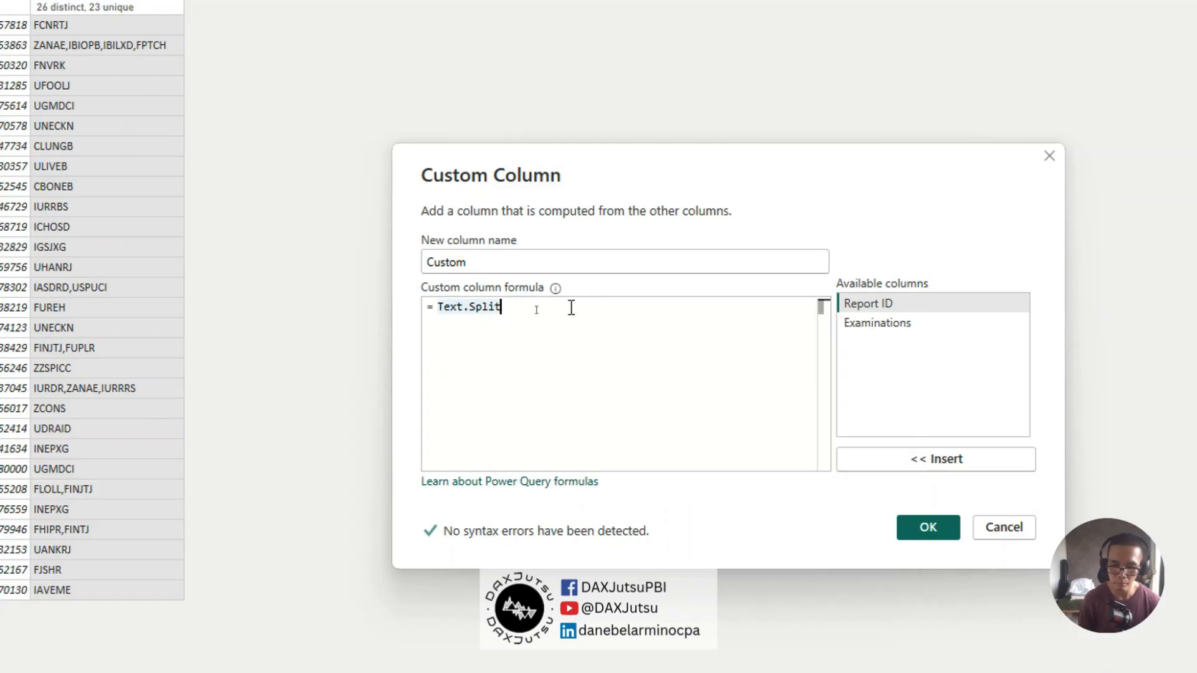
pyautogui.write('(')
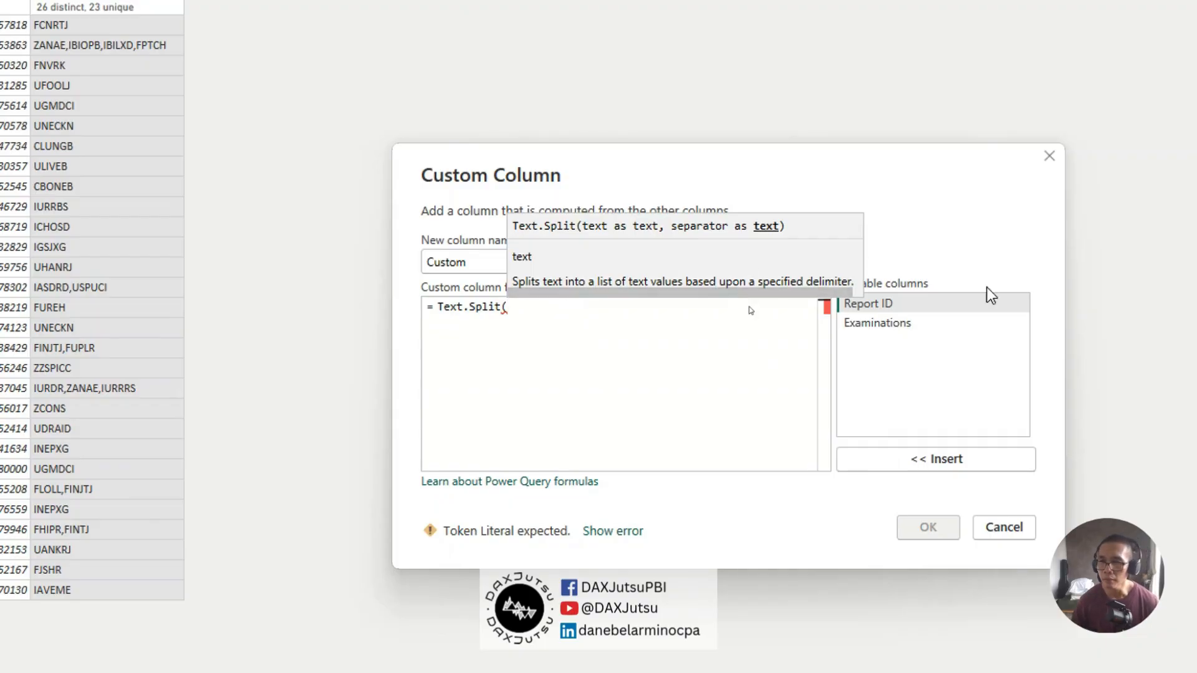
pyautogui.doubleClick(877, 324)
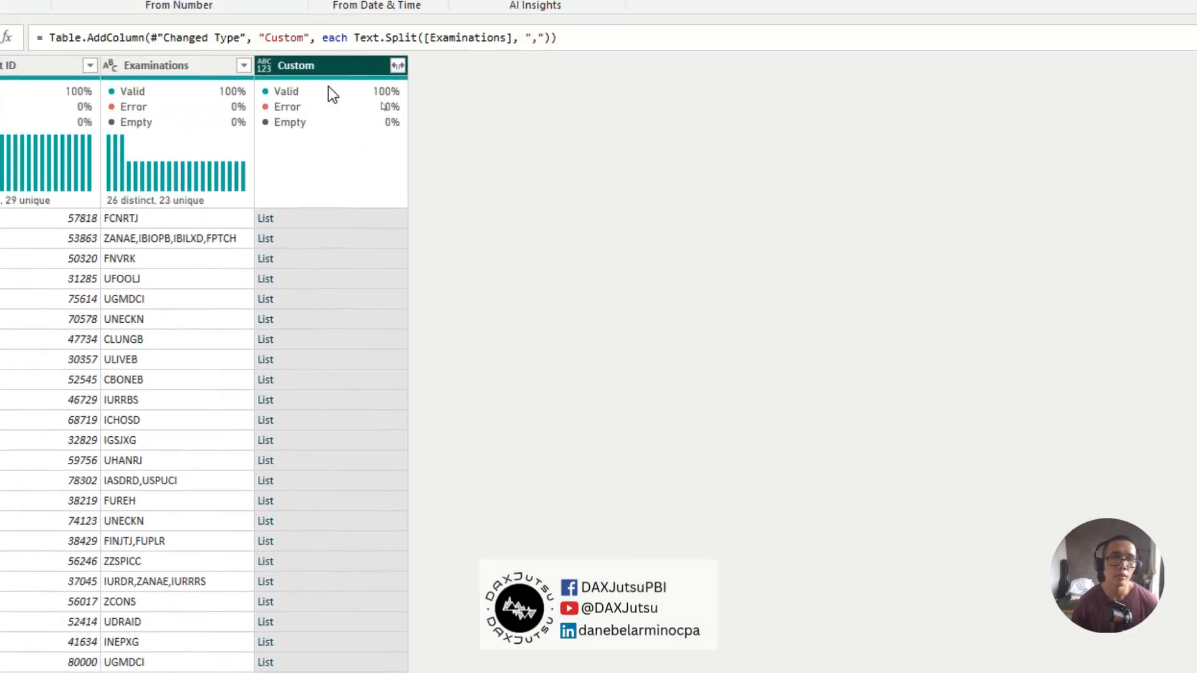
# - Expand the Custom list column to new rows, preview one list, and leave the editor
pyautogui.click(397, 66)
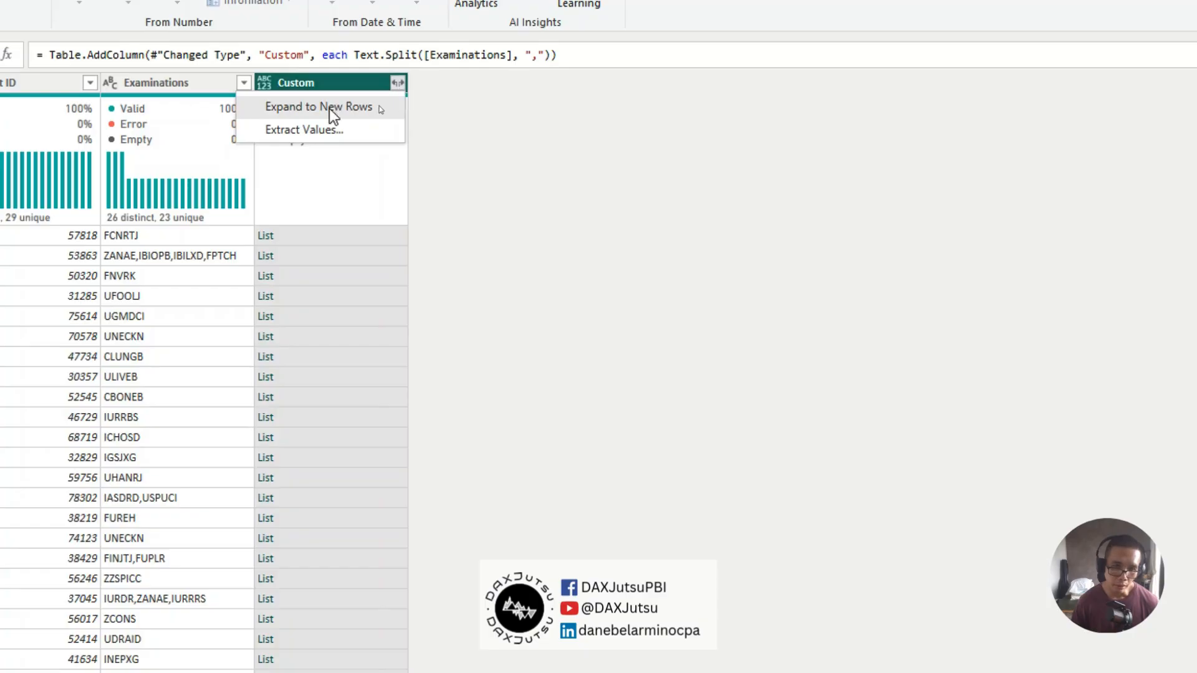
pyautogui.click(318, 107)
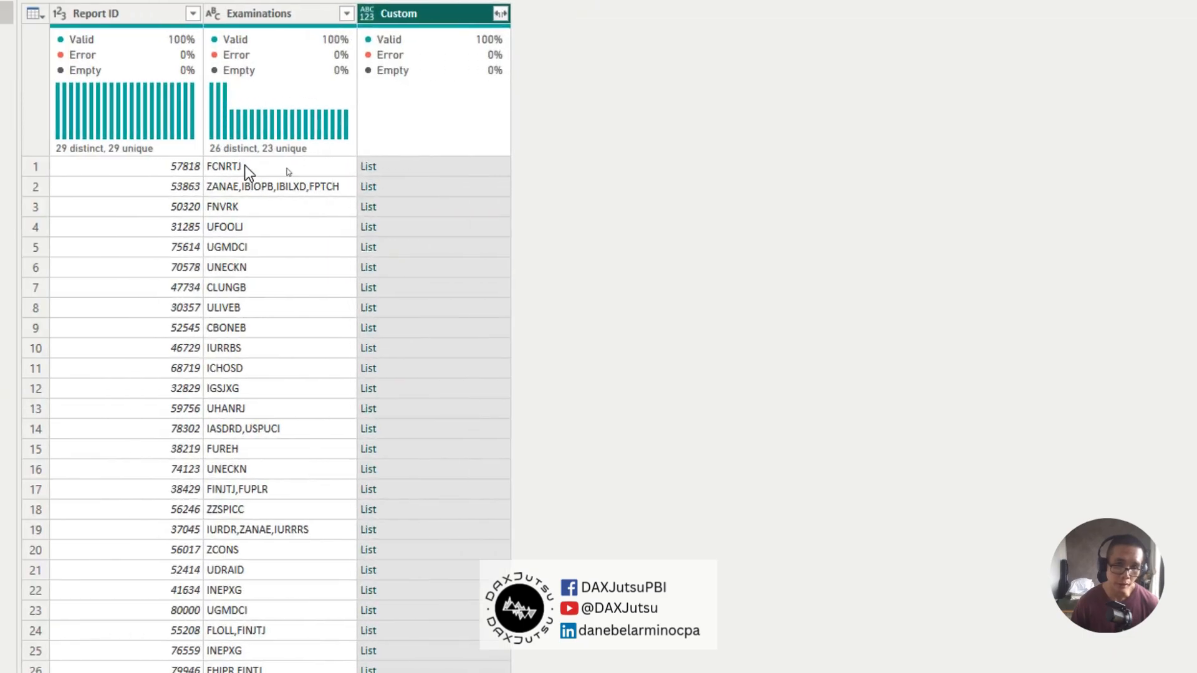
pyautogui.moveTo(478, 174)
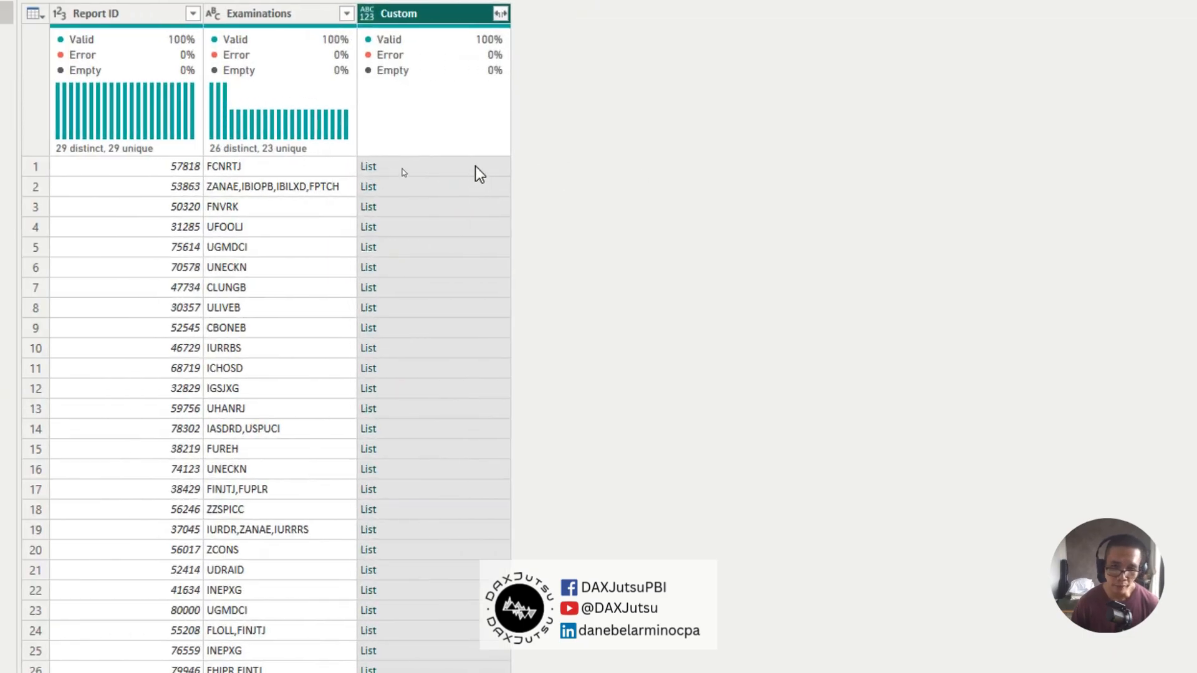
pyautogui.click(403, 169)
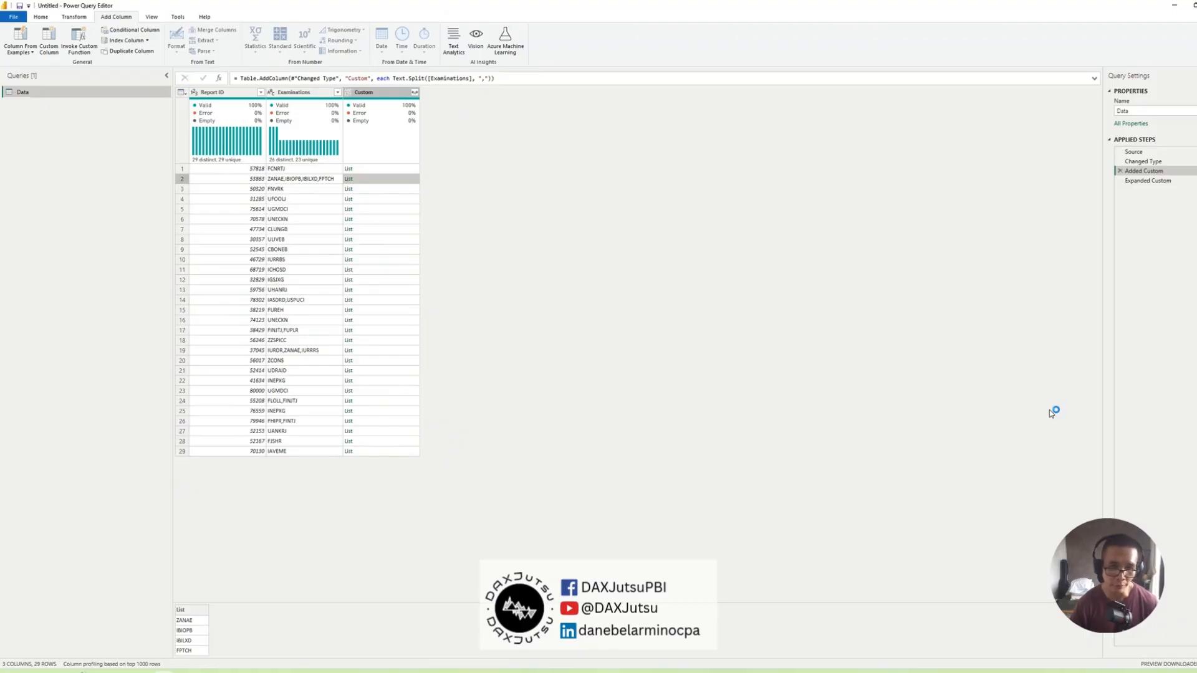
pyautogui.moveTo(1051, 414)
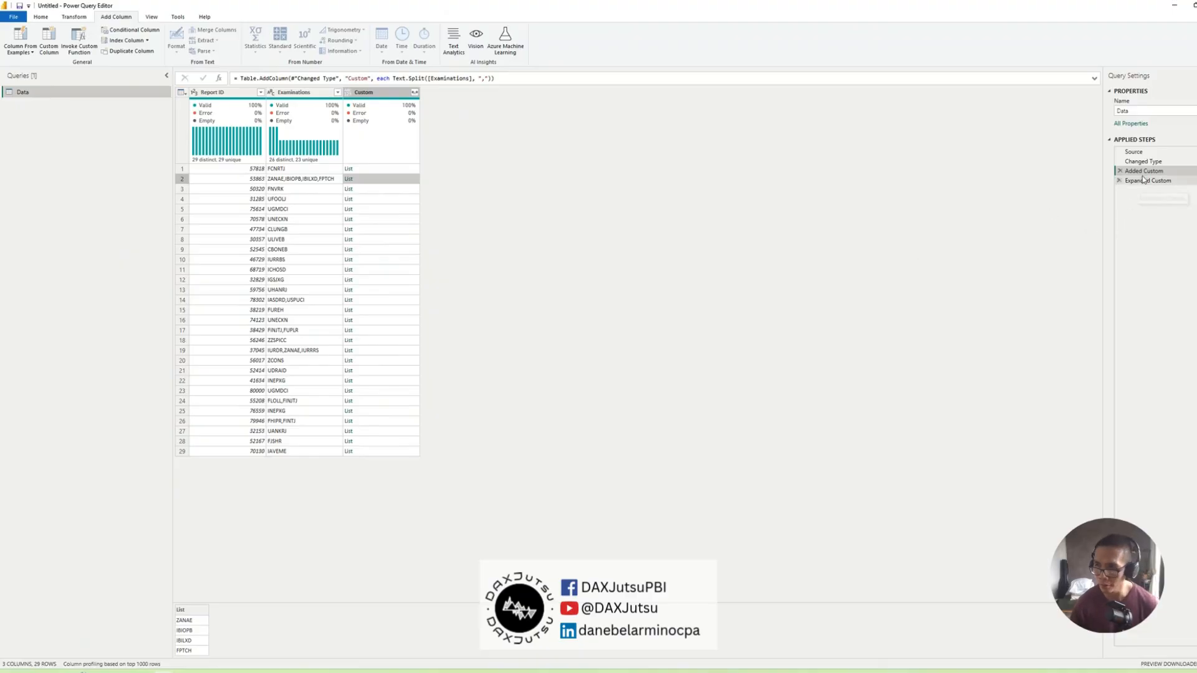
pyautogui.click(1139, 171)
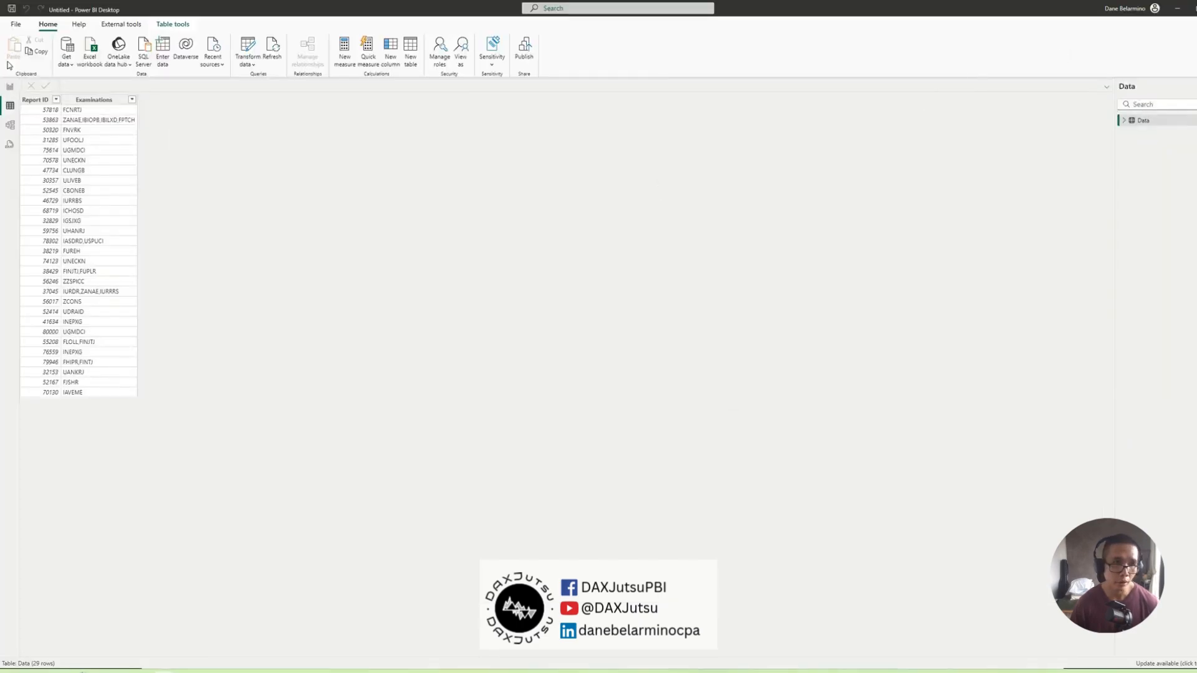
# - Back in the Data table, select the Examinations column and view its options
pyautogui.click(1014, 85)
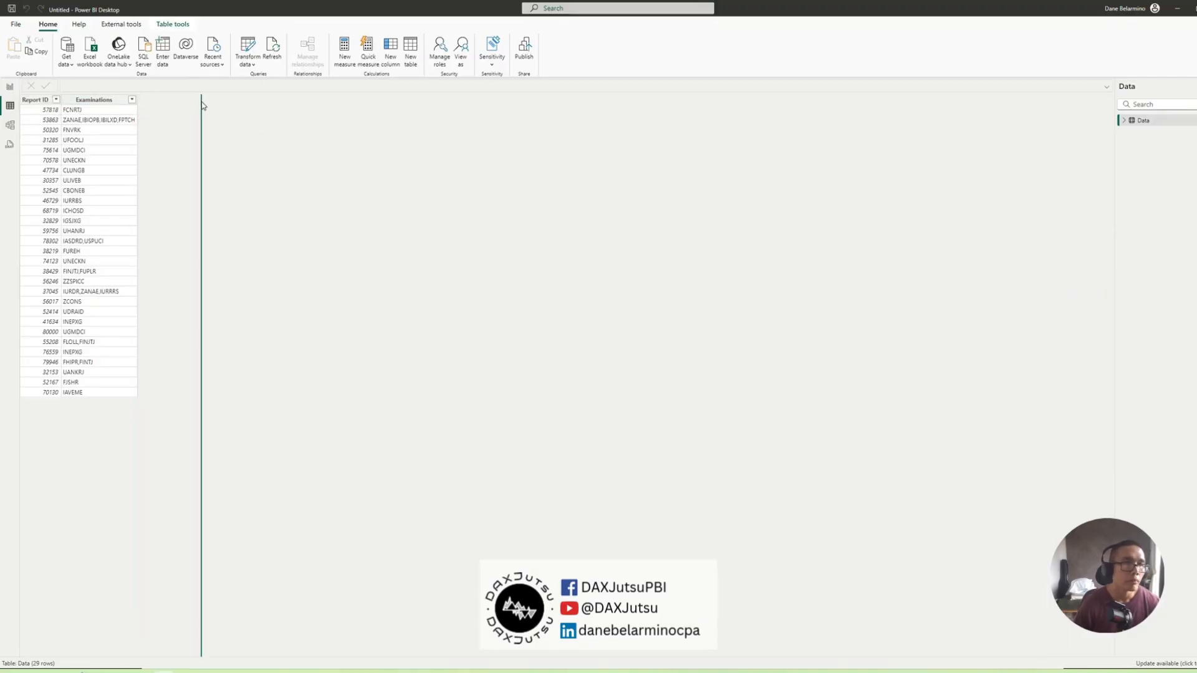
pyautogui.click(96, 100)
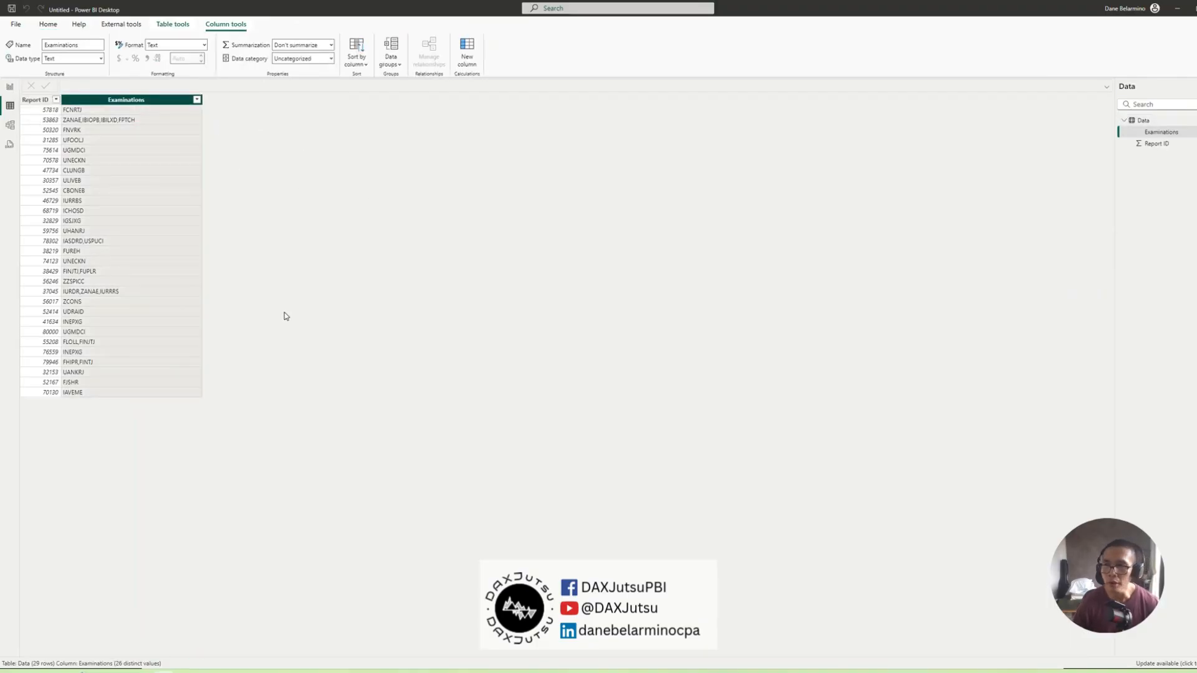
pyautogui.moveTo(145, 617)
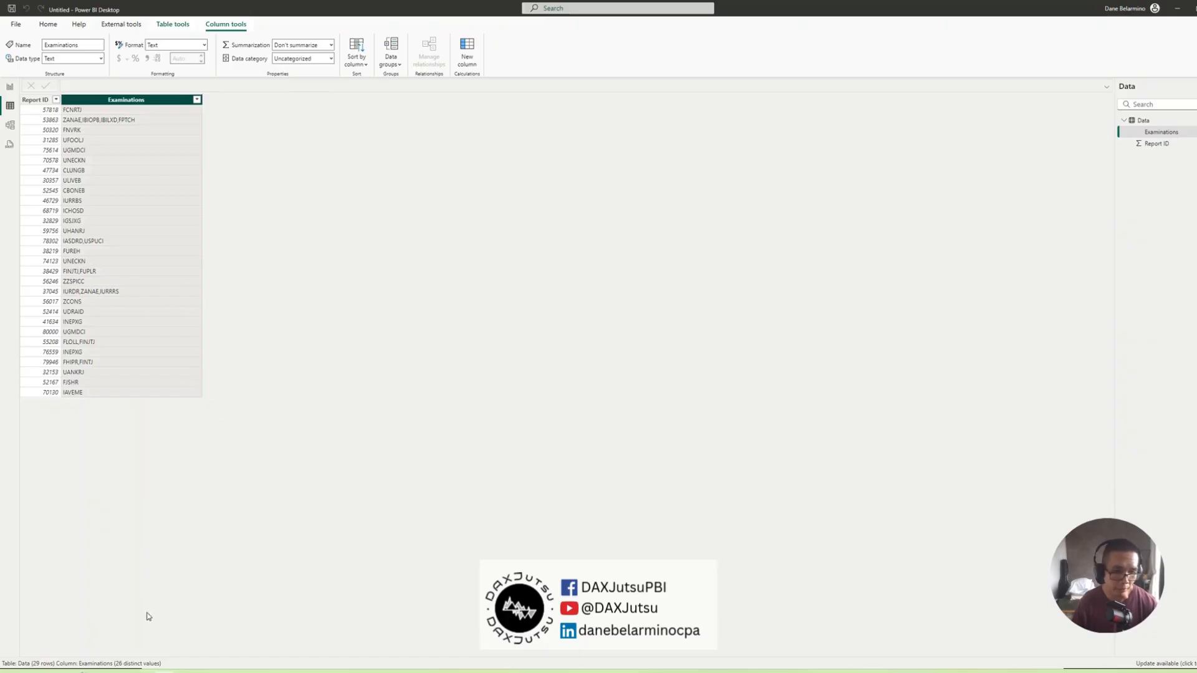
pyautogui.click(197, 99)
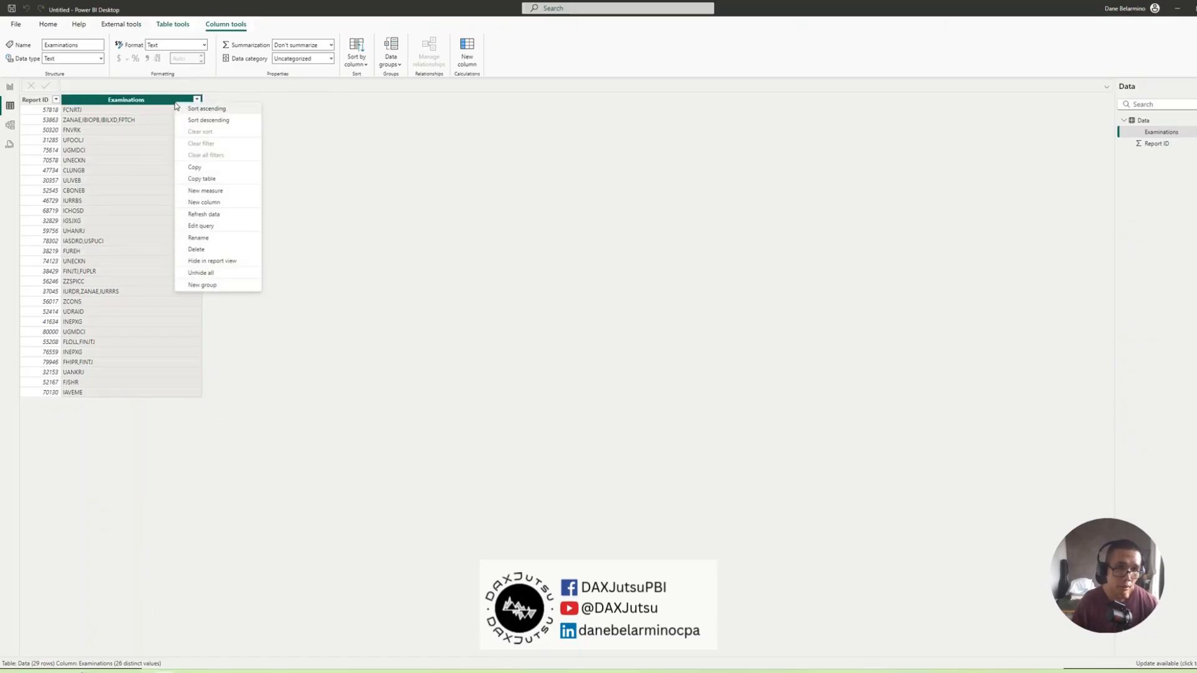
pyautogui.moveTo(208, 210)
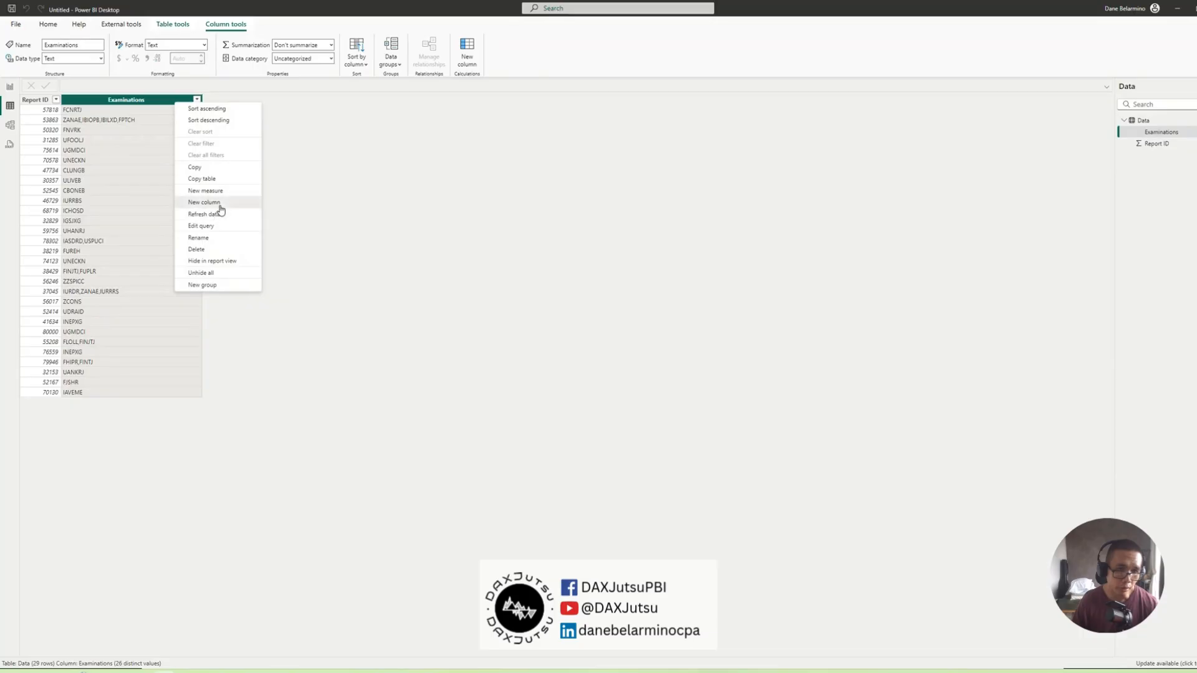
# - Start a new column typing Items = PATHITEM(Data[Examinations], 2, and review type suggestions
pyautogui.click(203, 201)
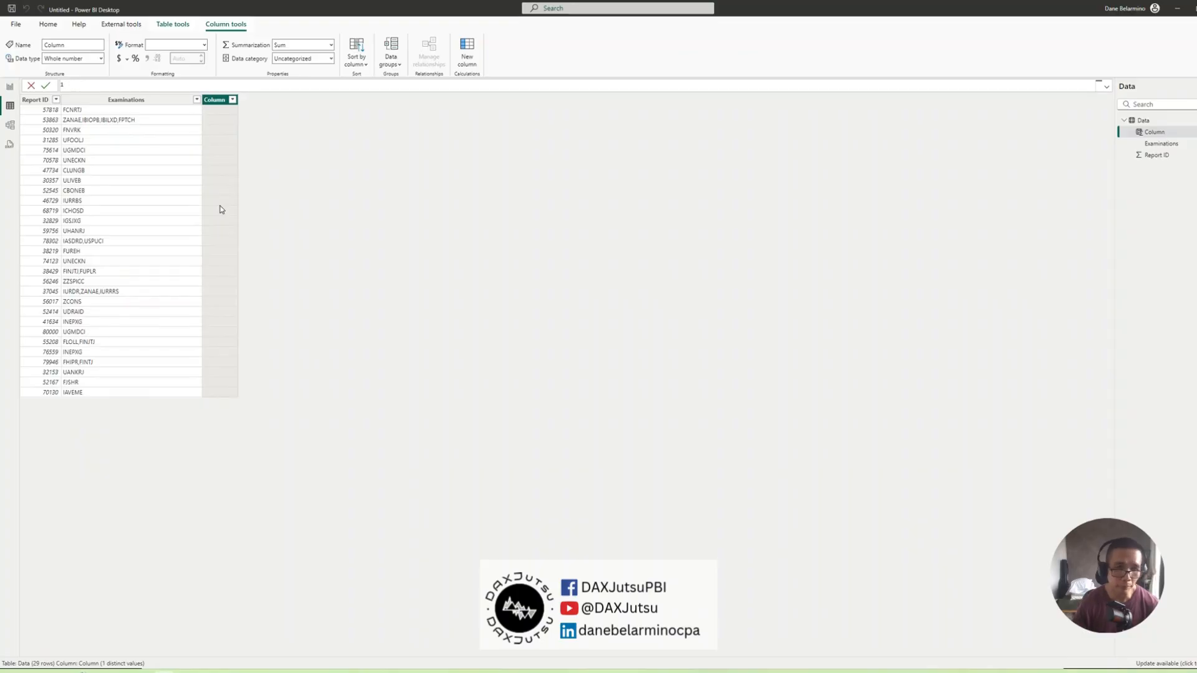
pyautogui.write('Items =')
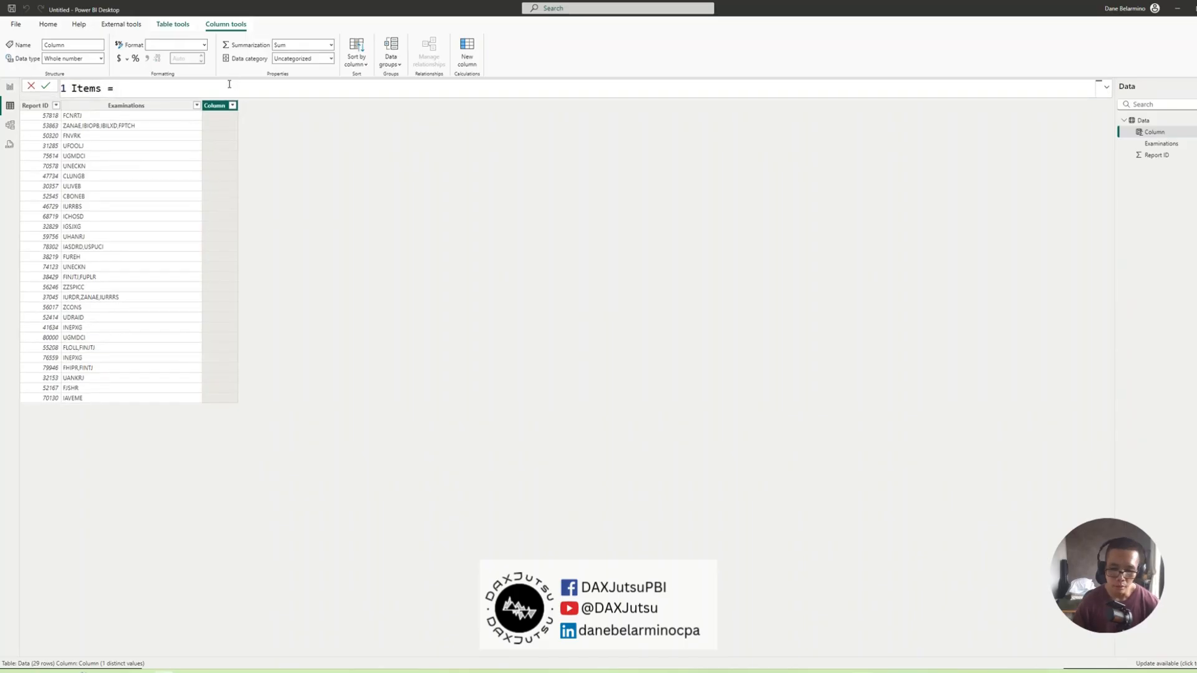
pyautogui.write('PATHITEM(')
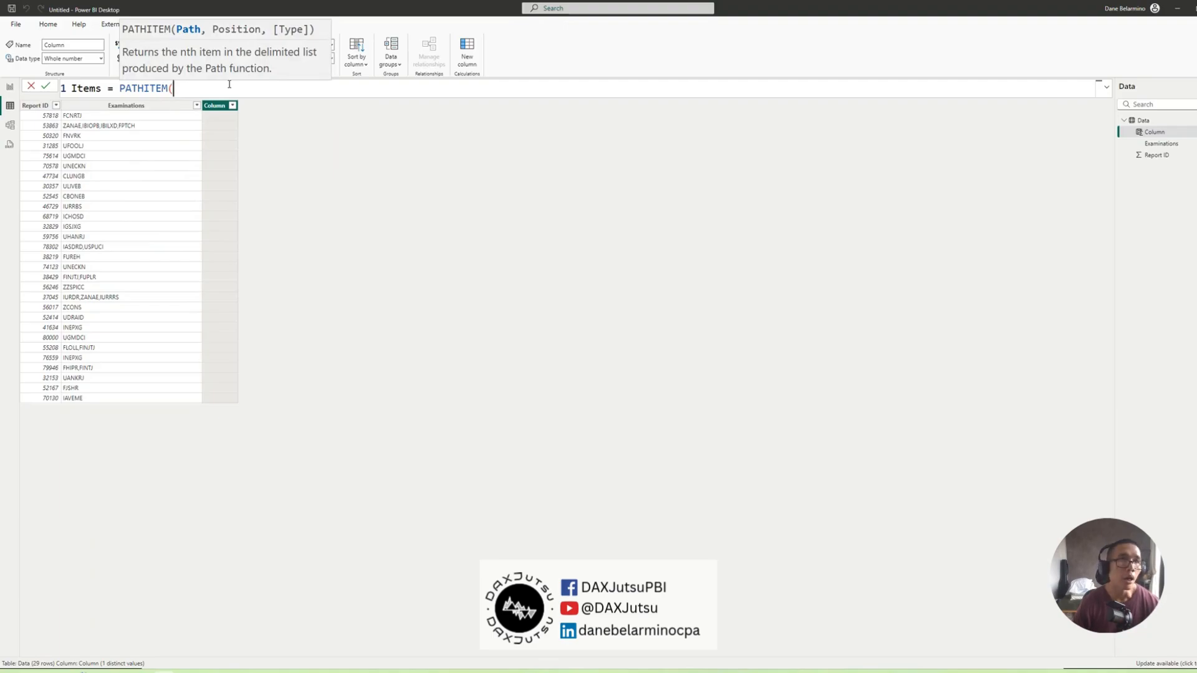
pyautogui.write('exa')
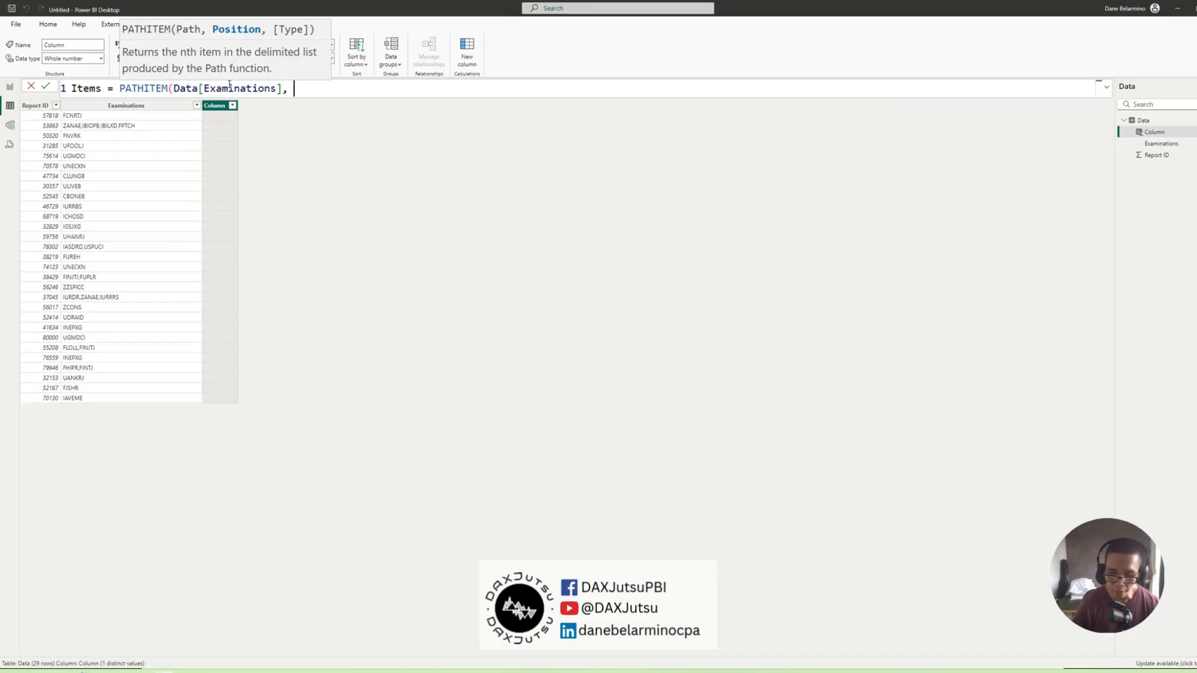
pyautogui.write('2')
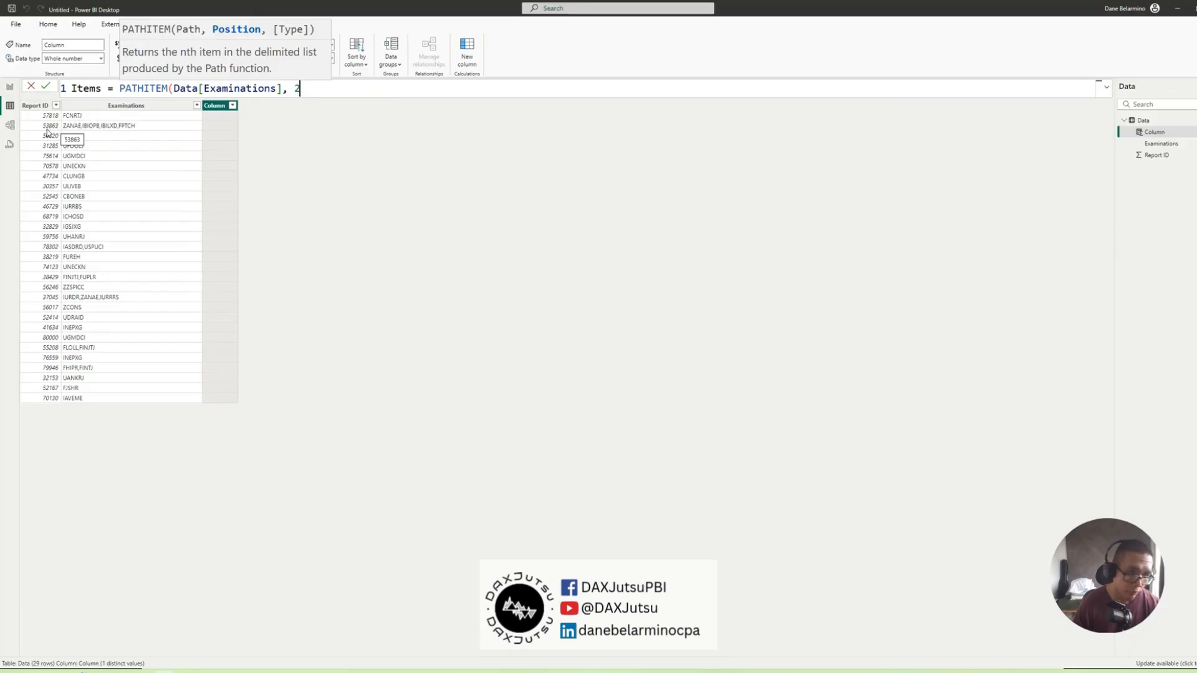
pyautogui.moveTo(91, 131)
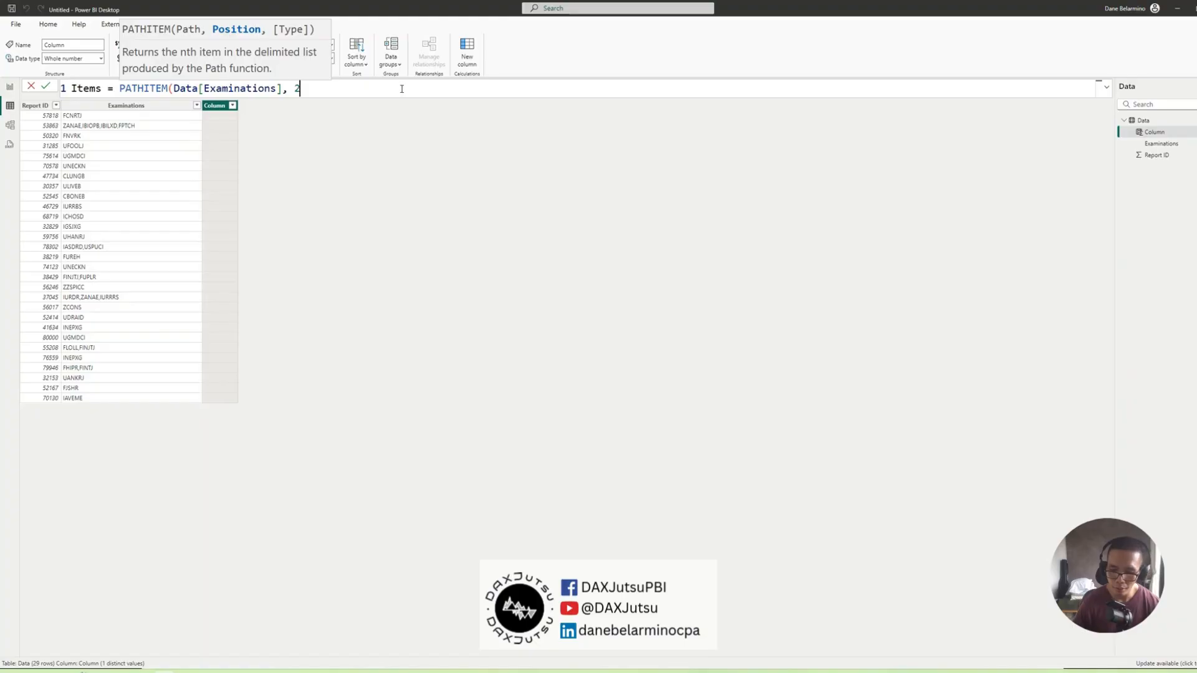
pyautogui.write(',')
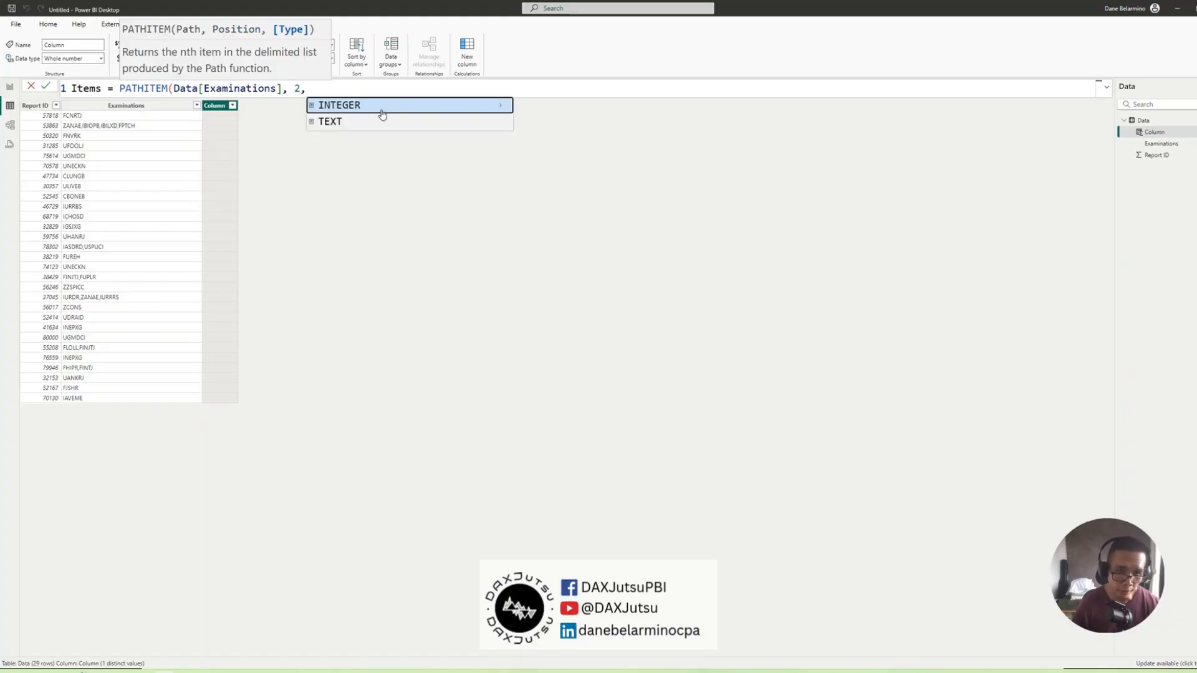
pyautogui.click(330, 121)
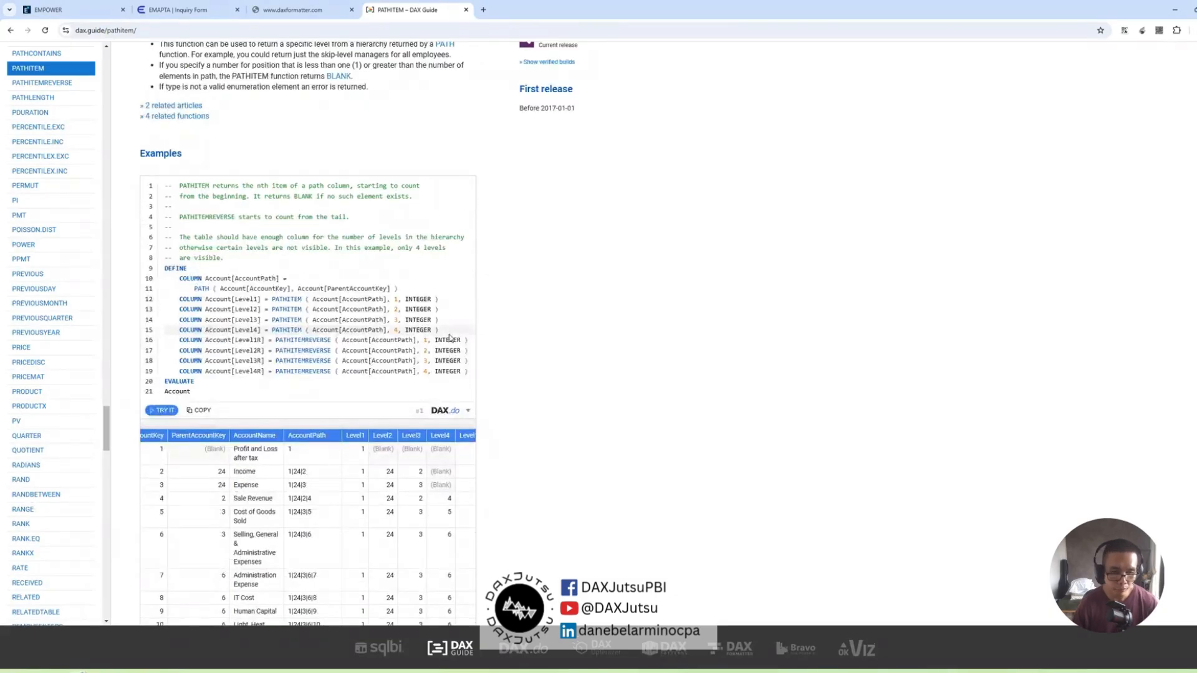
# - Read the dax.guide PATHITEM example, commit Items with TEXT, and start another column
pyautogui.scroll(-3)
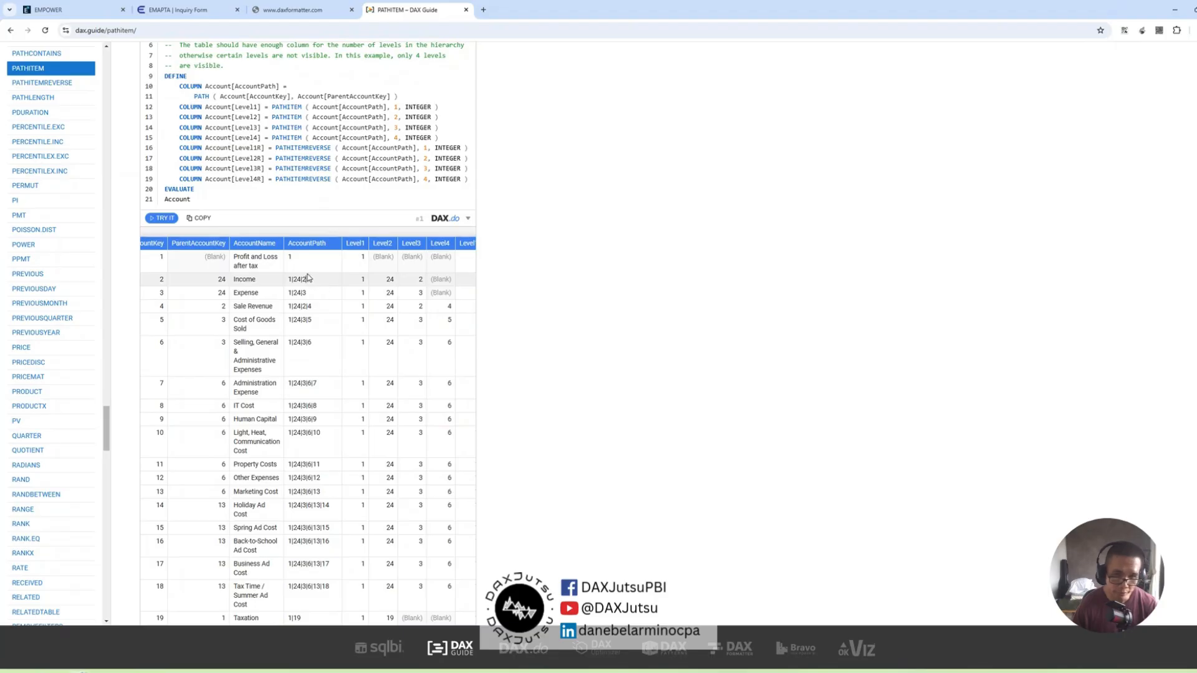
pyautogui.moveTo(288, 256); pyautogui.dragTo(321, 405)
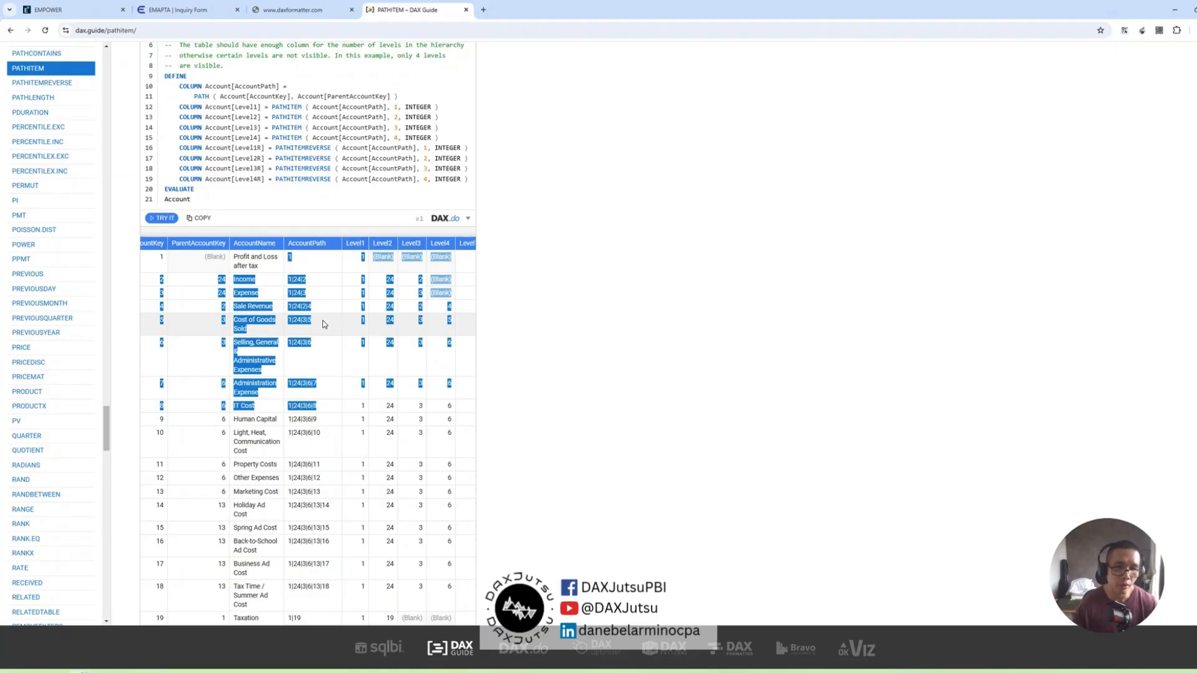
pyautogui.moveTo(319, 322)
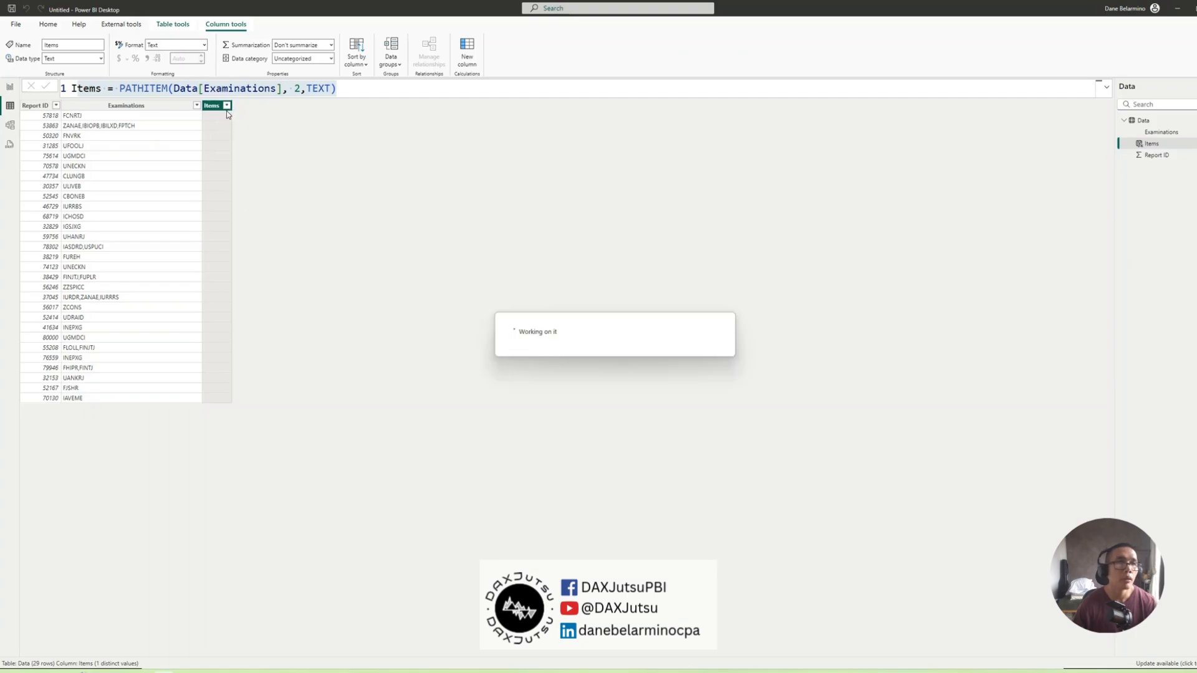
pyautogui.click(466, 48)
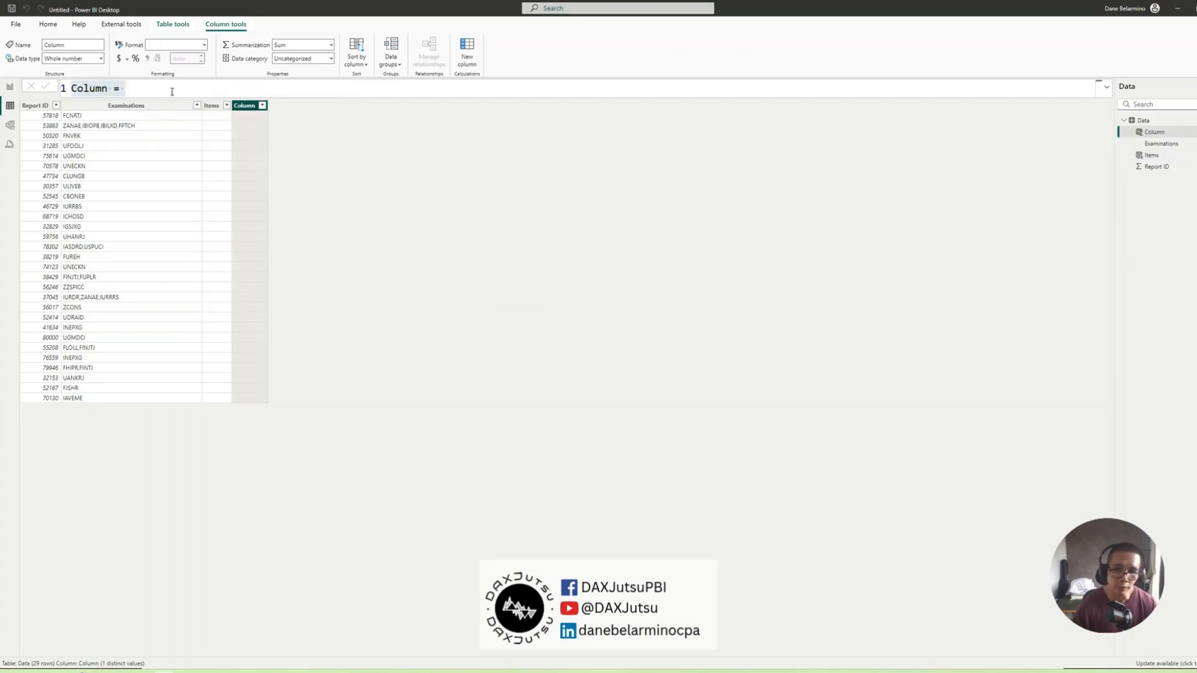
# - Write Substitute = SUBSTITUTE(Data[Examinations], ",", "|") over two lines and commit it
pyautogui.write('Substitute -=')
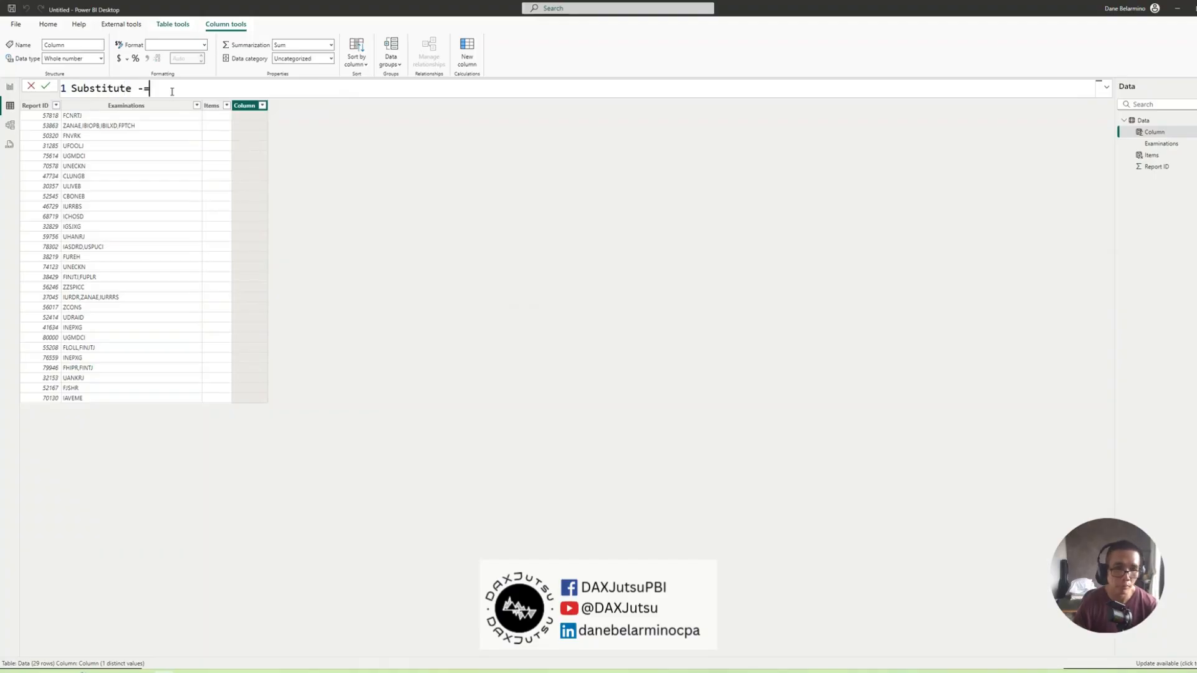
pyautogui.press('Enter')
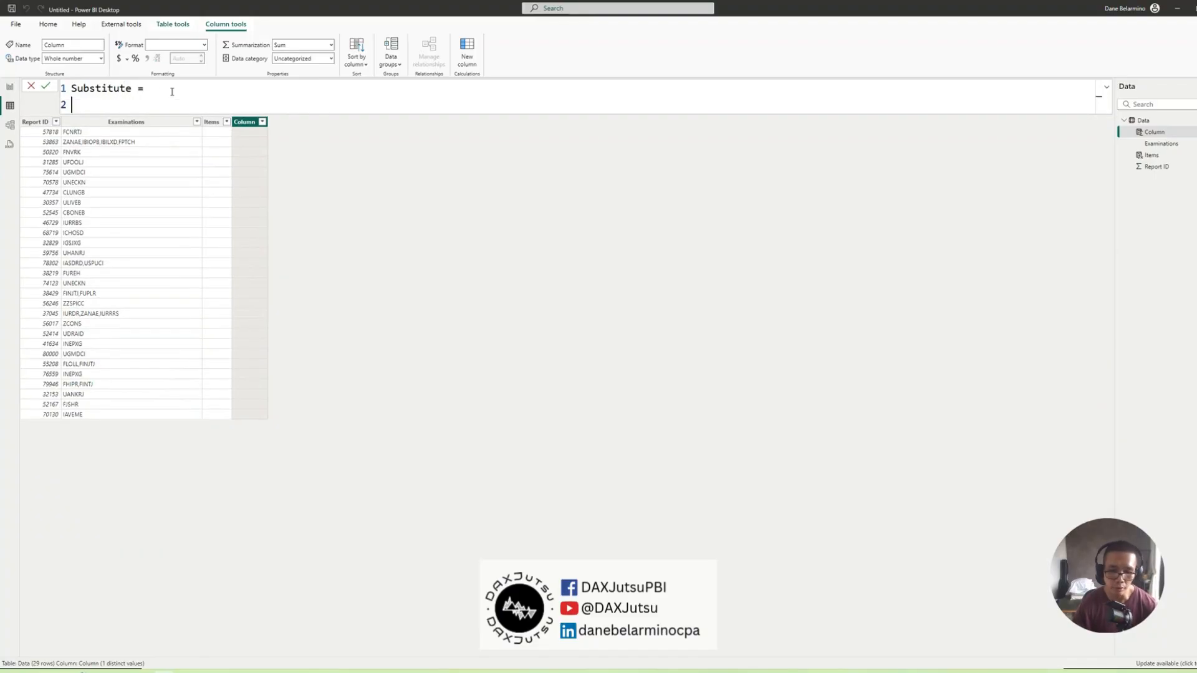
pyautogui.write('substitue')
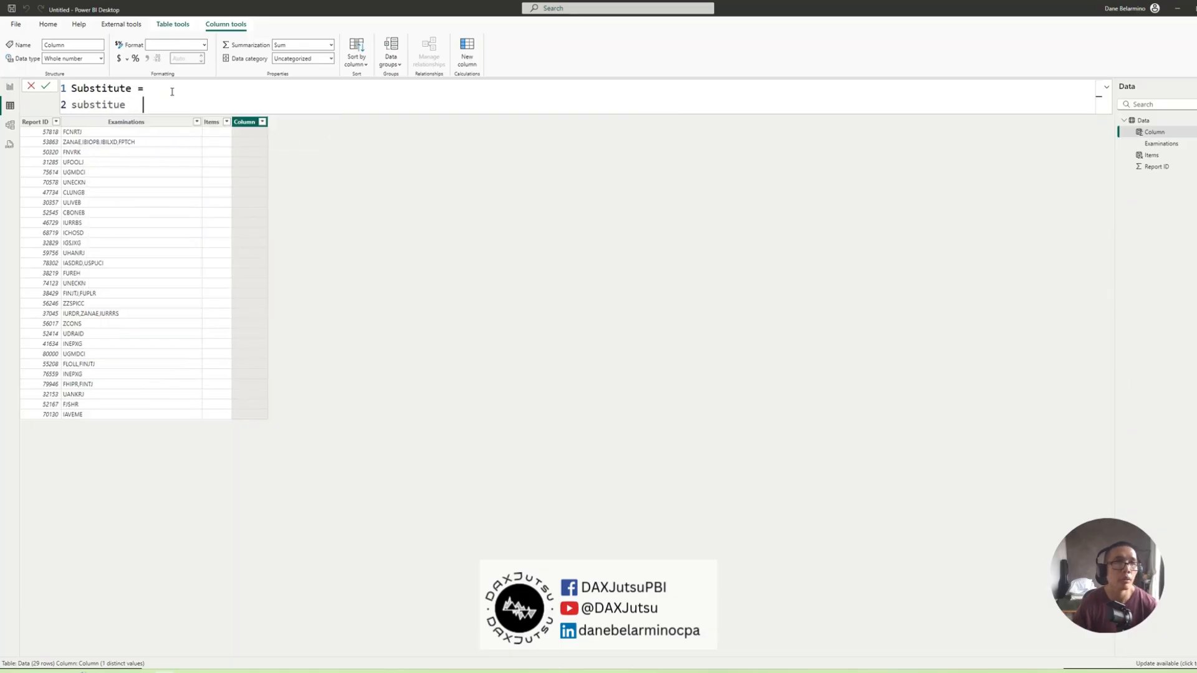
pyautogui.write('SUBSTITUTE(')
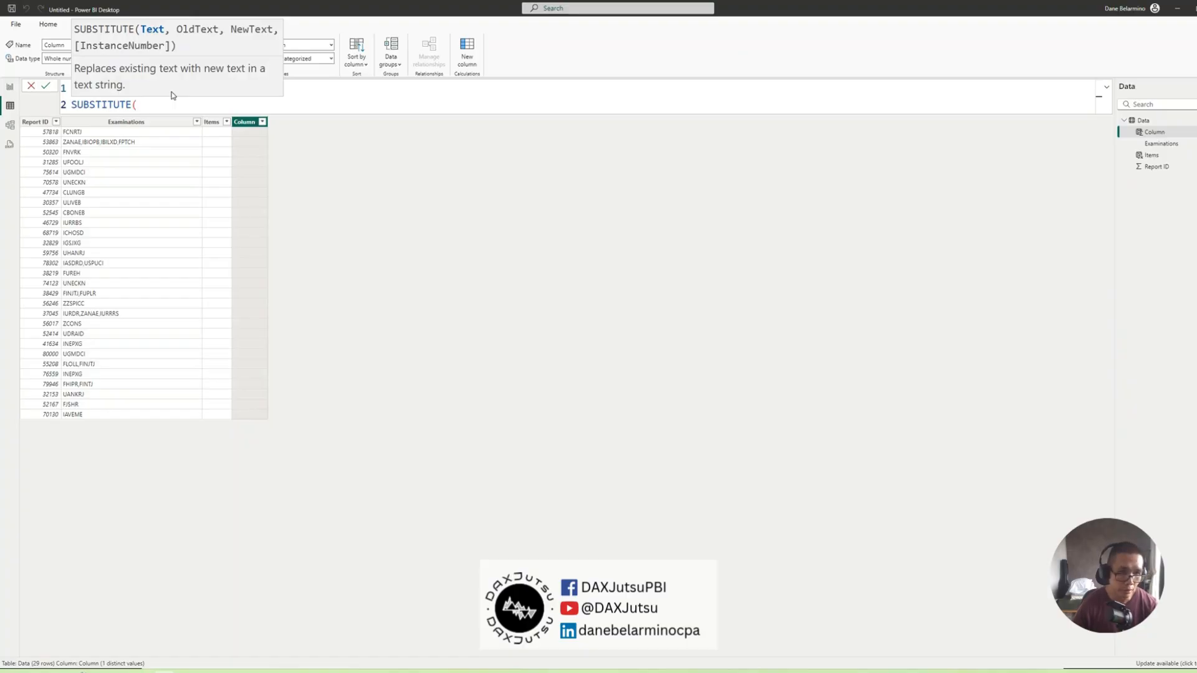
pyautogui.write('exa')
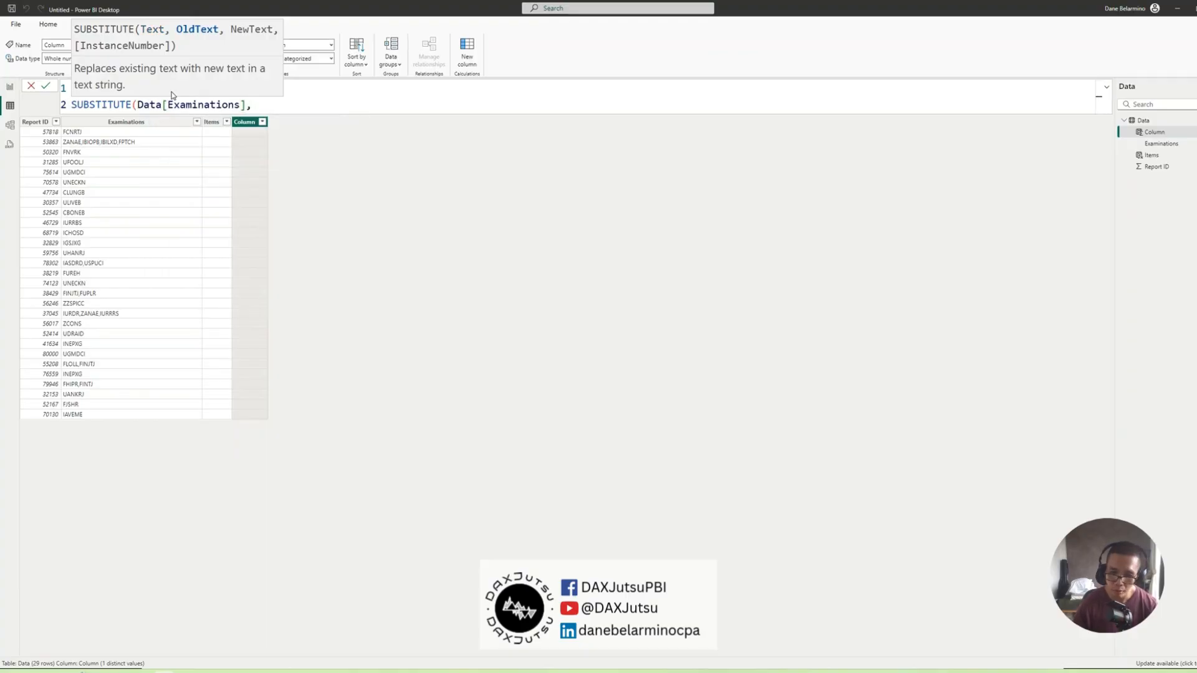
pyautogui.write('",')
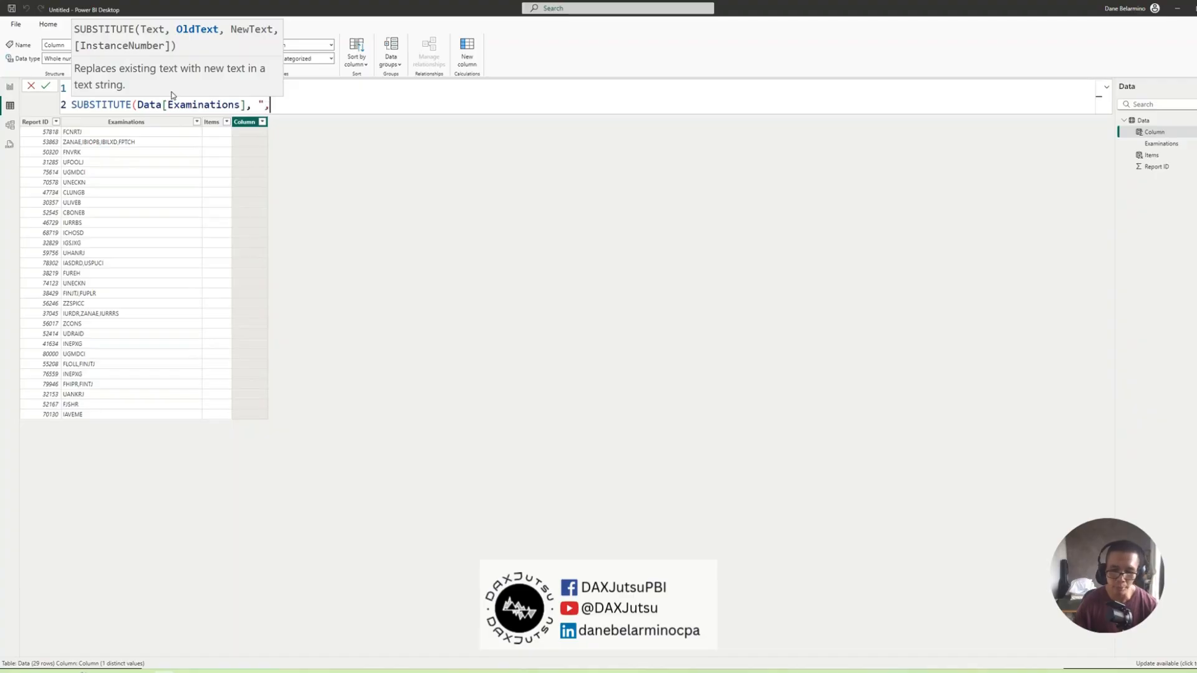
pyautogui.write('", "|')
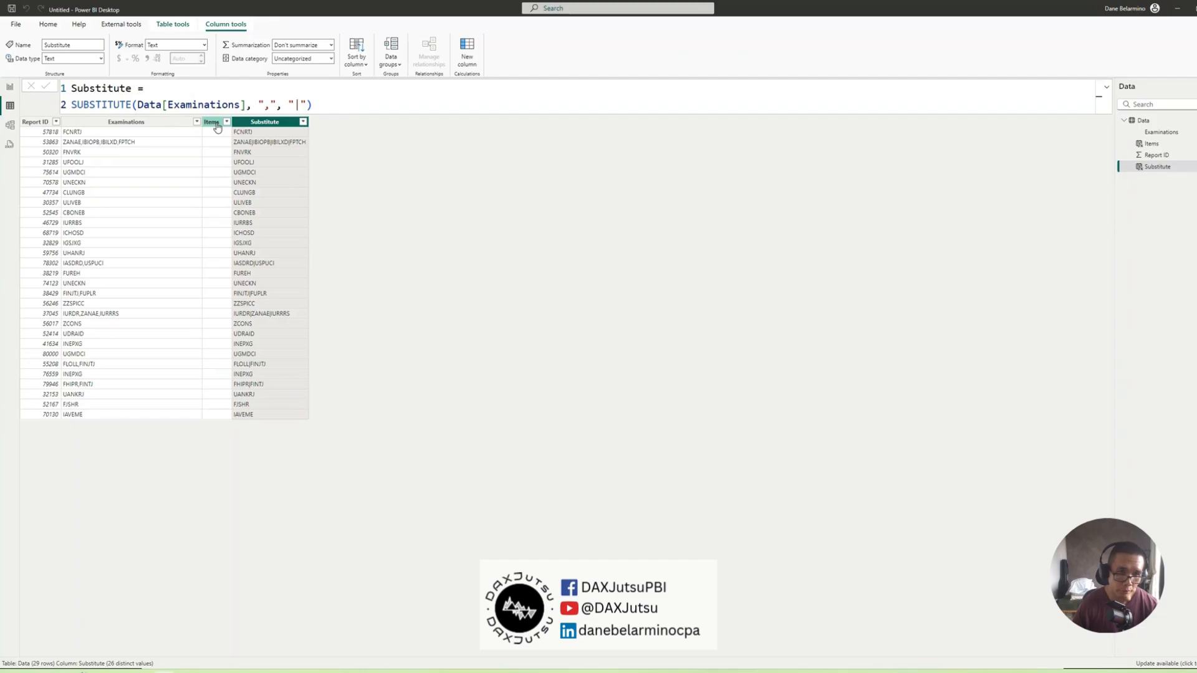
# - Change the Items formula to PATHITEM(Data[Substitute], 2, TEXT) and begin a new table
pyautogui.click(212, 121)
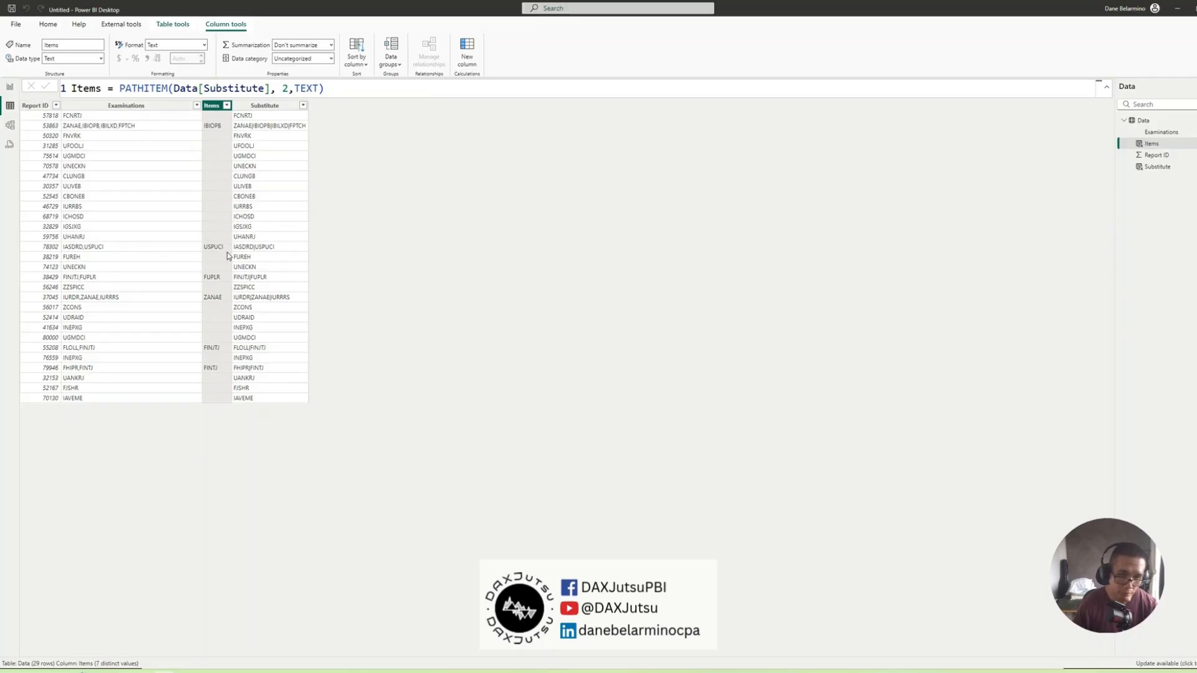
pyautogui.moveTo(216, 131)
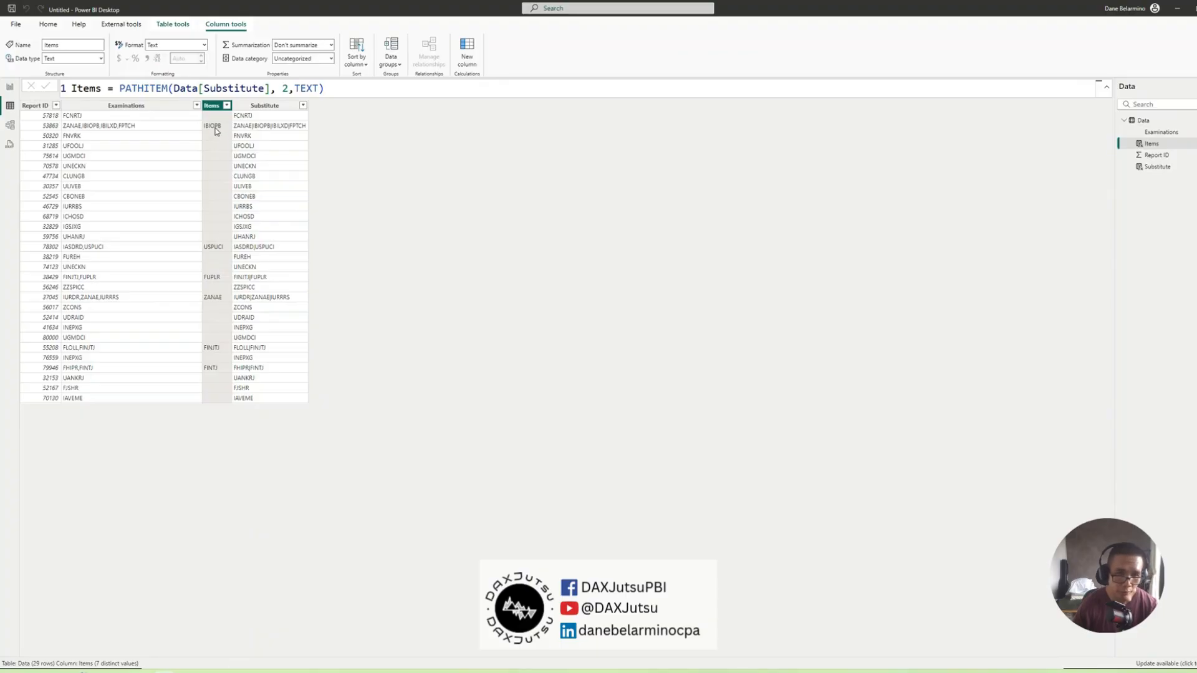
pyautogui.moveTo(80, 129)
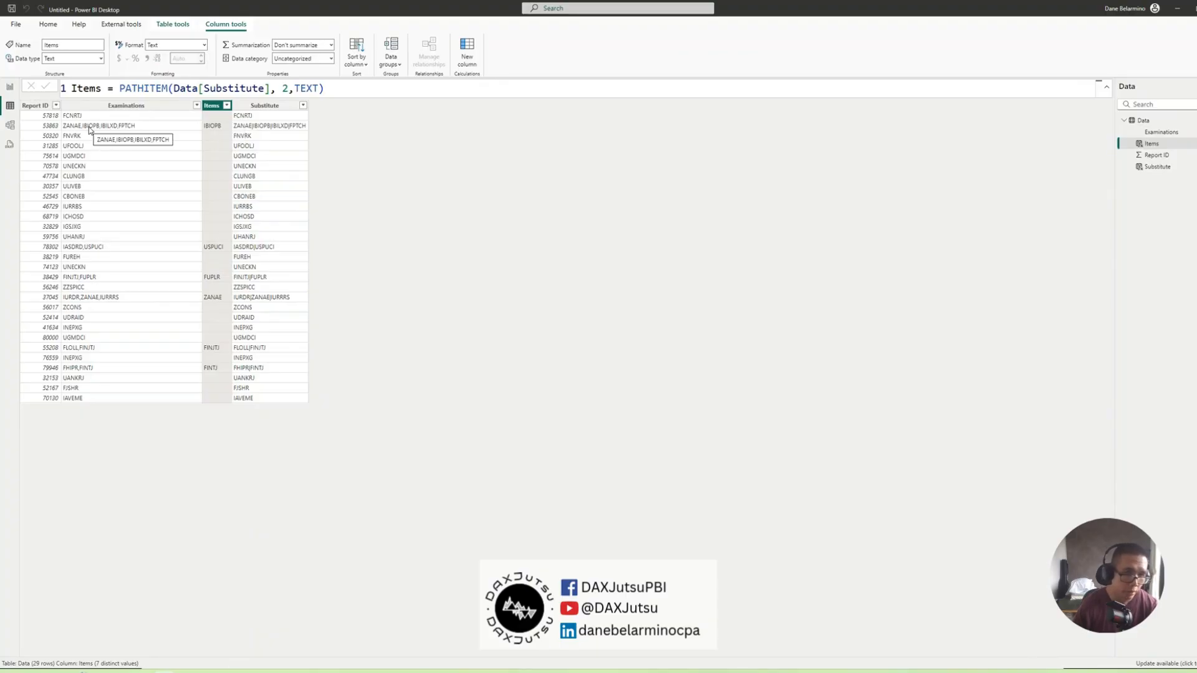
pyautogui.moveTo(306, 167)
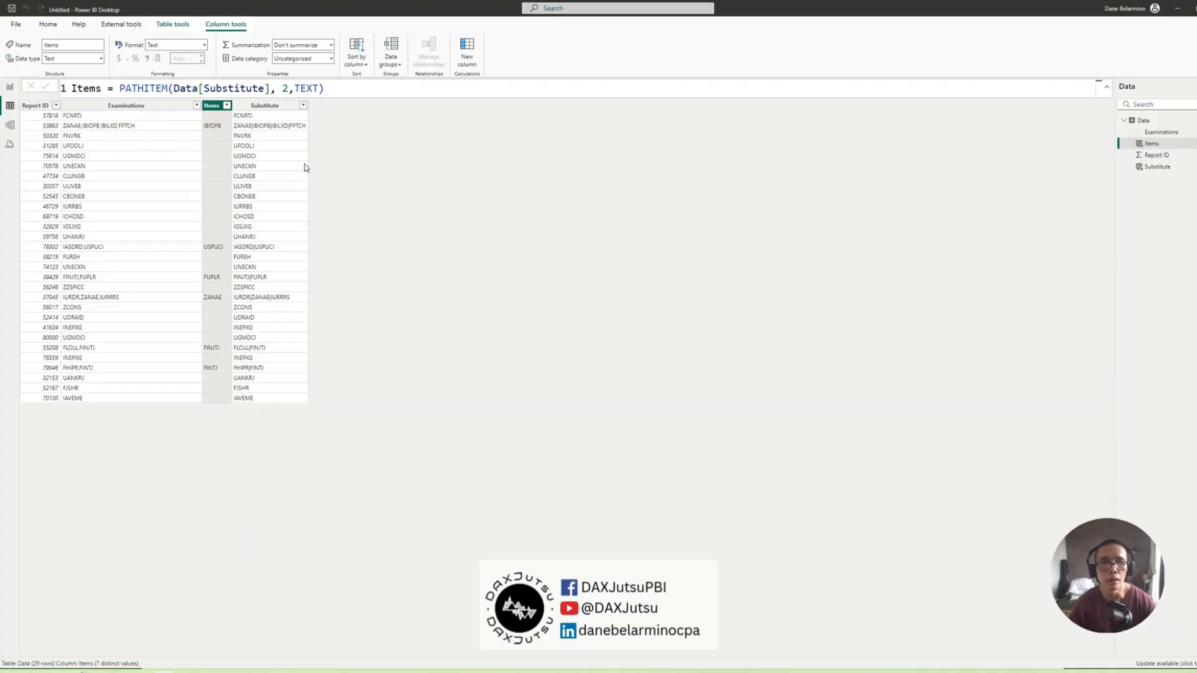
pyautogui.moveTo(278, 145)
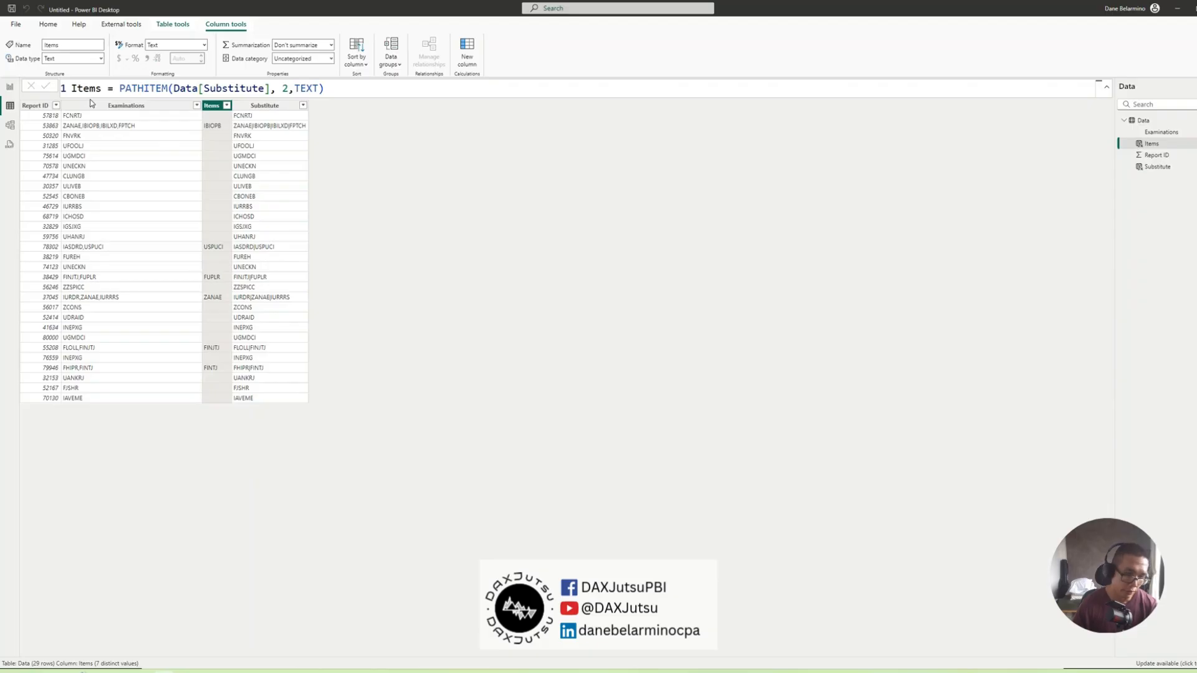
pyautogui.moveTo(276, 127)
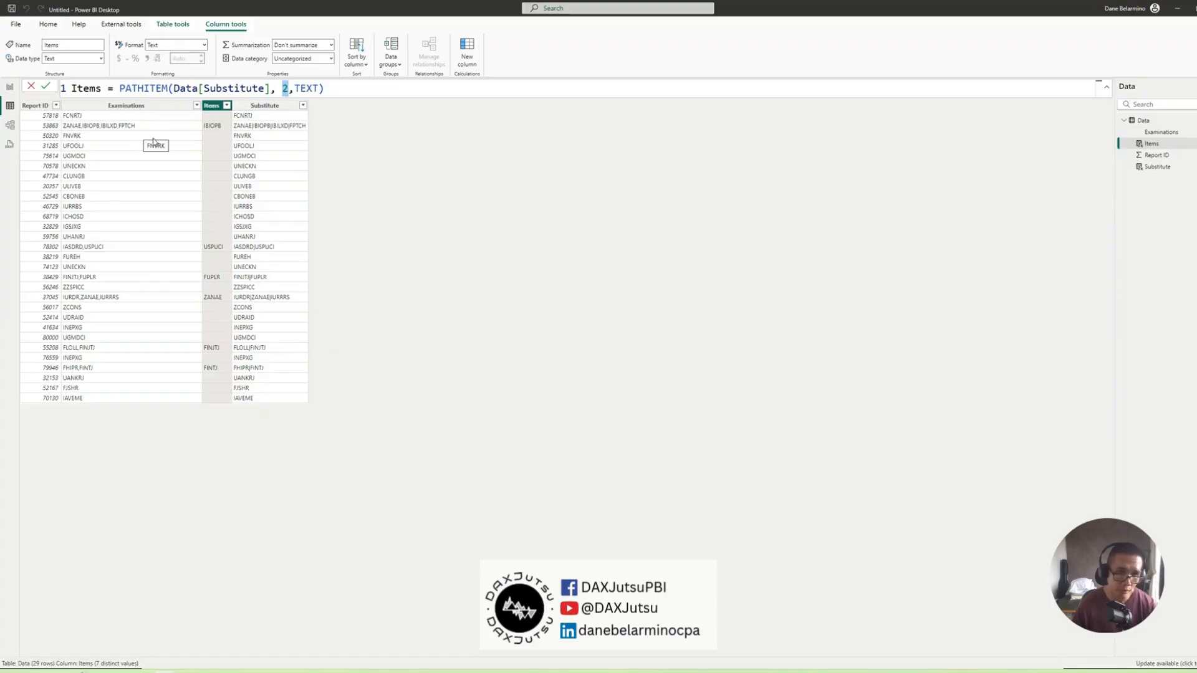
pyautogui.moveTo(80, 119)
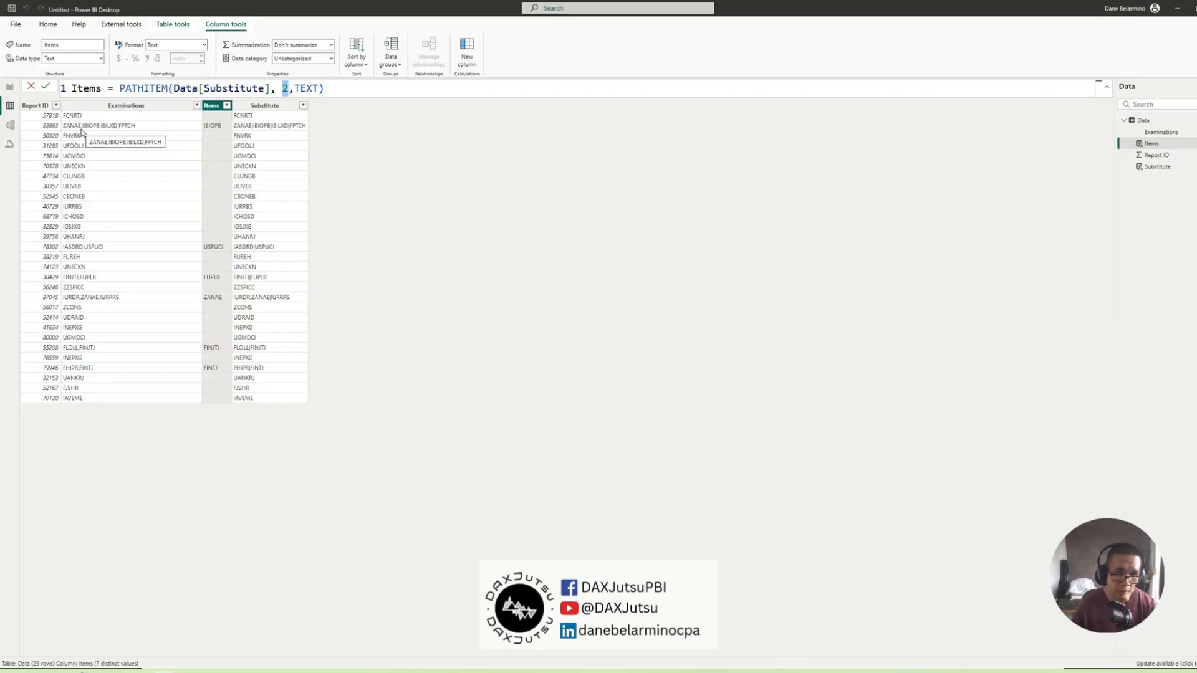
pyautogui.moveTo(132, 132)
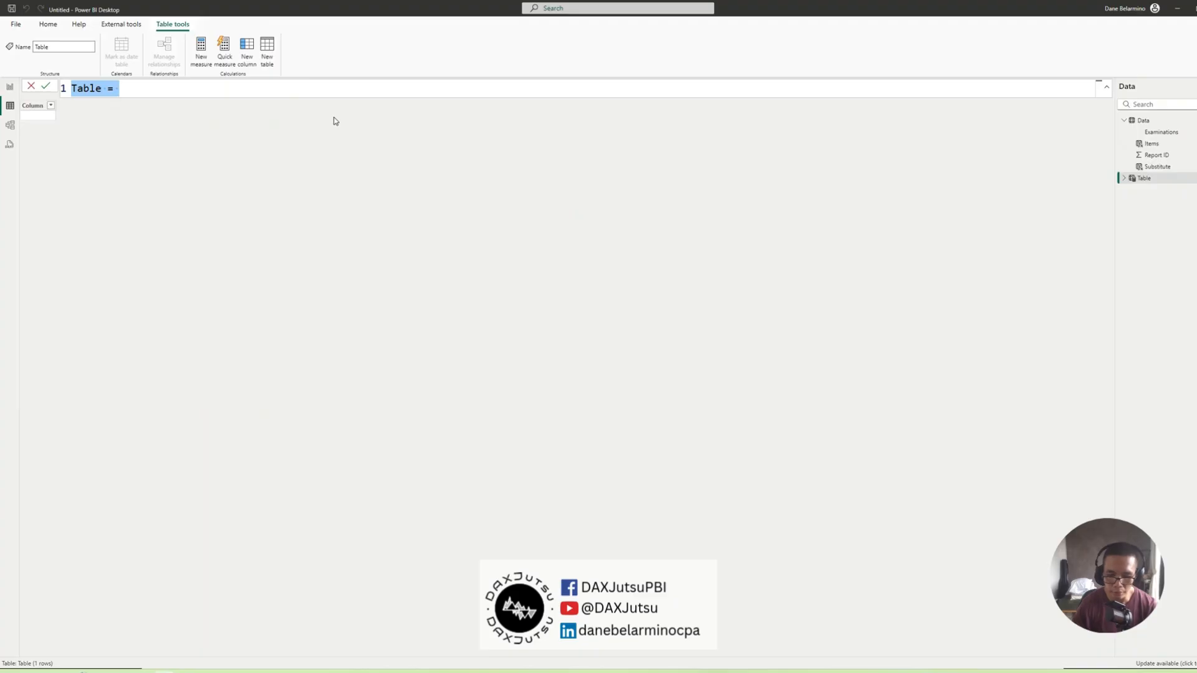
# - Begin the table formula Items = ADDCOLUMNS(Data, "Path Items", ...)
pyautogui.write('PIt')
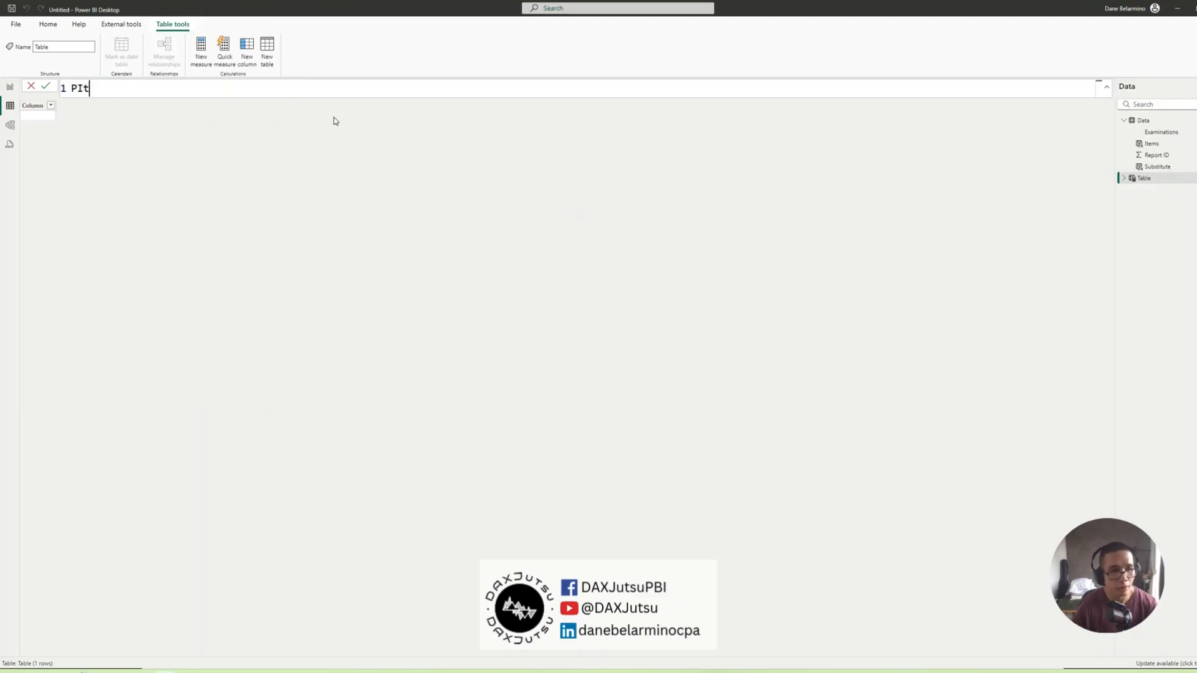
pyautogui.write('Items')
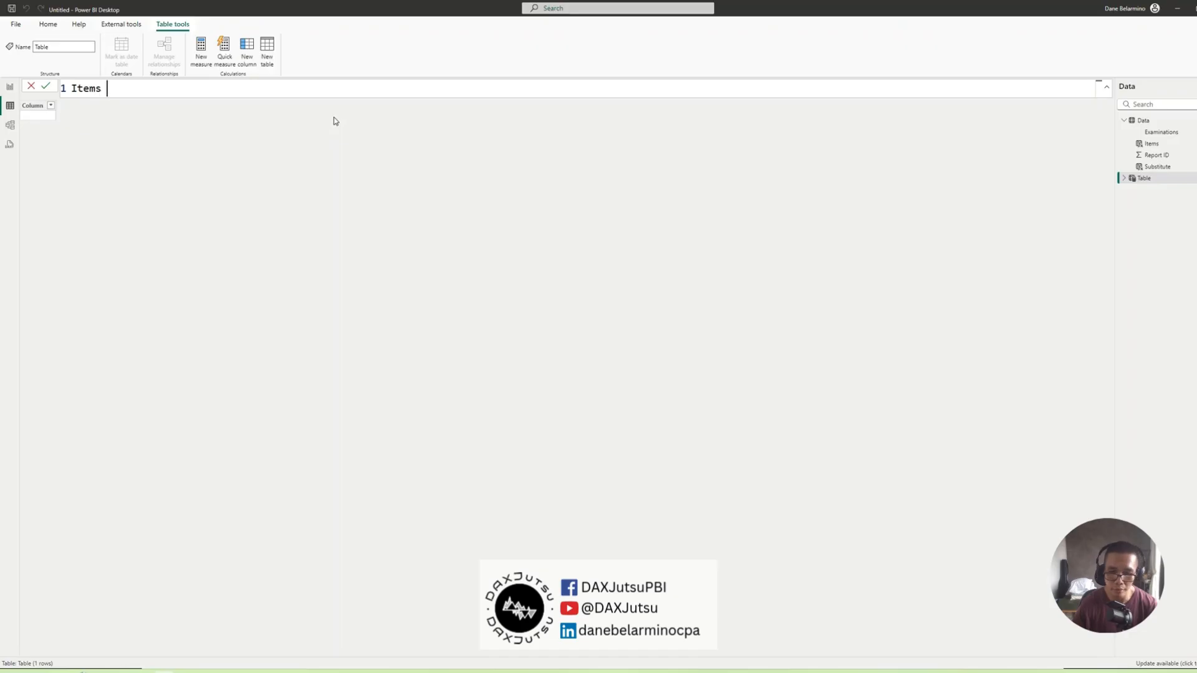
pyautogui.write('=')
pyautogui.write('Dat')
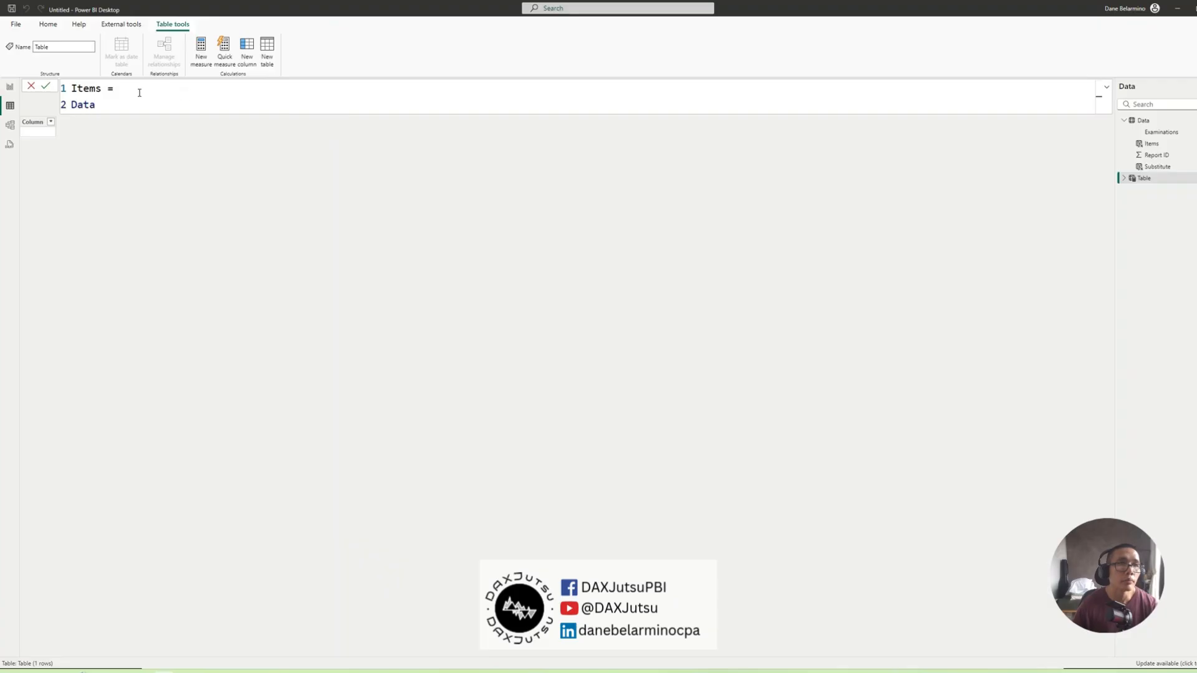
pyautogui.write('add')
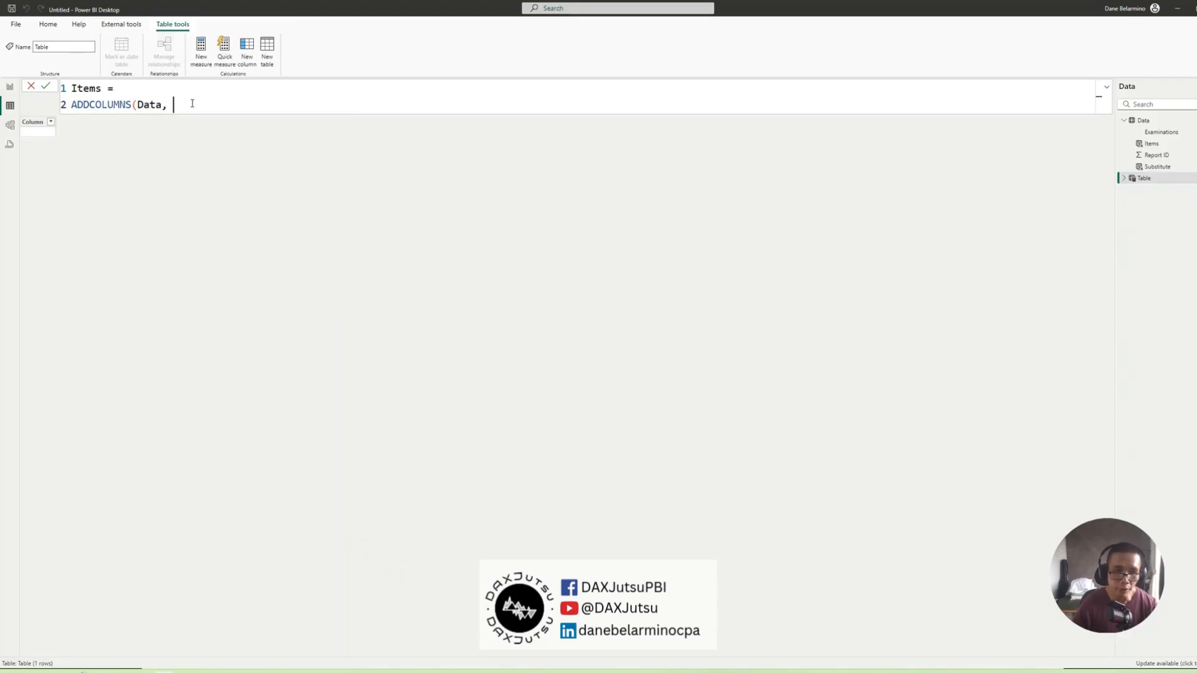
pyautogui.write('"')
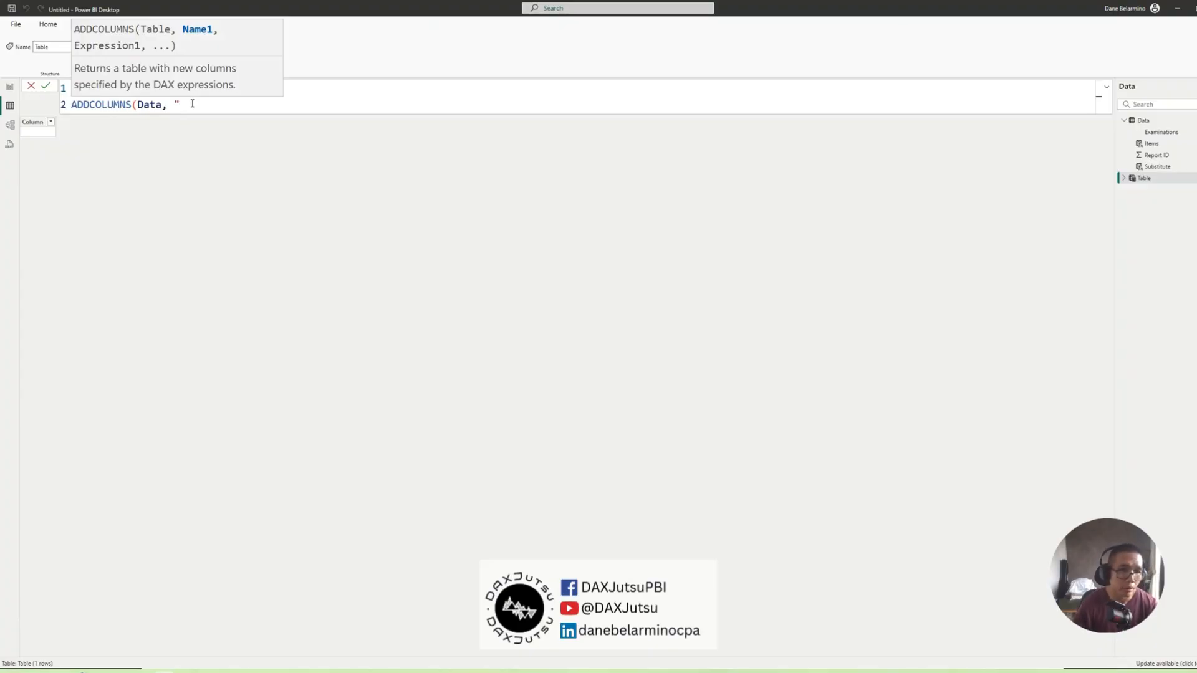
pyautogui.write('Path ITems')
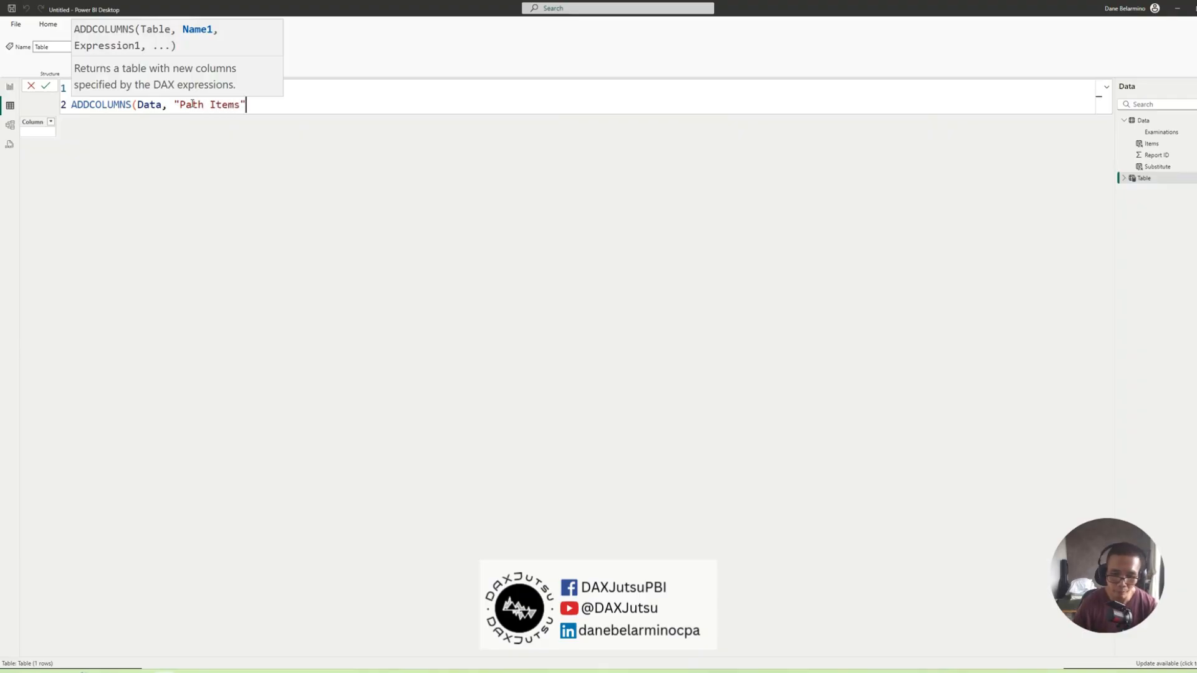
pyautogui.write(',')
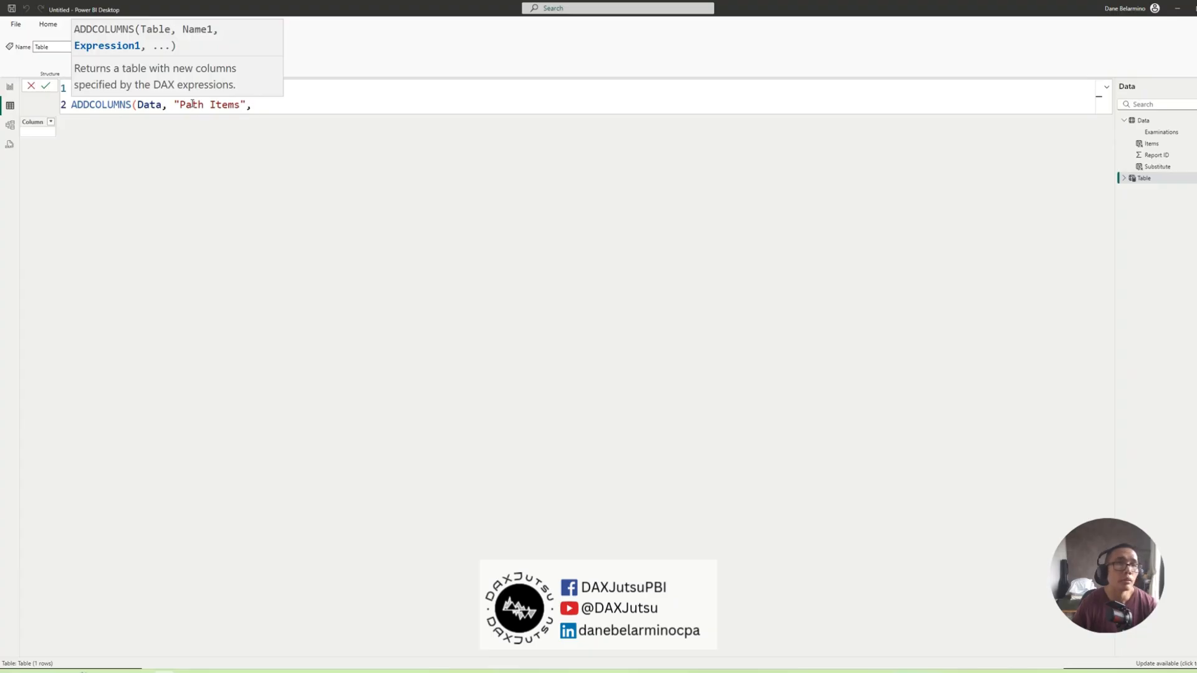
# - Finish Path Items as SUBSTITUTE([Examinations], ",", "|") and commit the table
pyautogui.write('sub')
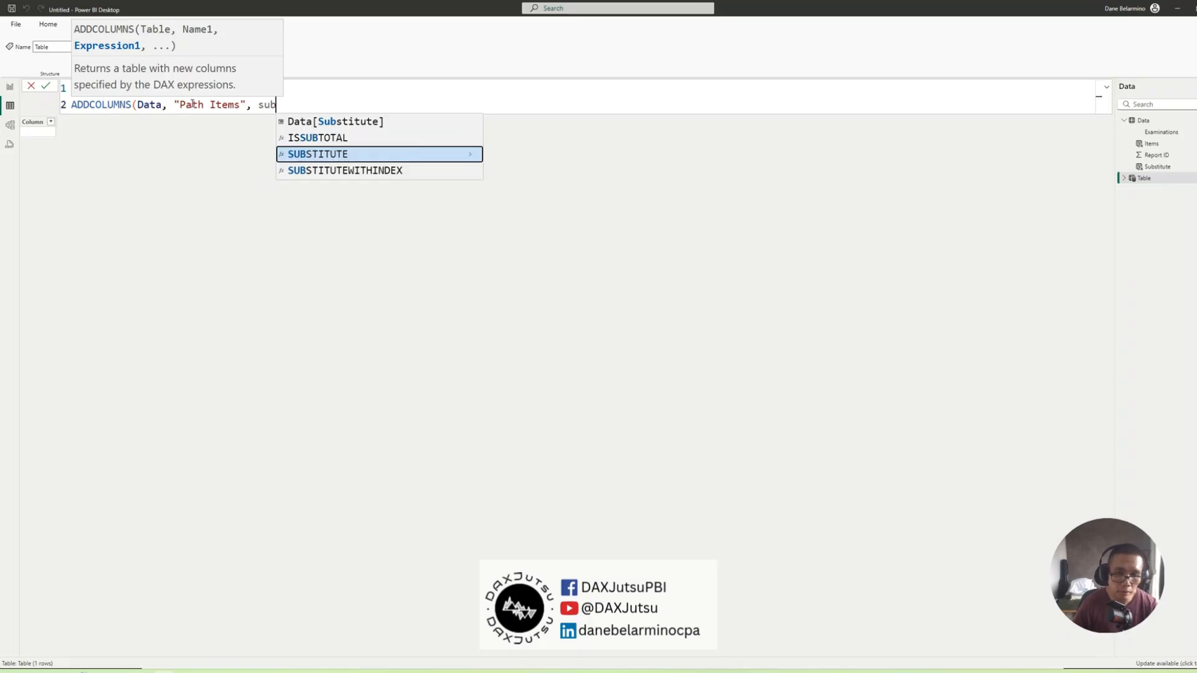
pyautogui.press('Backspace')
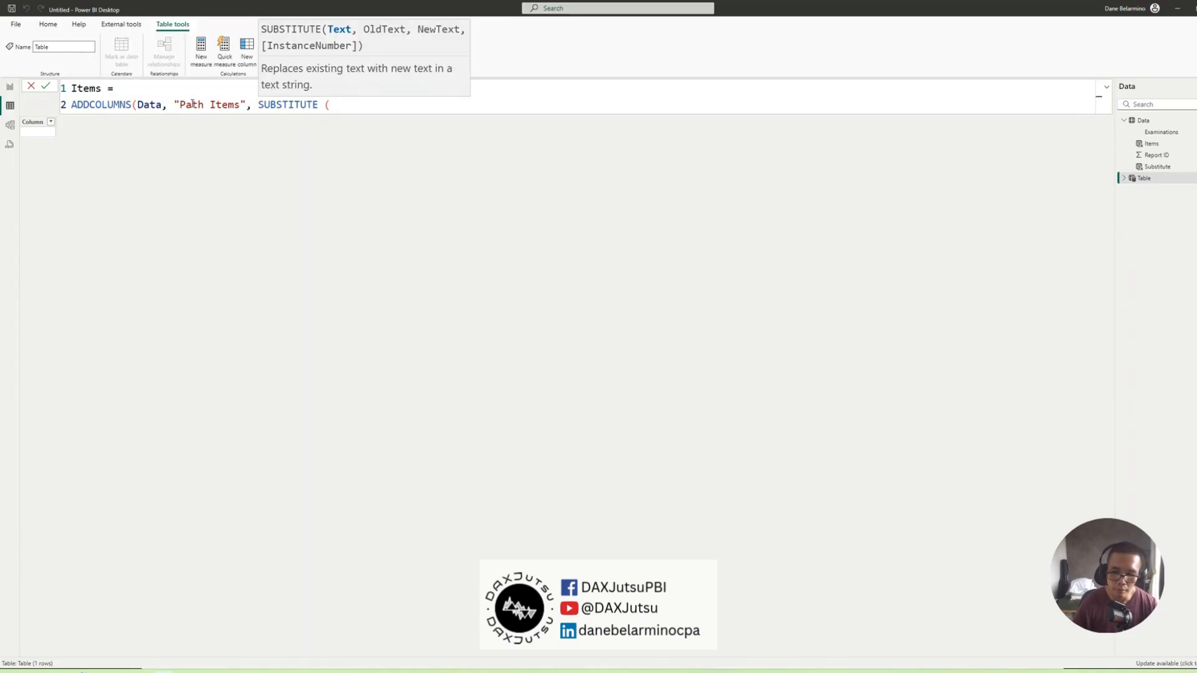
pyautogui.write('[Examinations]')
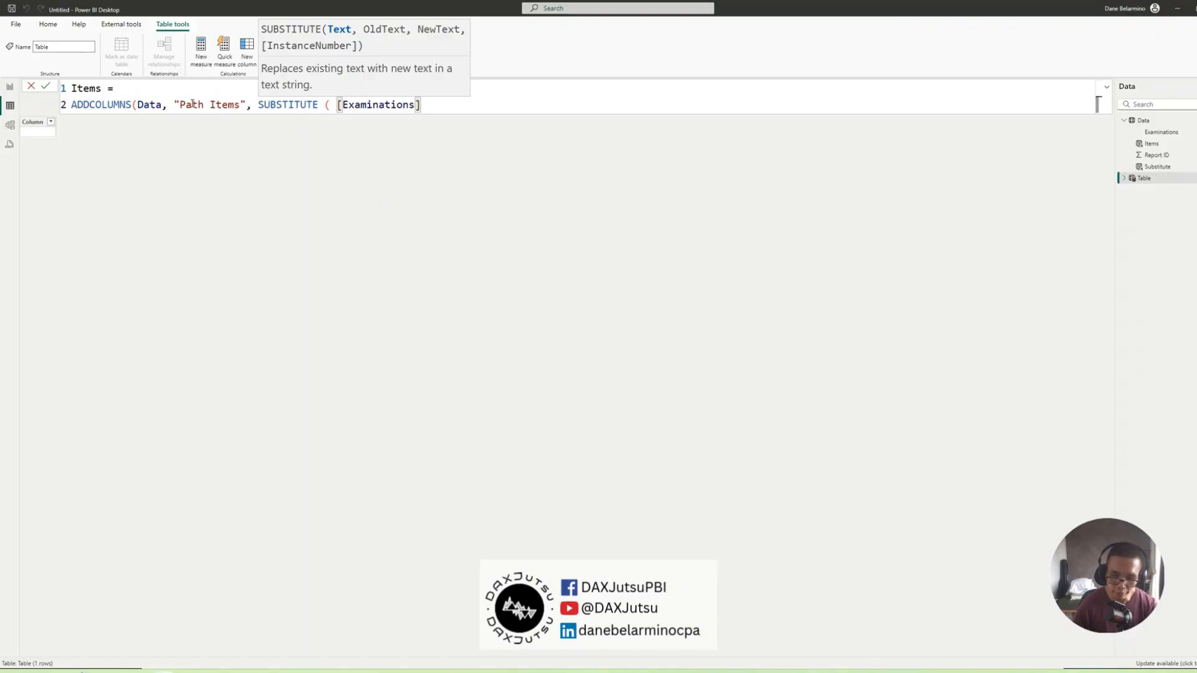
pyautogui.write(', "')
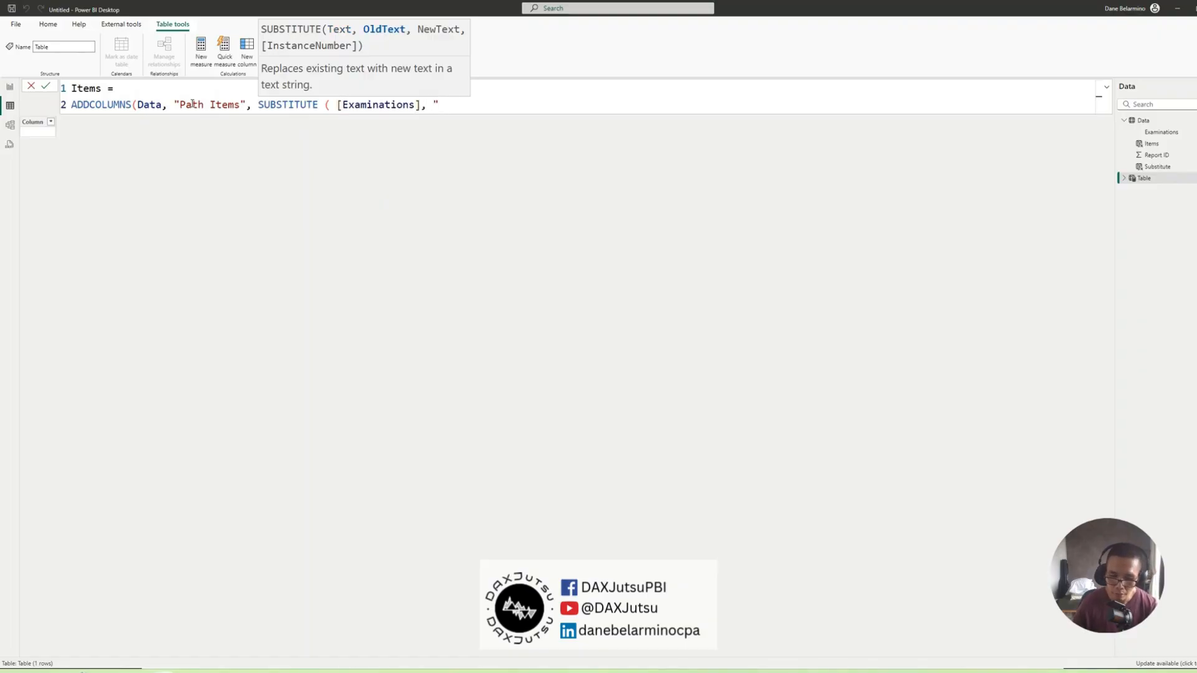
pyautogui.write(',"')
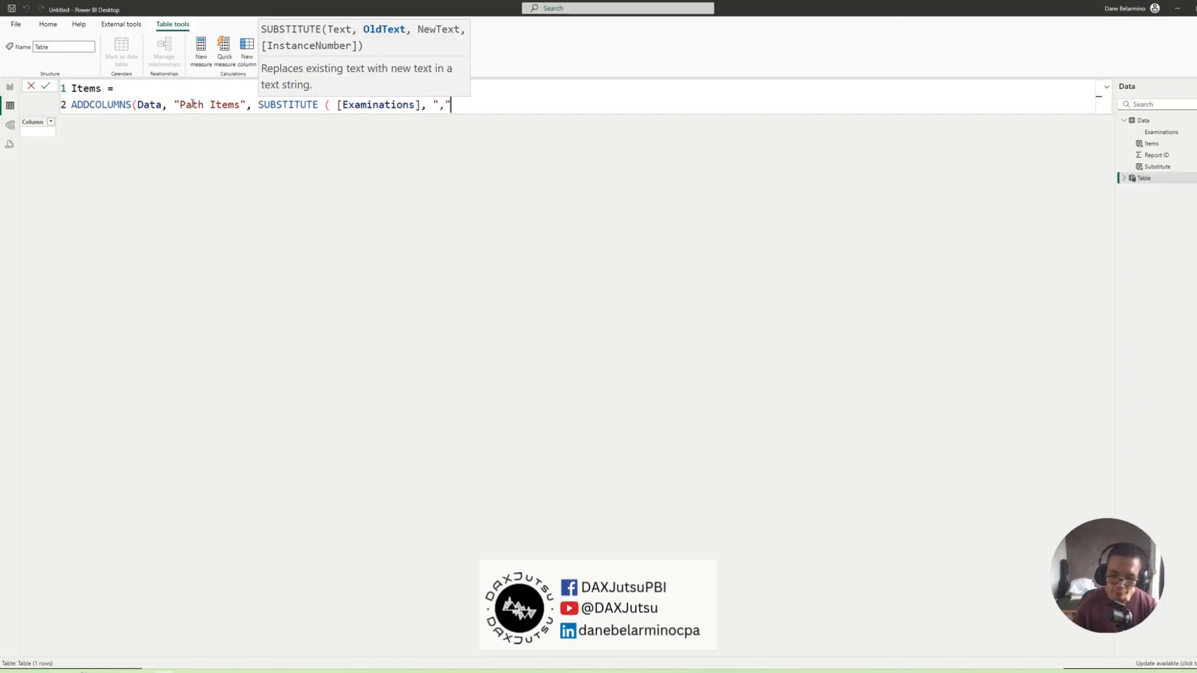
pyautogui.write(',')
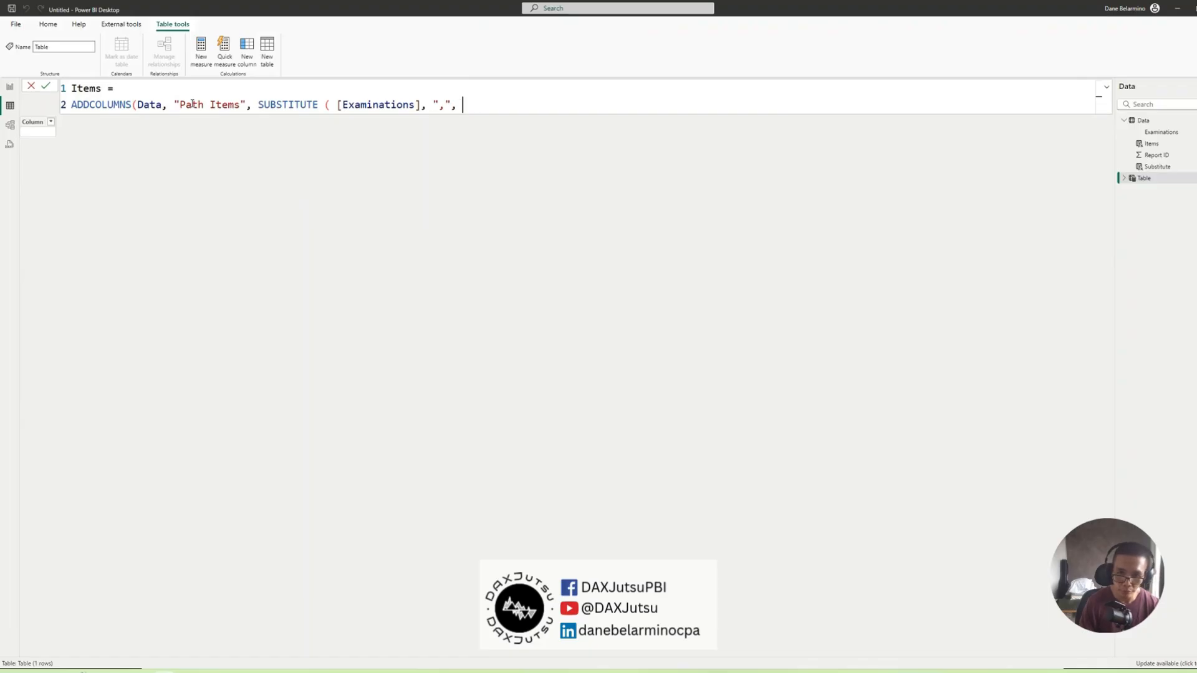
pyautogui.write('"|"))')
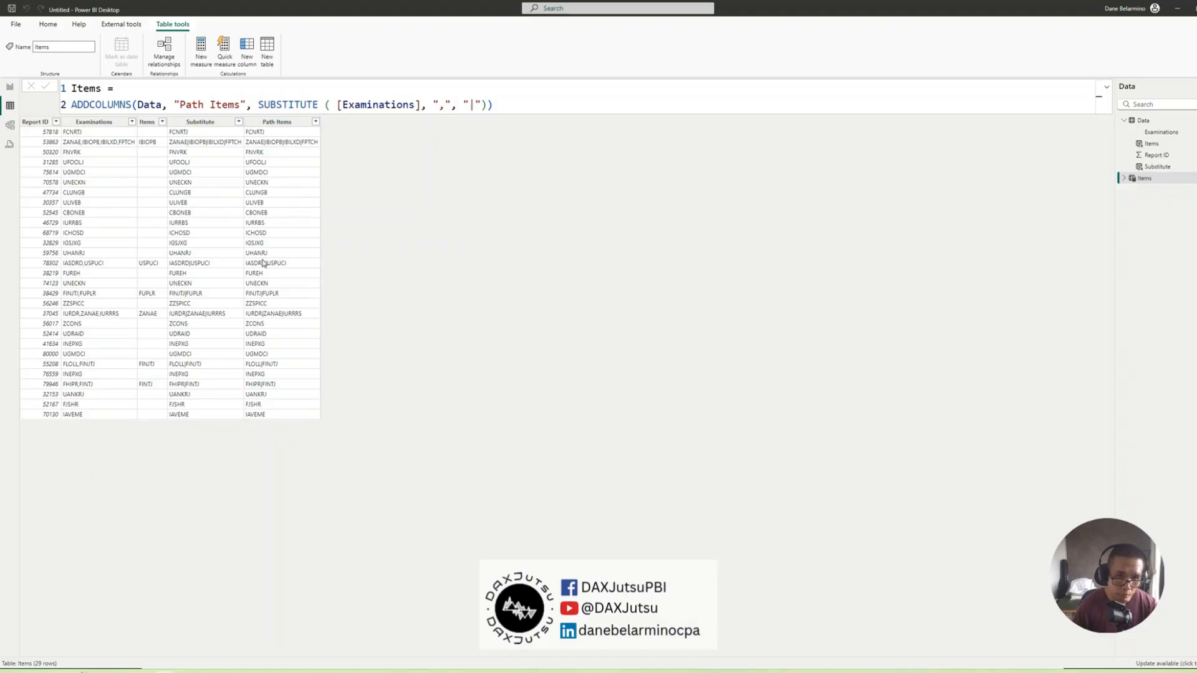
# - Remove the Items and Substitute helper columns from the Data table, then reselect the Items table
pyautogui.click(275, 121)
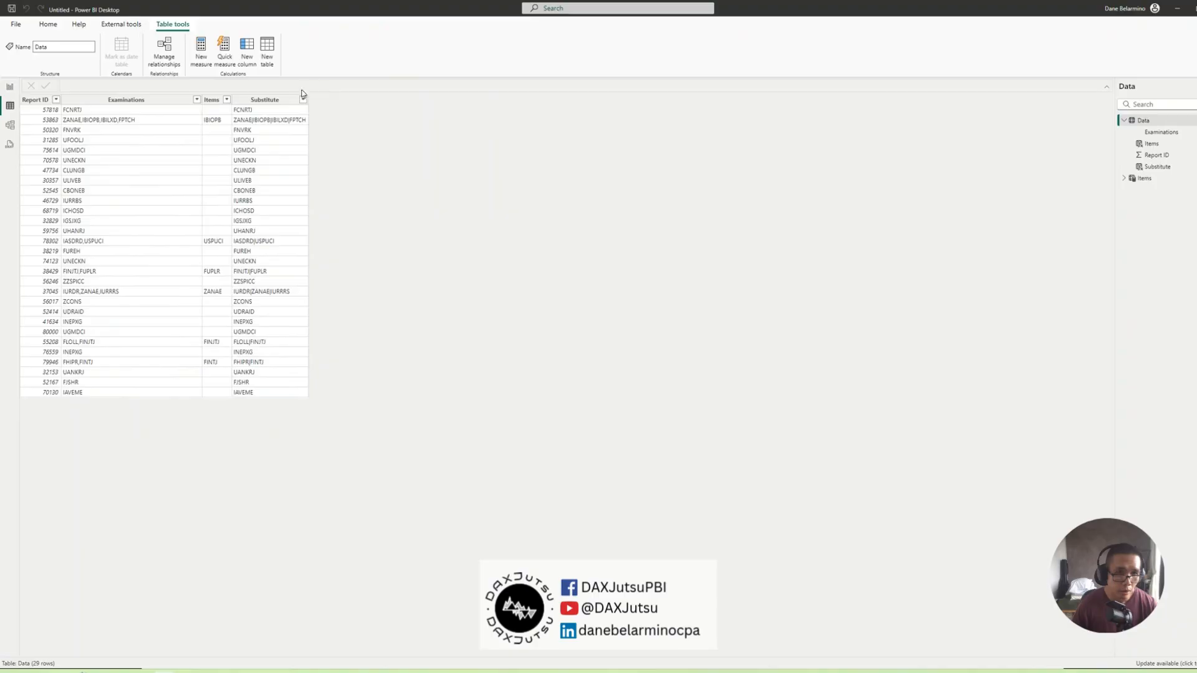
pyautogui.click(212, 100)
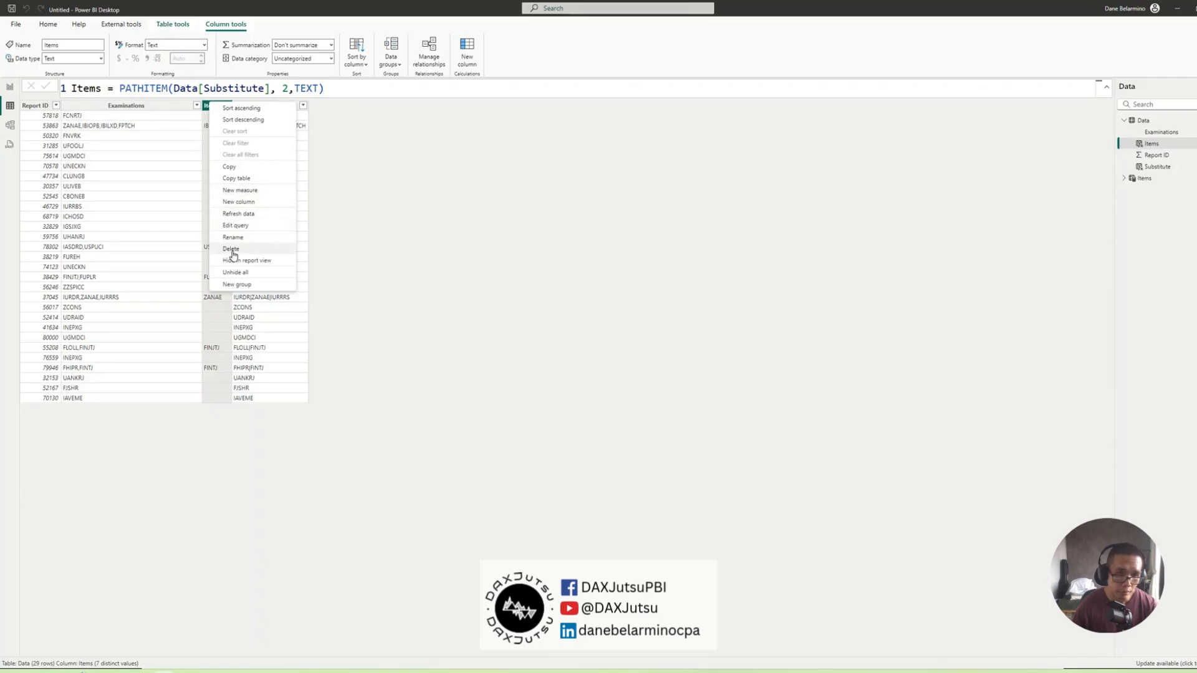
pyautogui.click(231, 249)
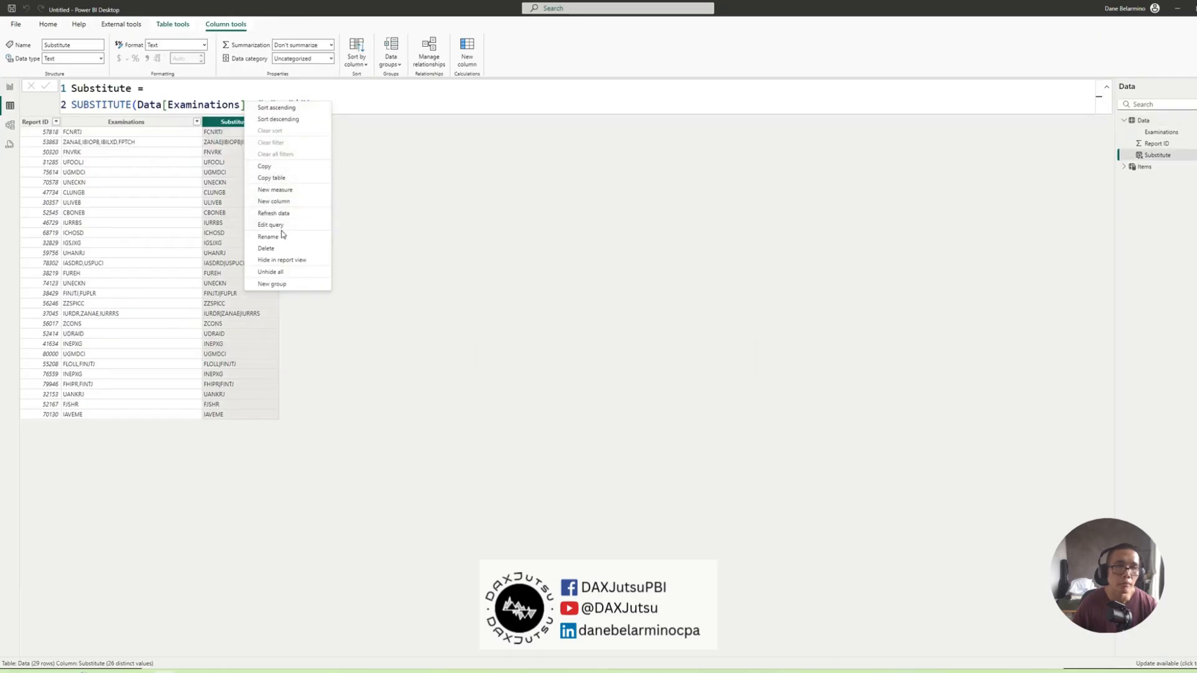
pyautogui.click(265, 249)
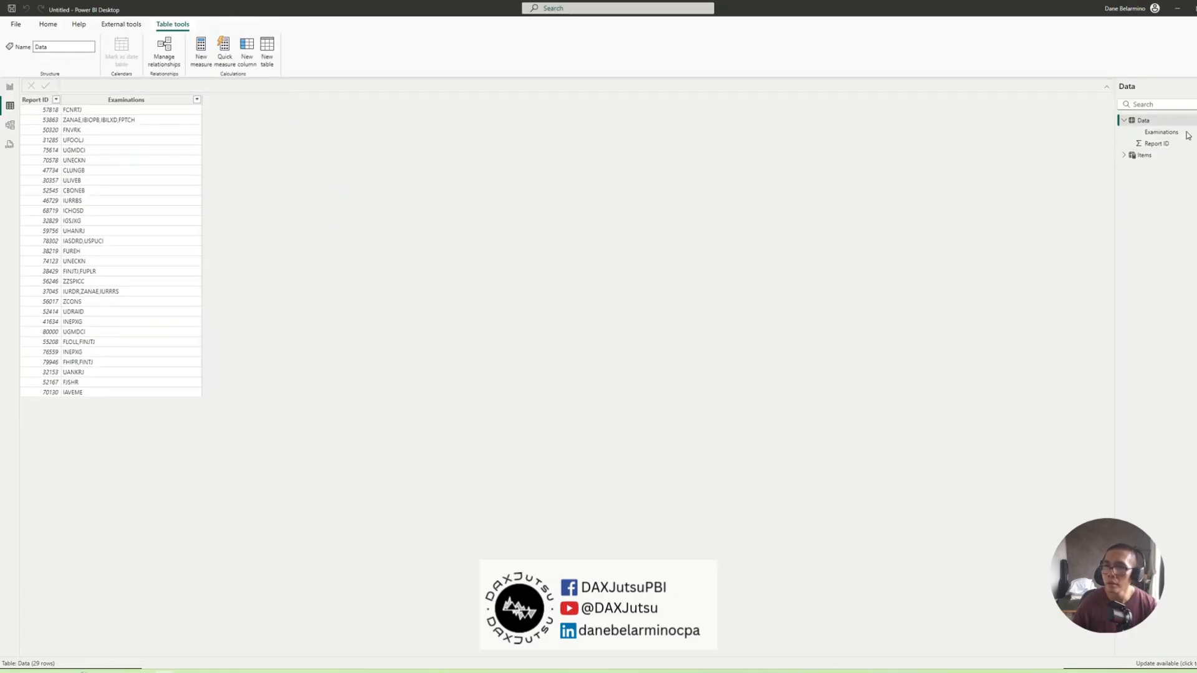
pyautogui.click(1144, 155)
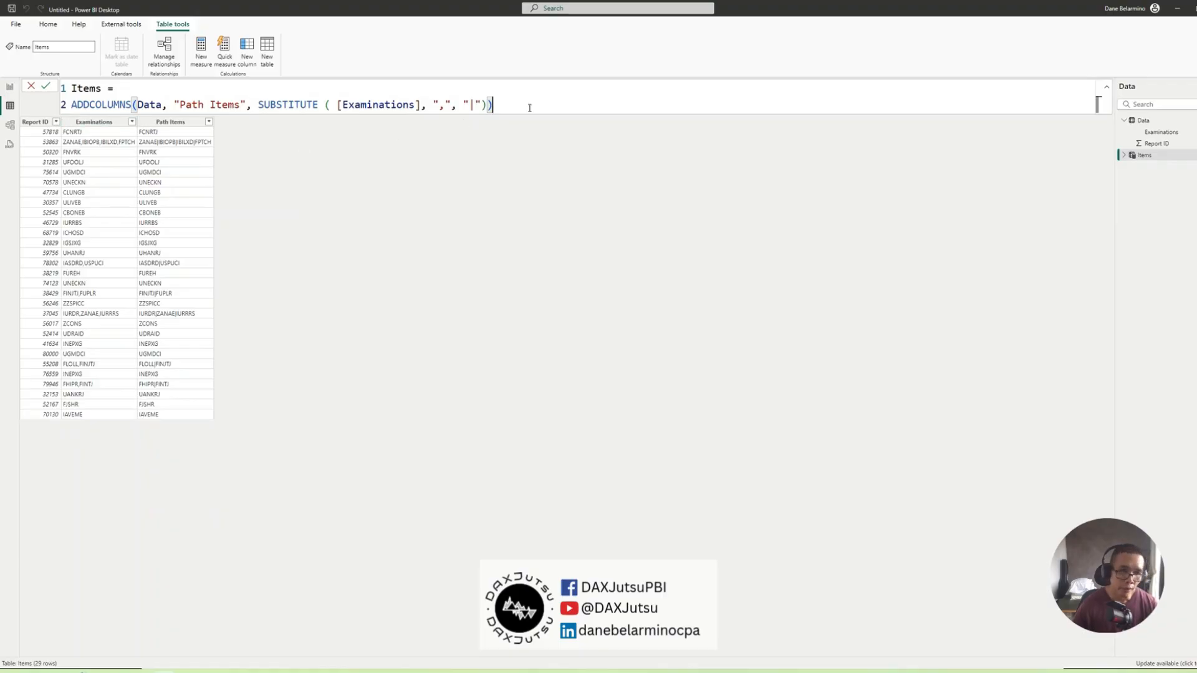
# - Store the ADDCOLUMNS expression in a PathItems variable and start a second VAR line
pyautogui.doubleClick(106, 105)
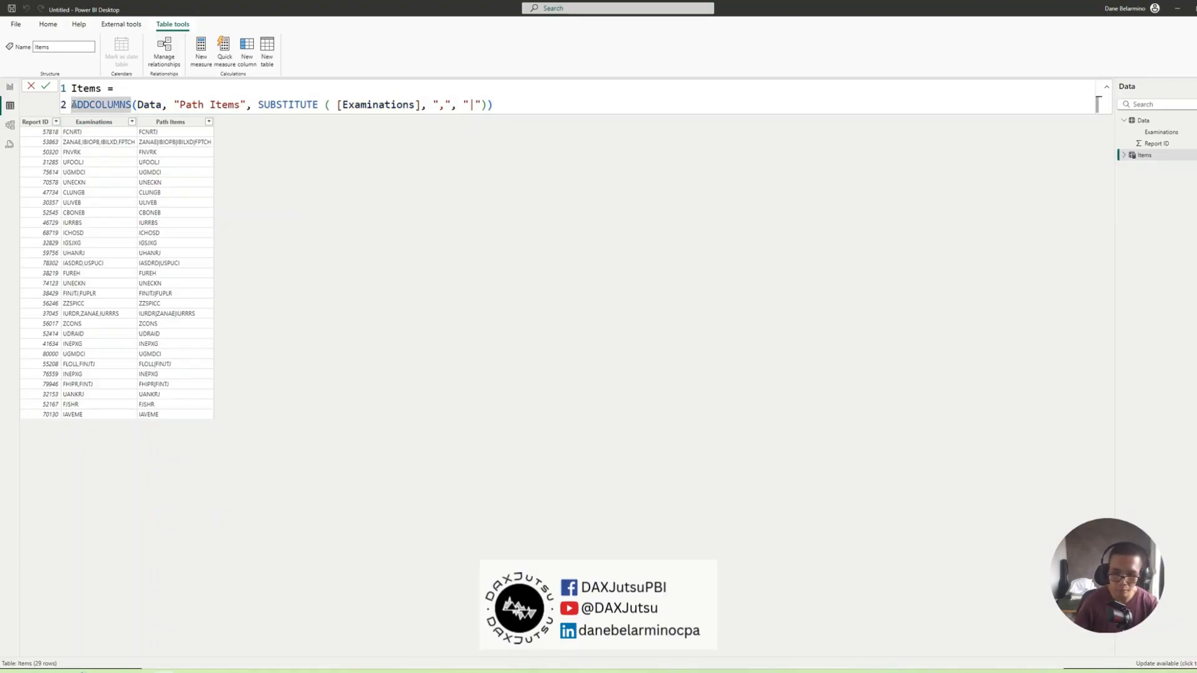
pyautogui.write('VAR _')
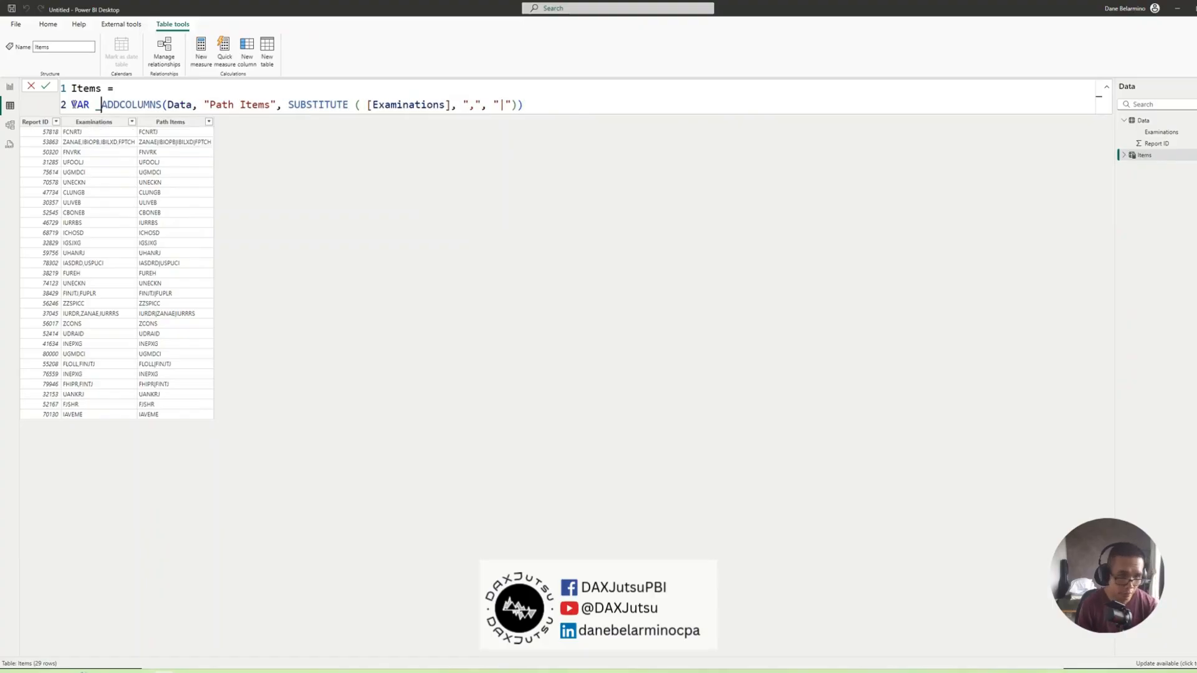
pyautogui.write('Path')
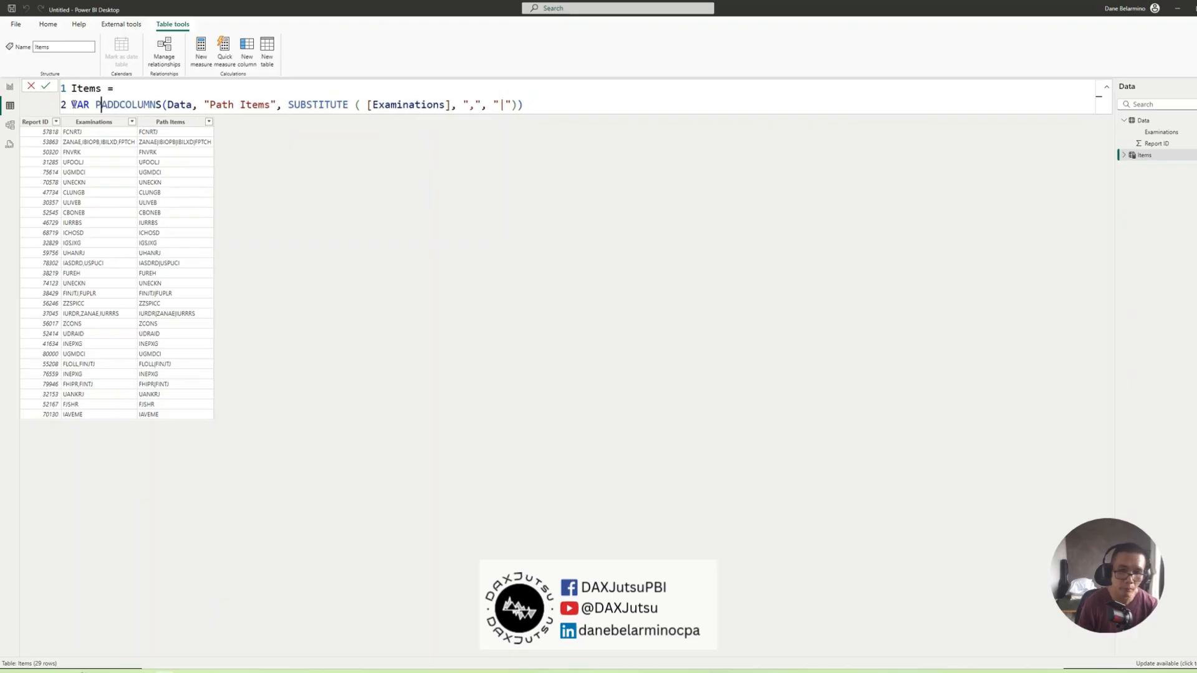
pyautogui.write('PathItems =')
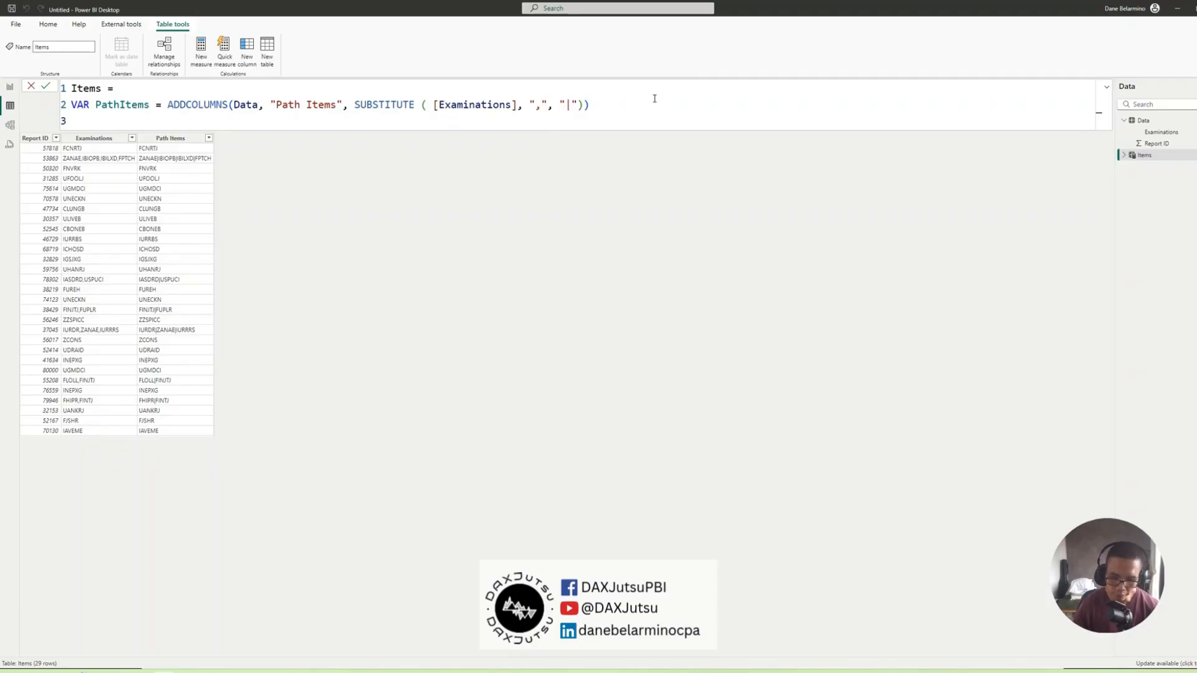
pyautogui.write('VAR')
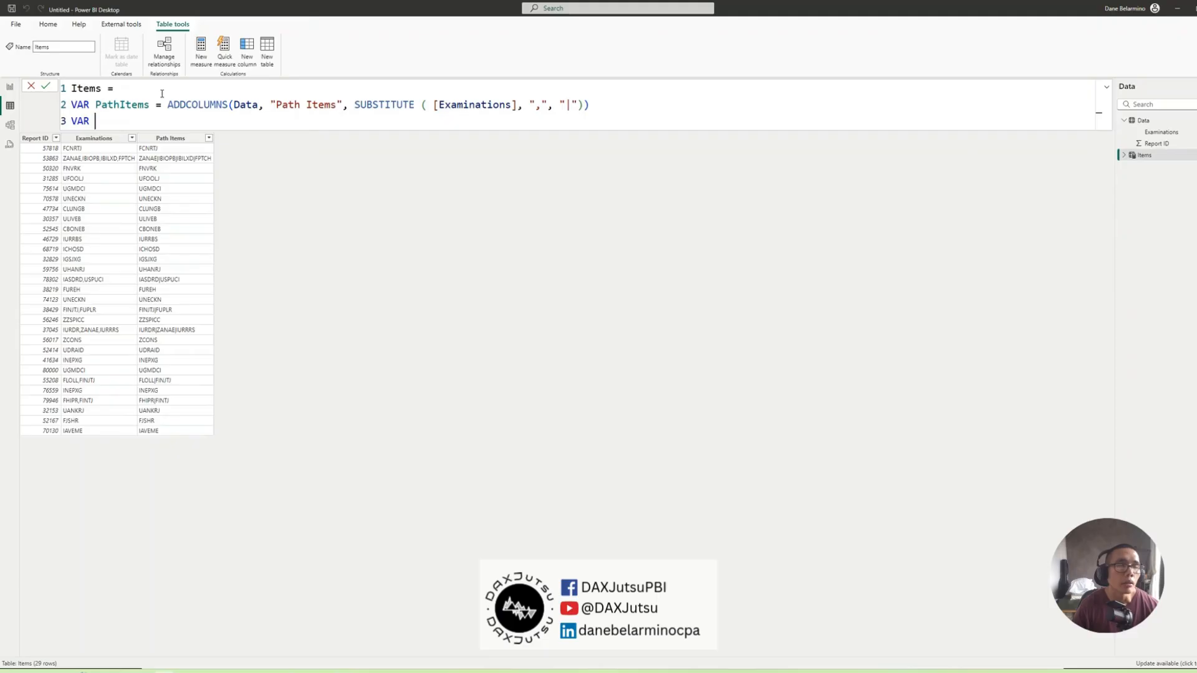
# - Define _PathLength as ADDCOLUMNS adding PATHLENGTH([Path Items]) to the table
pyautogui.write('PA')
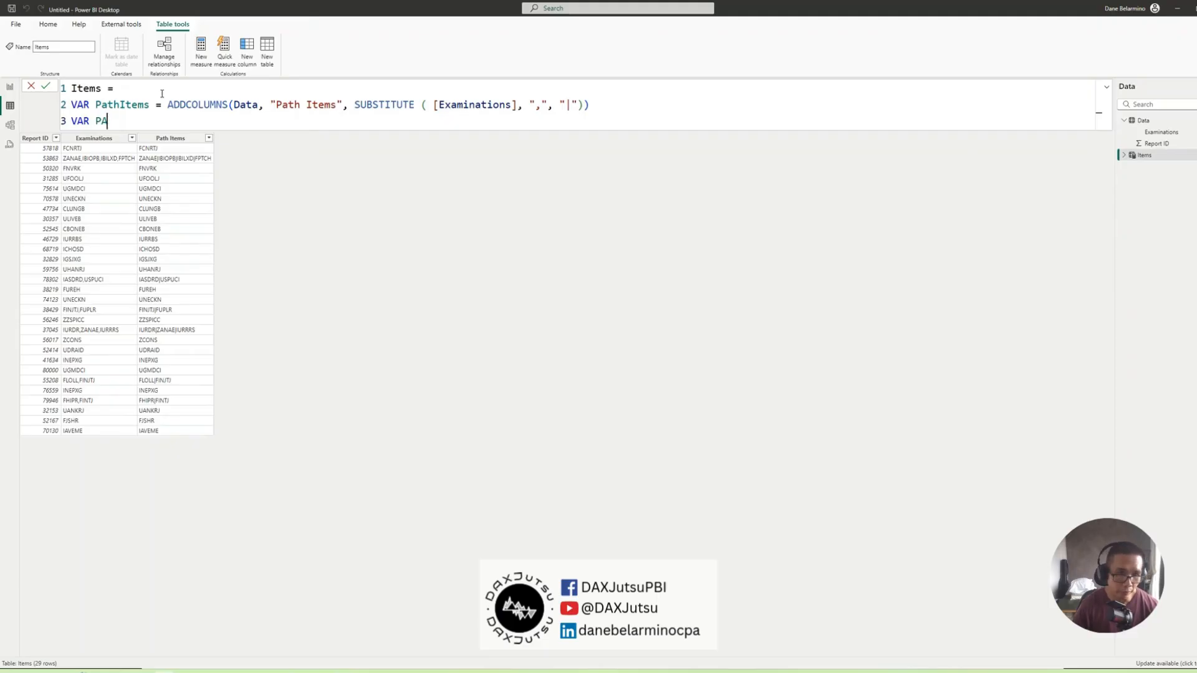
pyautogui.write('thLength =')
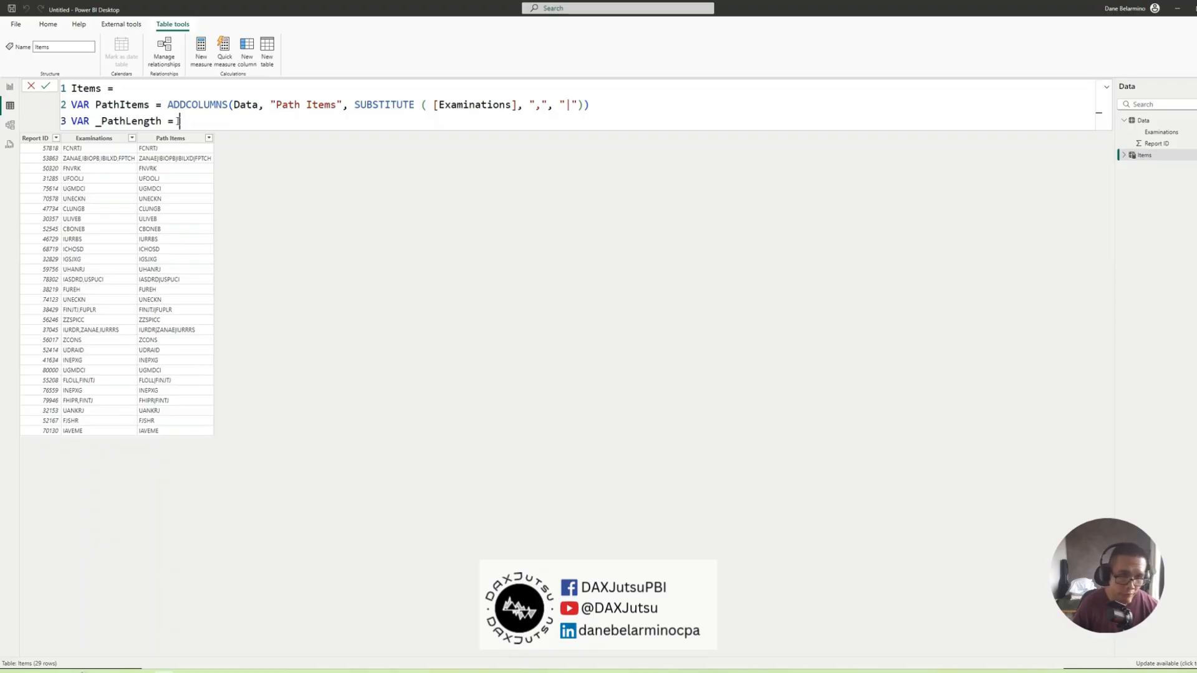
pyautogui.write('path')
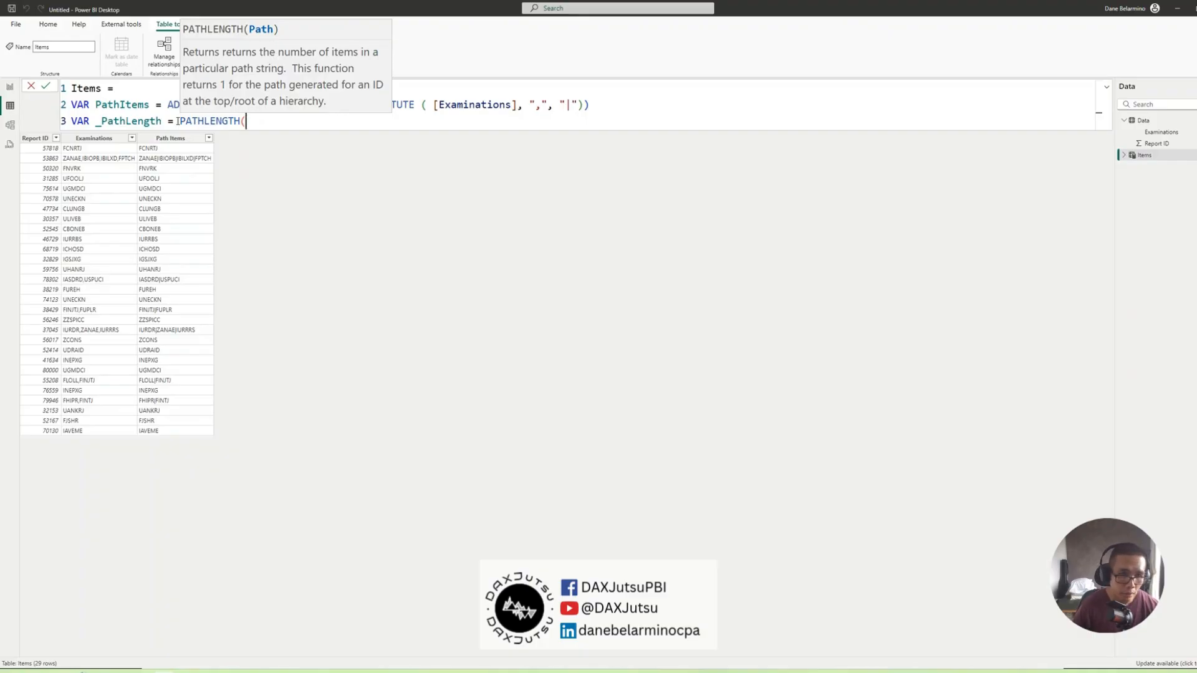
pyautogui.write('path')
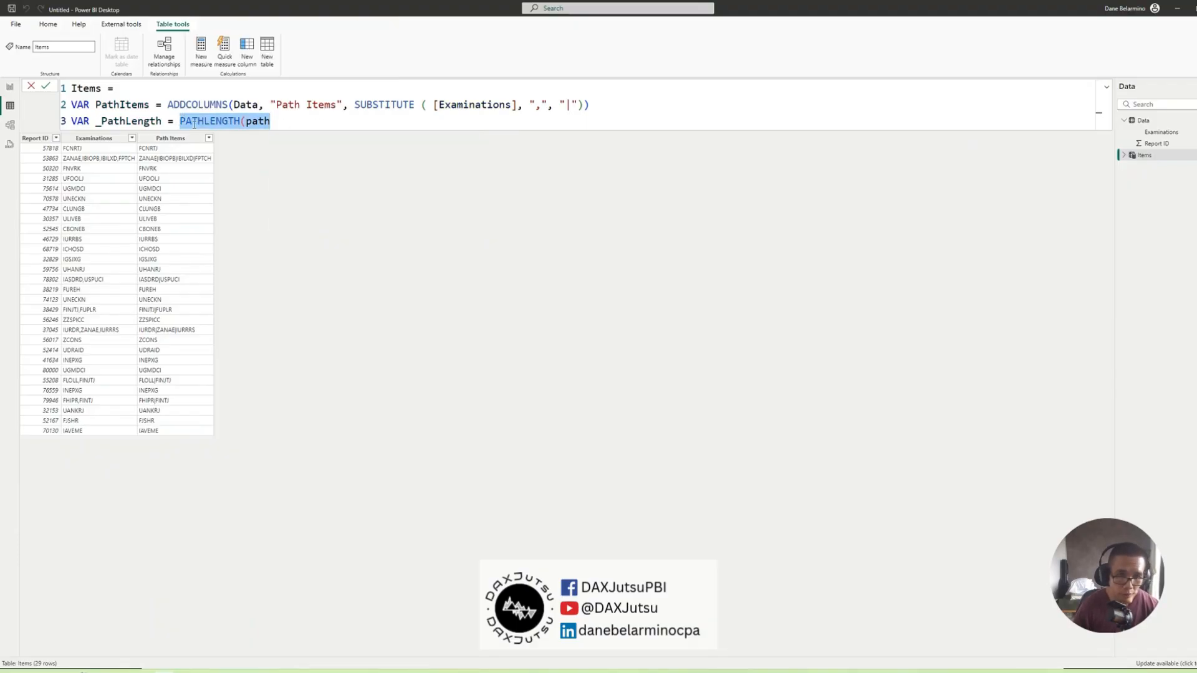
pyautogui.write('ADDCOLUMNS(PathItems,')
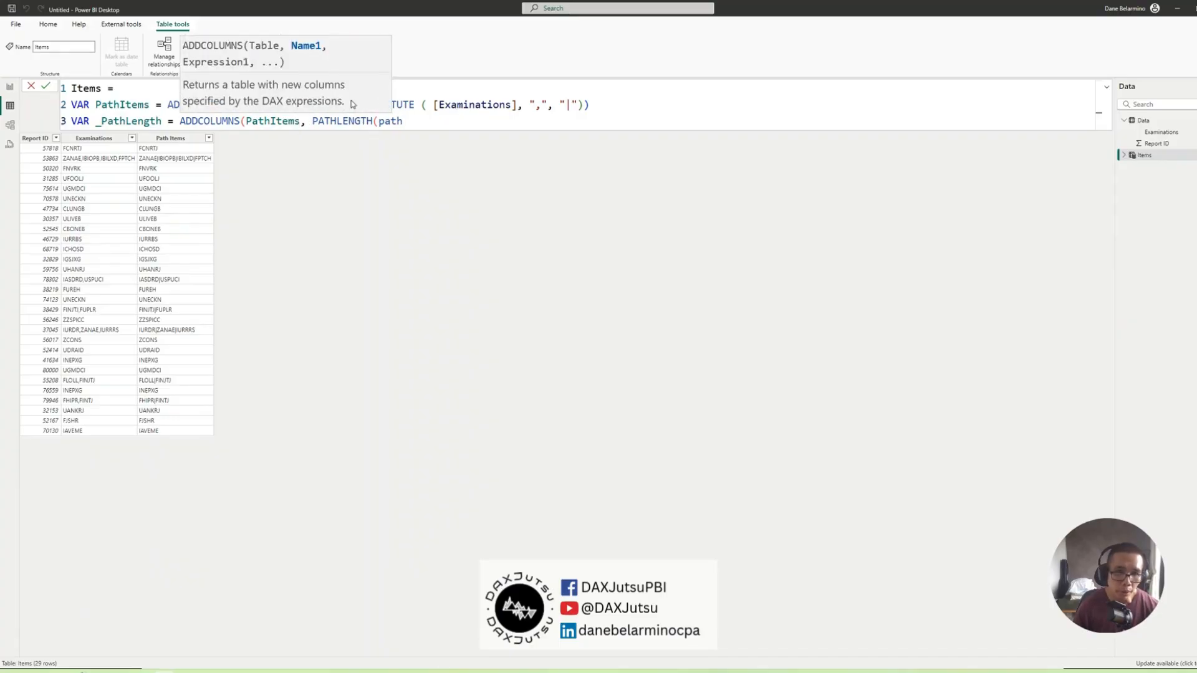
pyautogui.write('"Path')
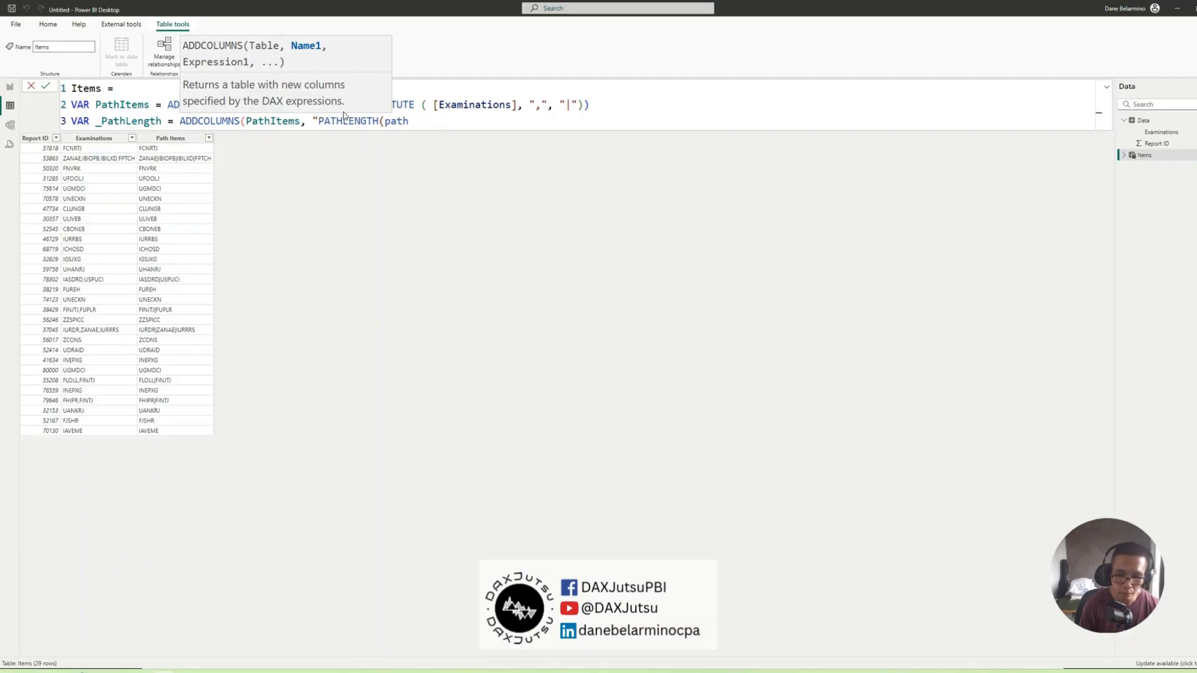
pyautogui.write('_PathLebng')
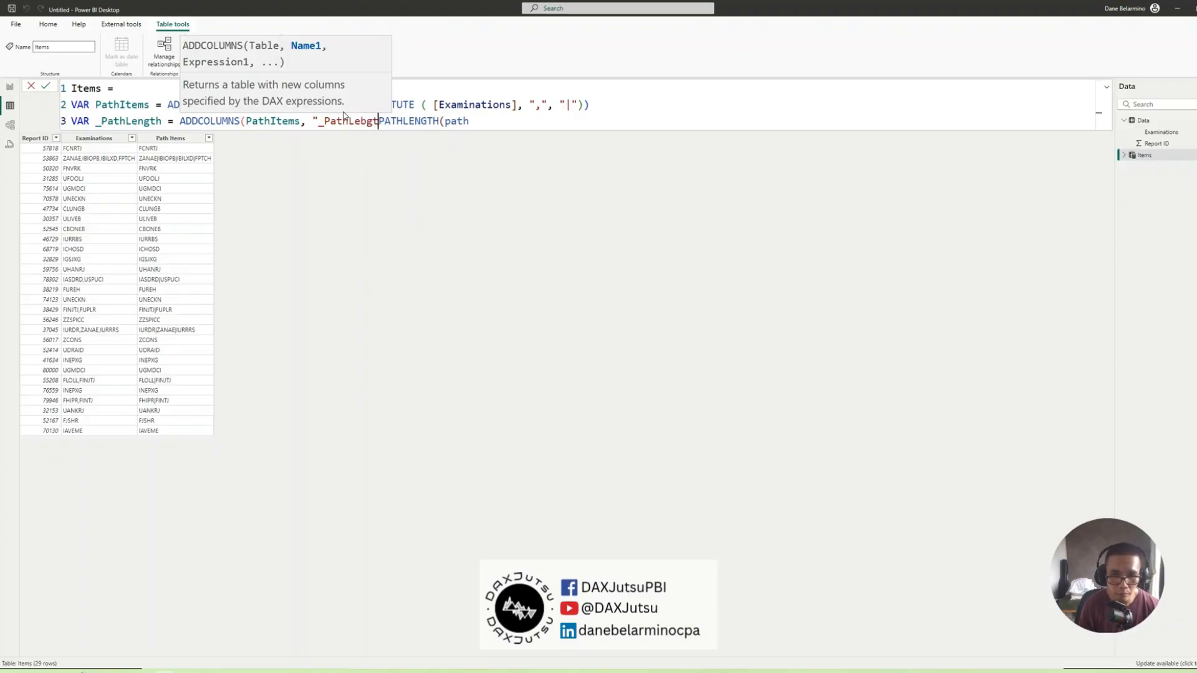
pyautogui.write('_PathLength",')
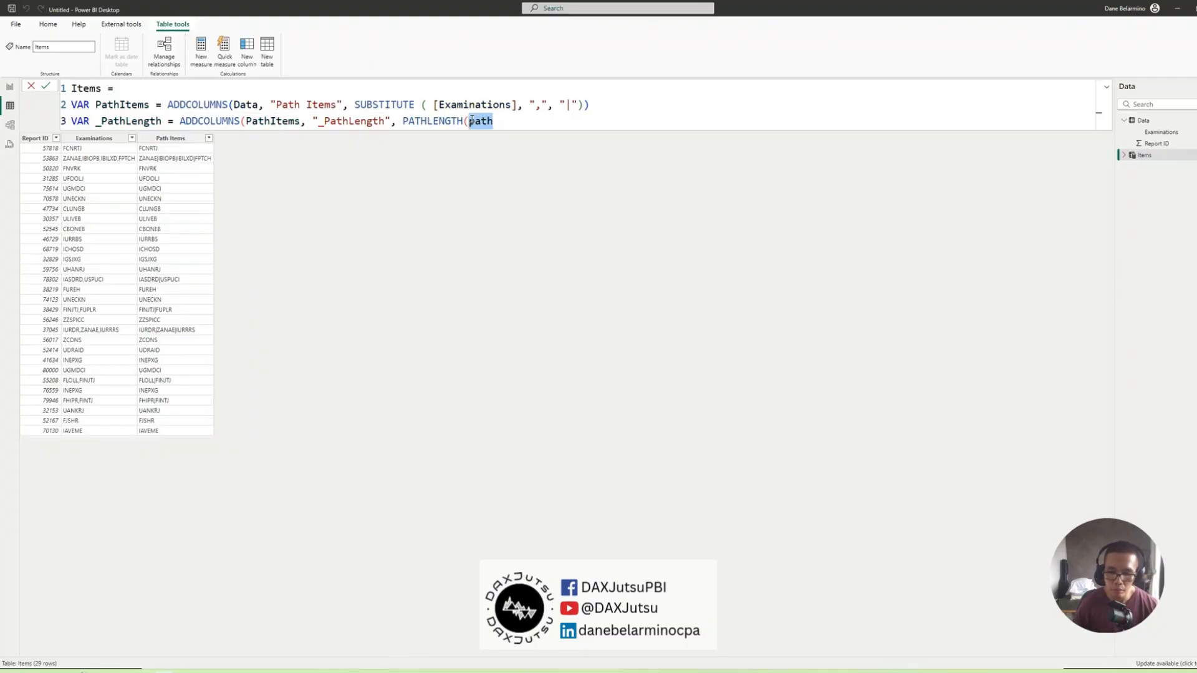
pyautogui.write('[Path Items]')
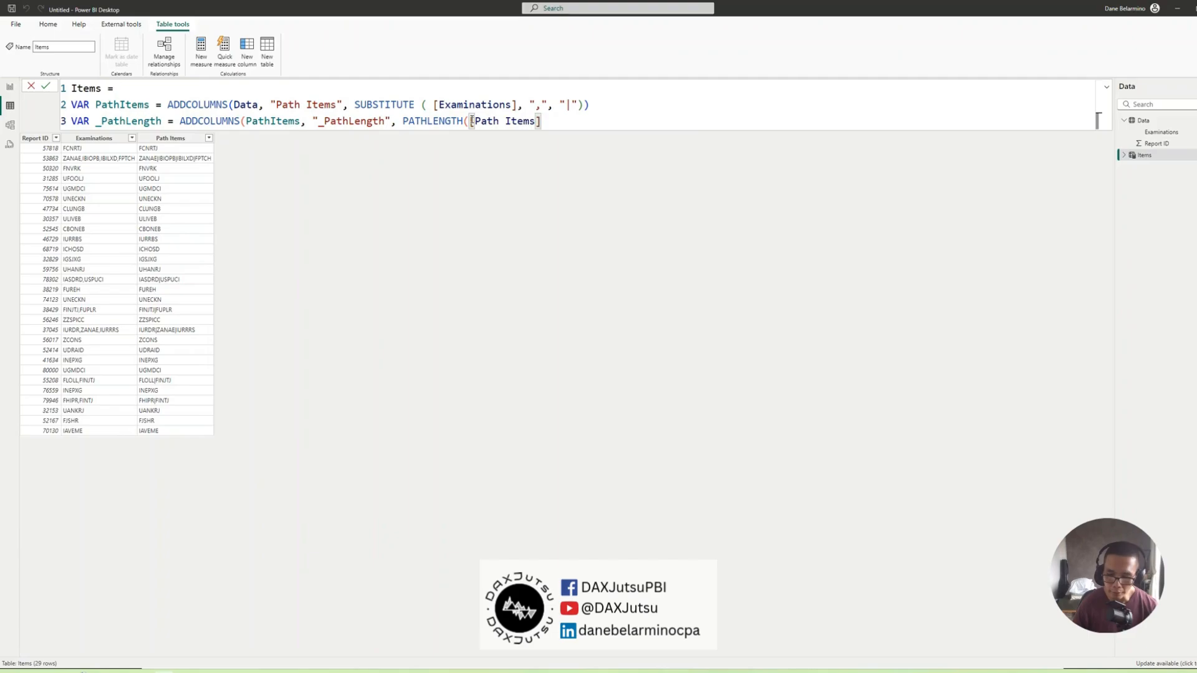
pyautogui.write(')')
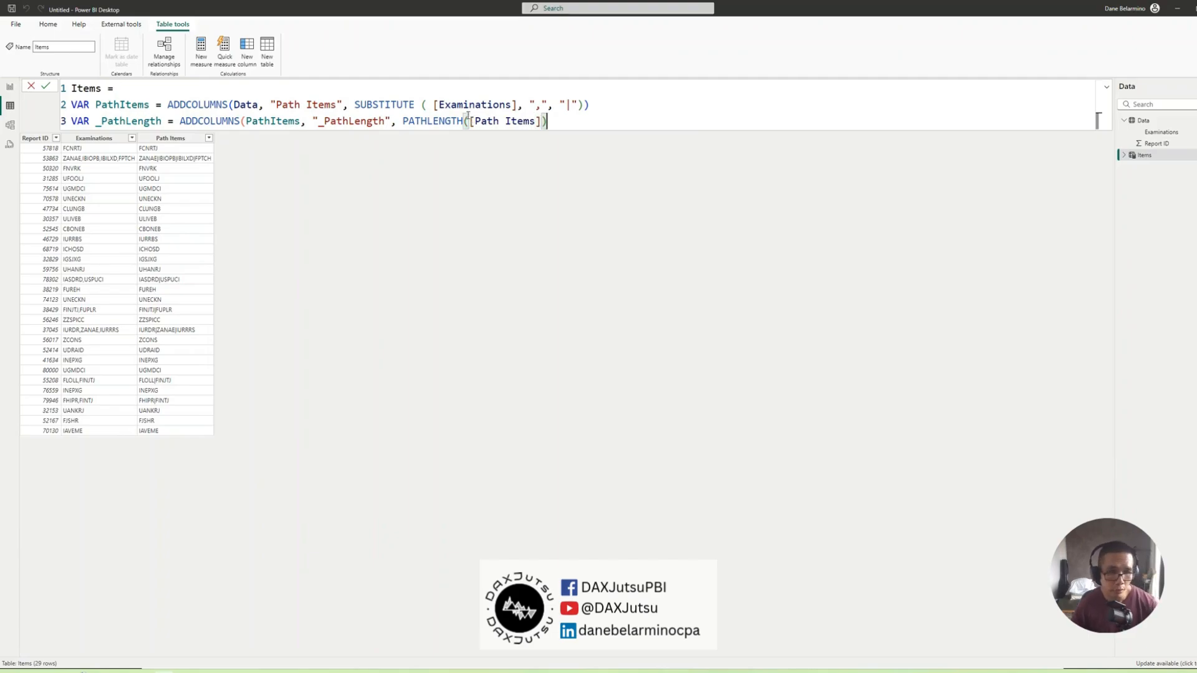
# - Make the formula return _PathLength
pyautogui.doubleClick(130, 122)
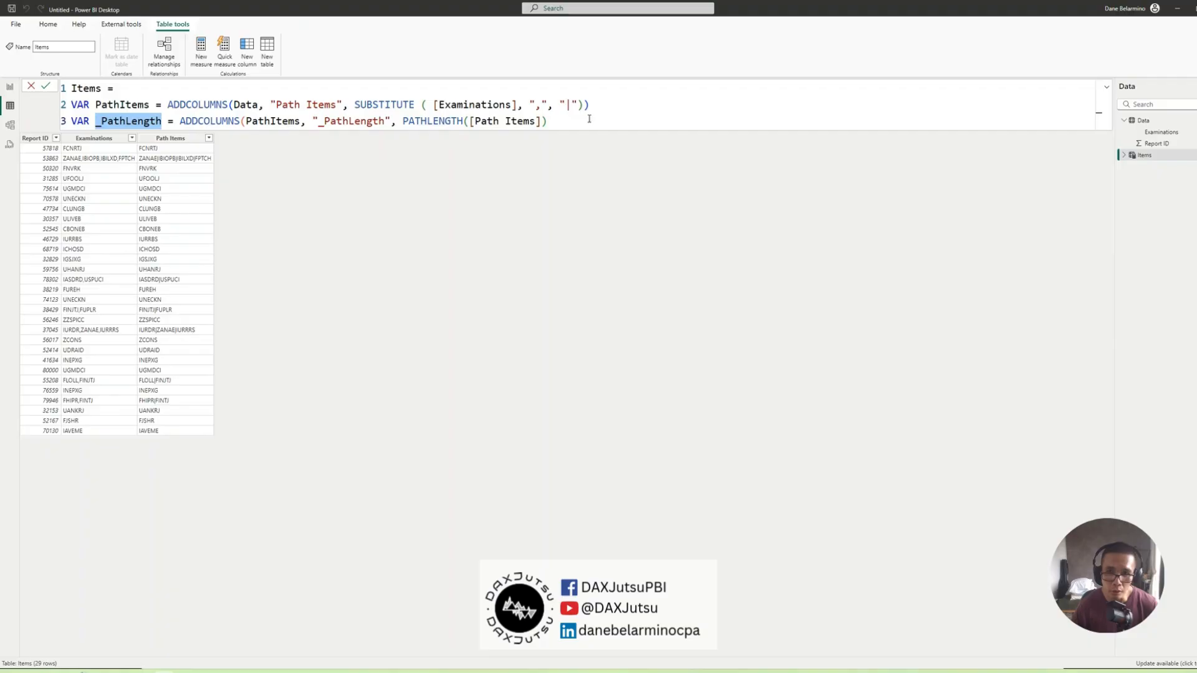
pyautogui.press('Enter')
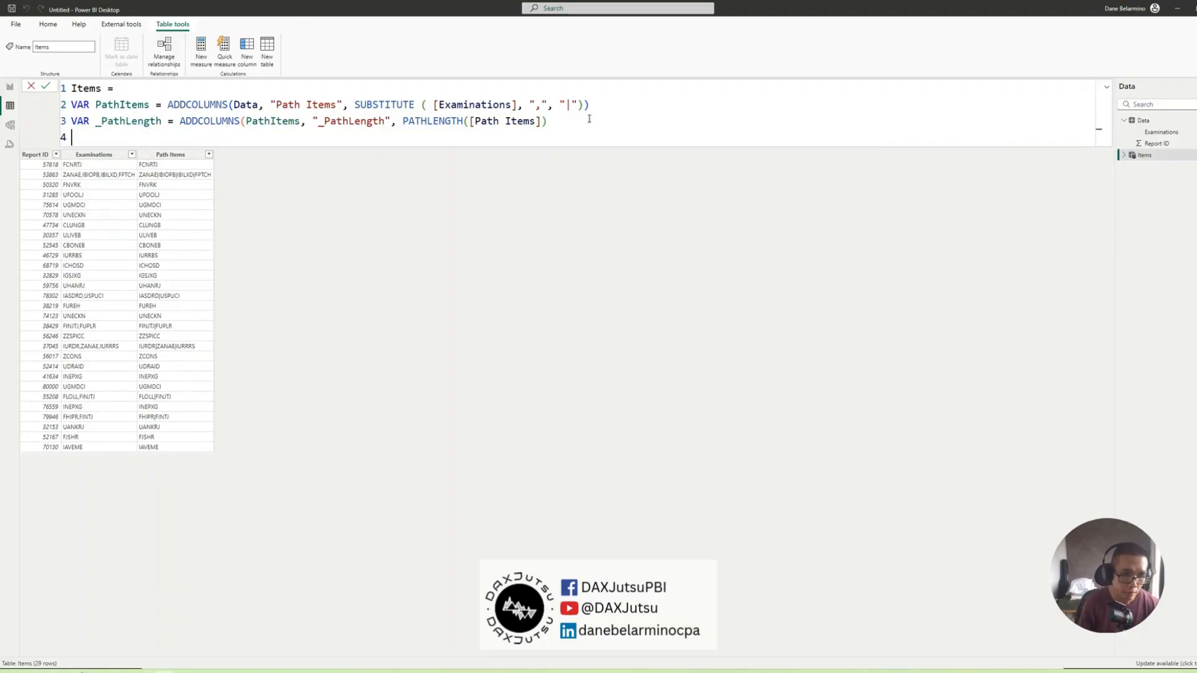
pyautogui.write('return')
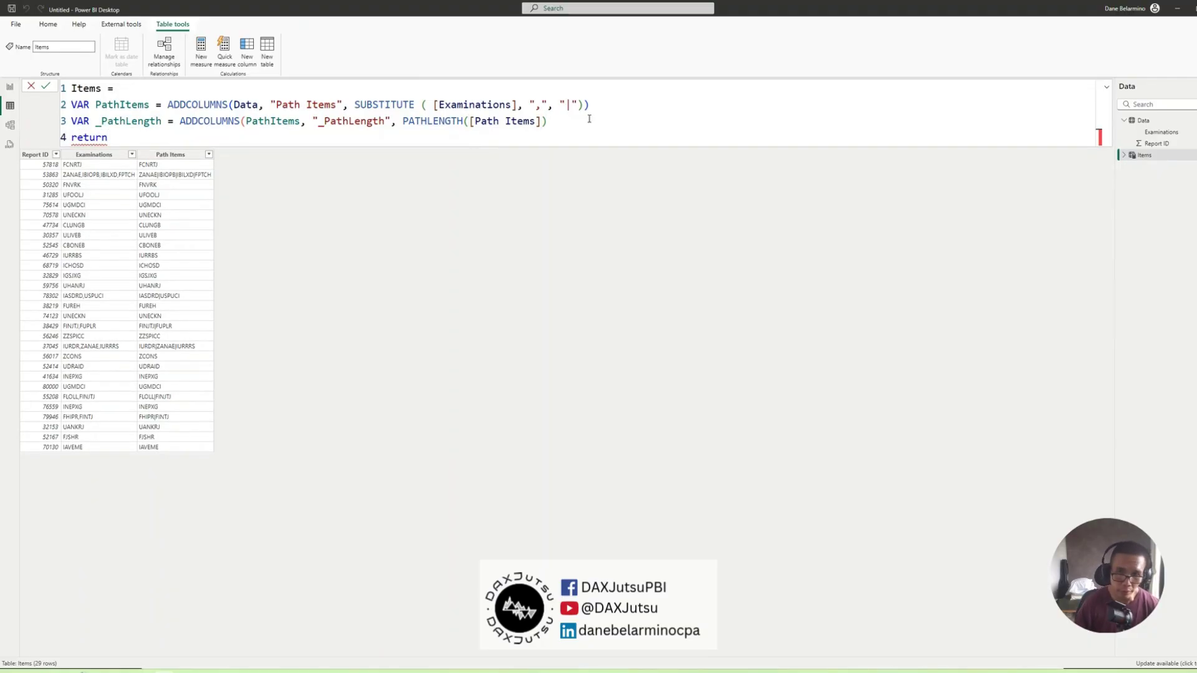
pyautogui.write(')')
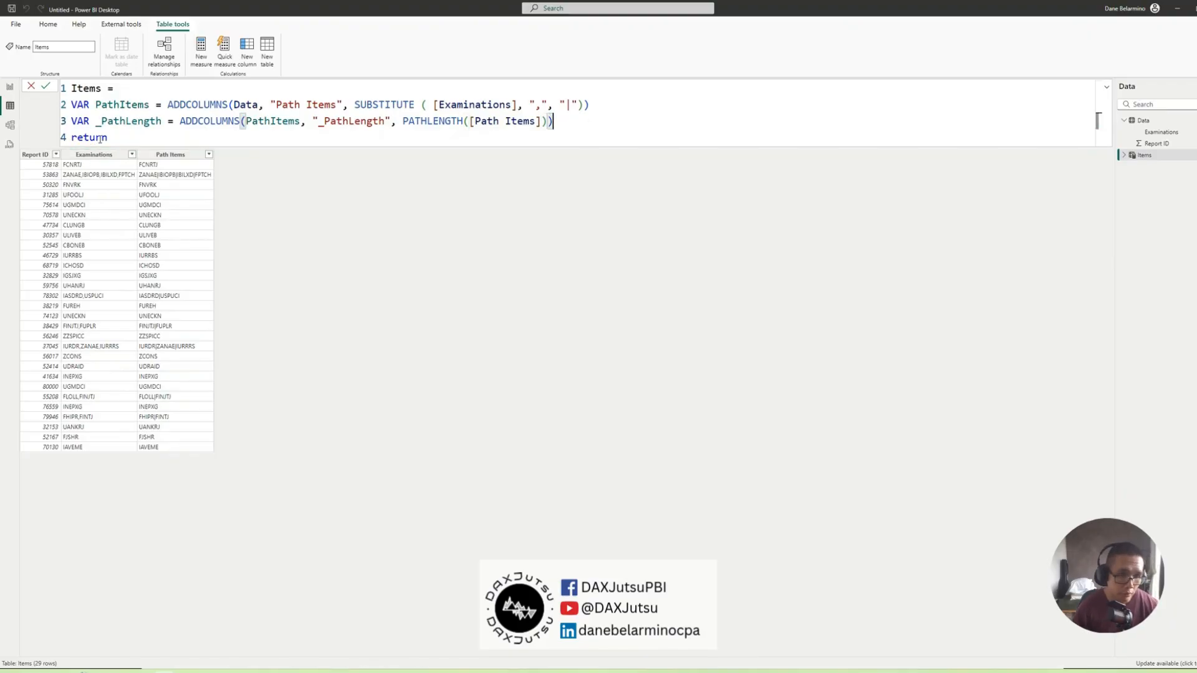
pyautogui.press('Enter')
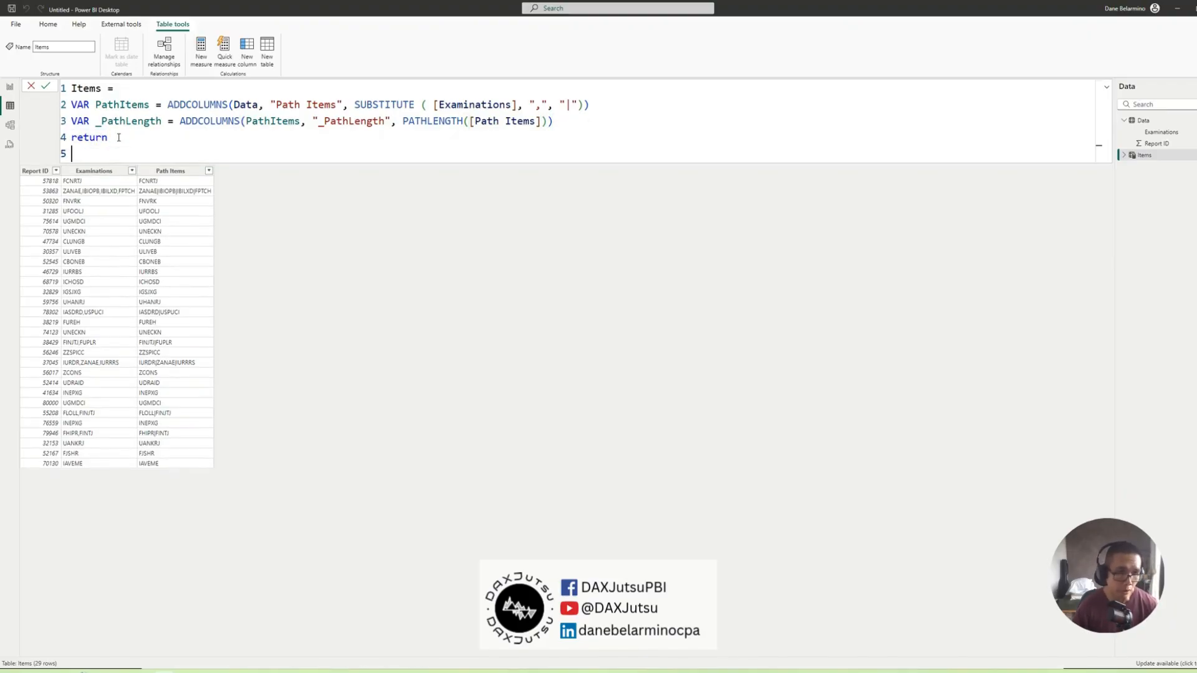
pyautogui.write('_PathLength')
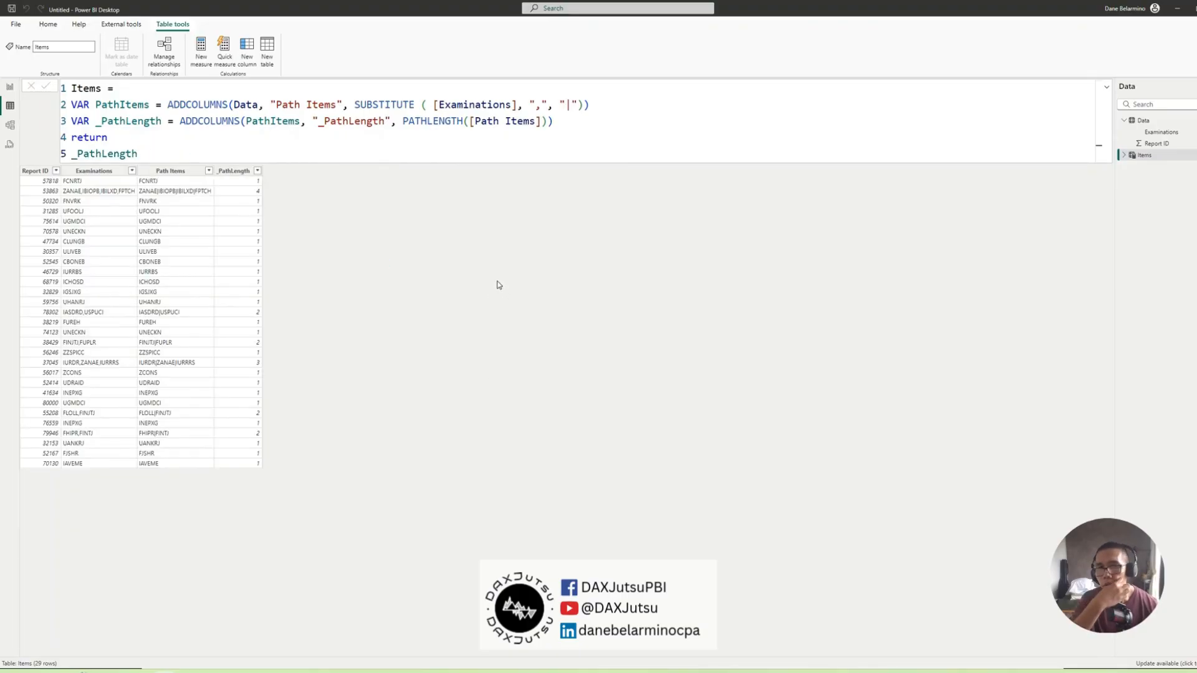
pyautogui.moveTo(301, 263)
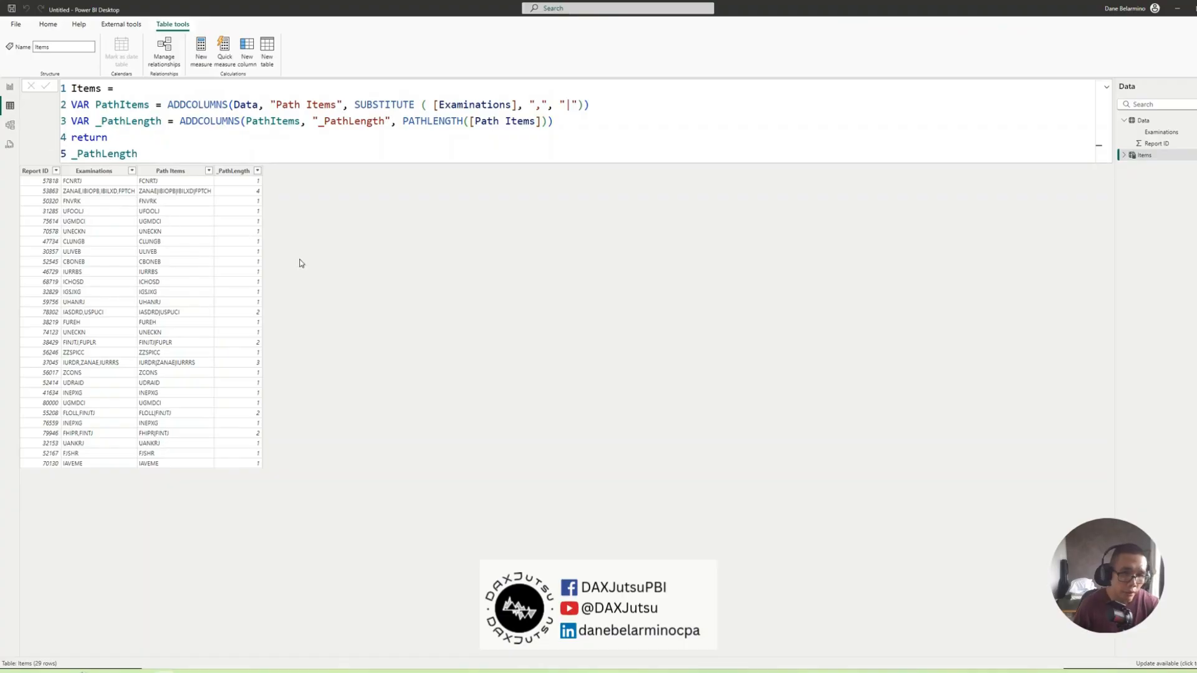
pyautogui.moveTo(252, 182)
pyautogui.write('VAR')
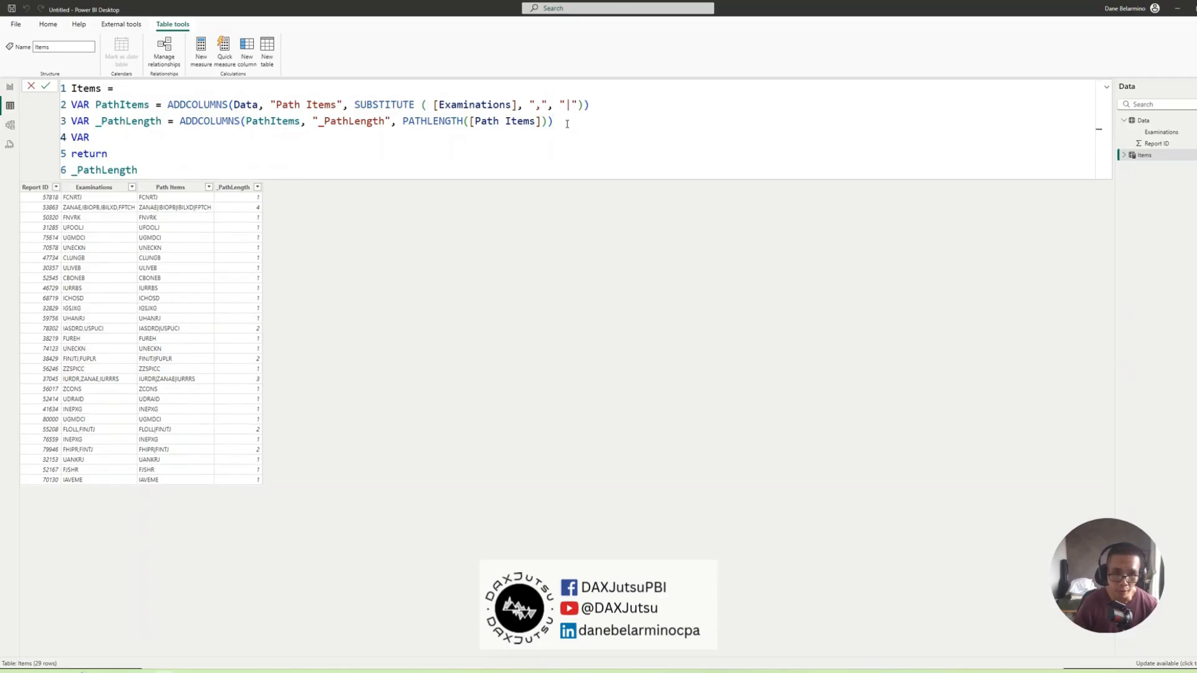
# - Define VAR MaxLength = MAXX(_PathLength, [_PathLength])
pyautogui.write('_')
pyautogui.write('VAR _')
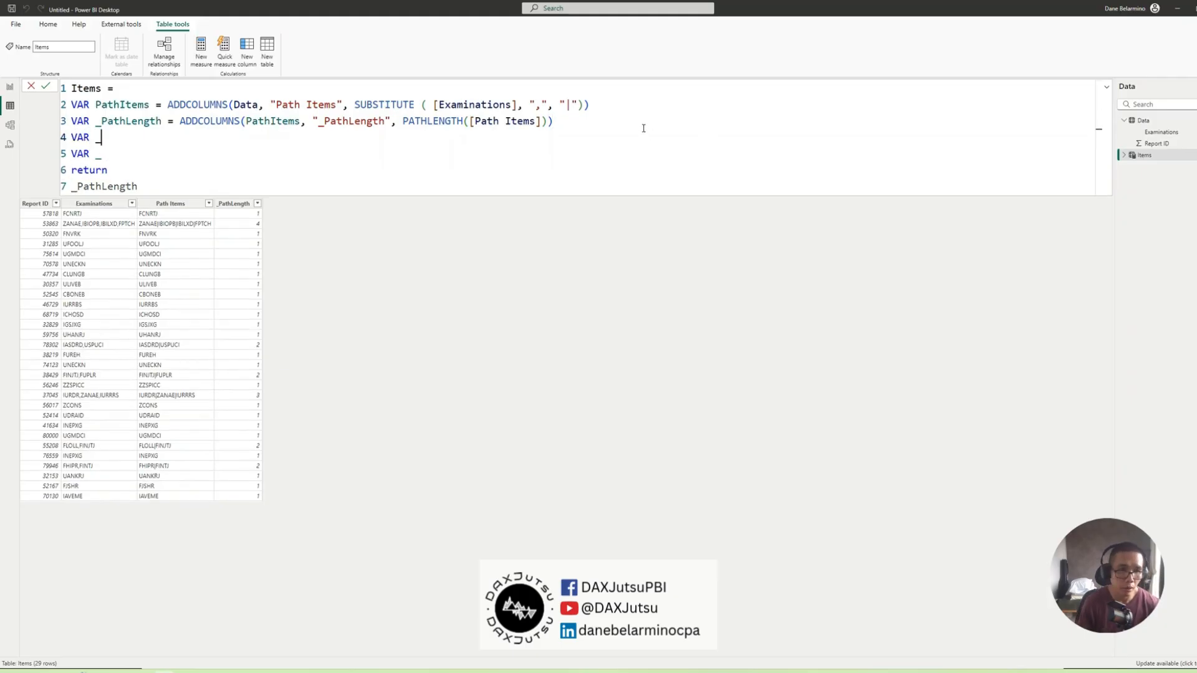
pyautogui.write('Ma')
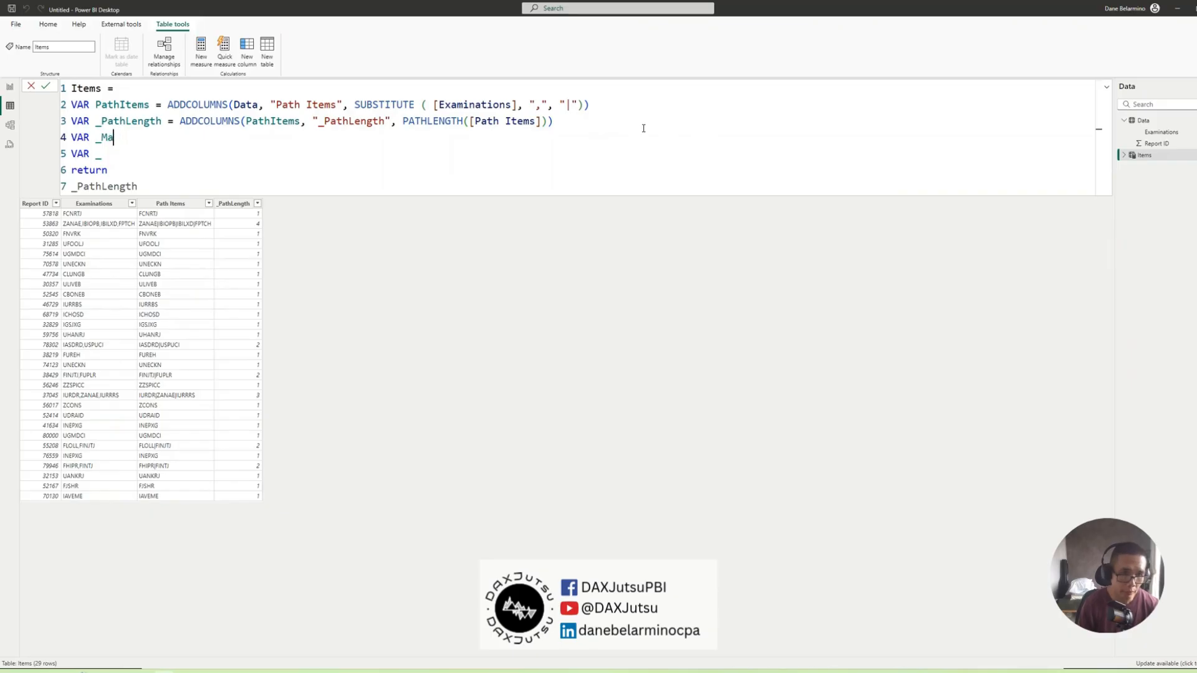
pyautogui.press('Backspace')
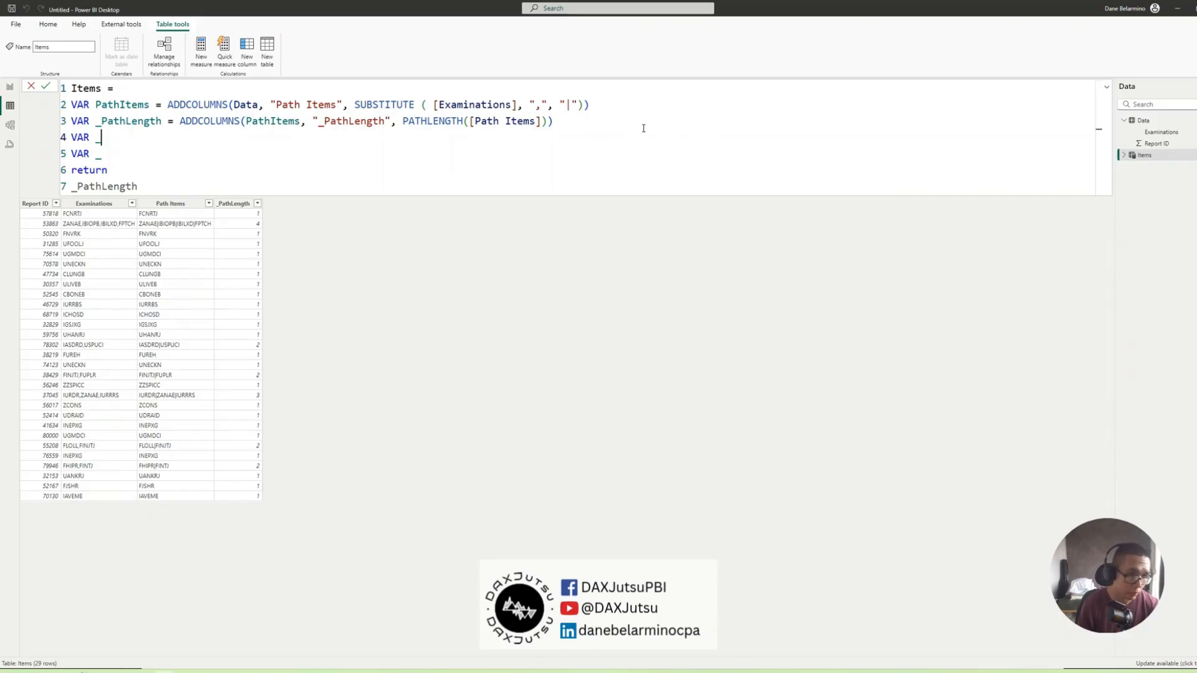
pyautogui.write('Max')
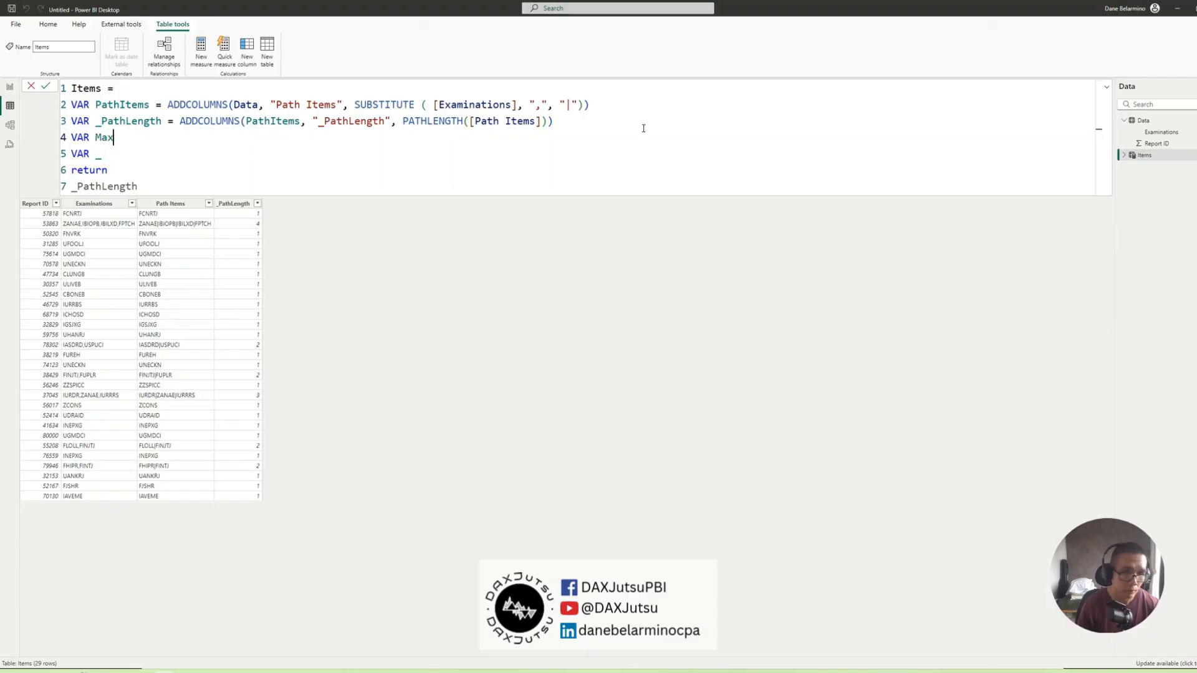
pyautogui.write('Length')
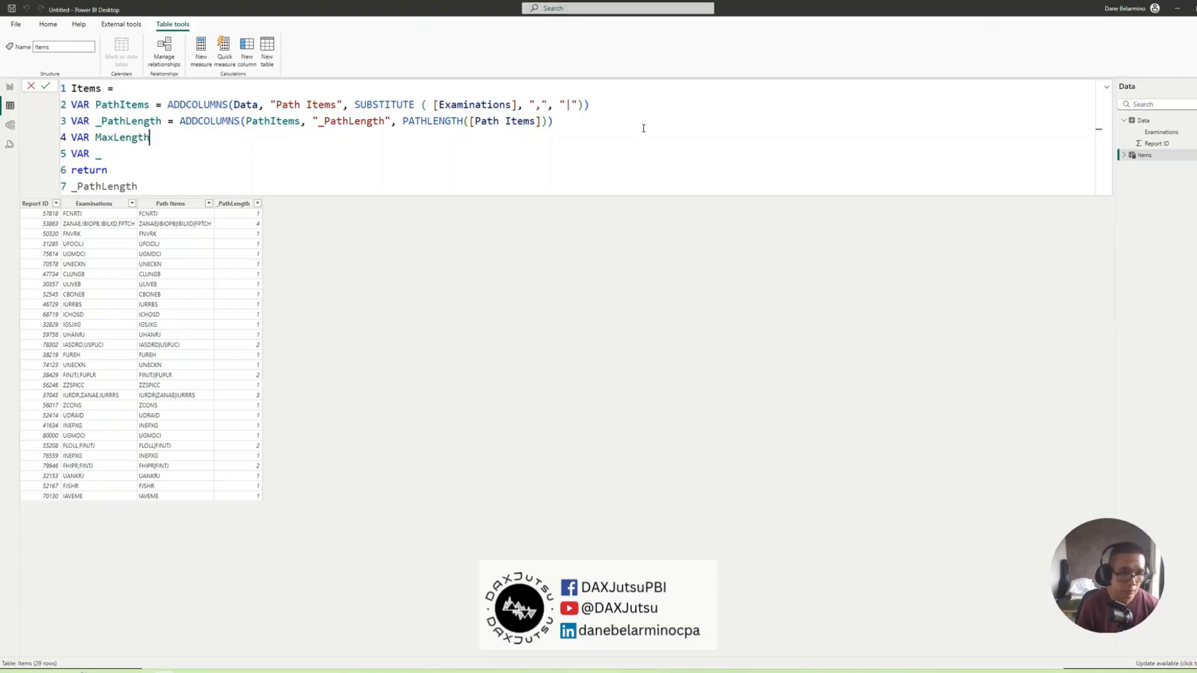
pyautogui.write('= maxx')
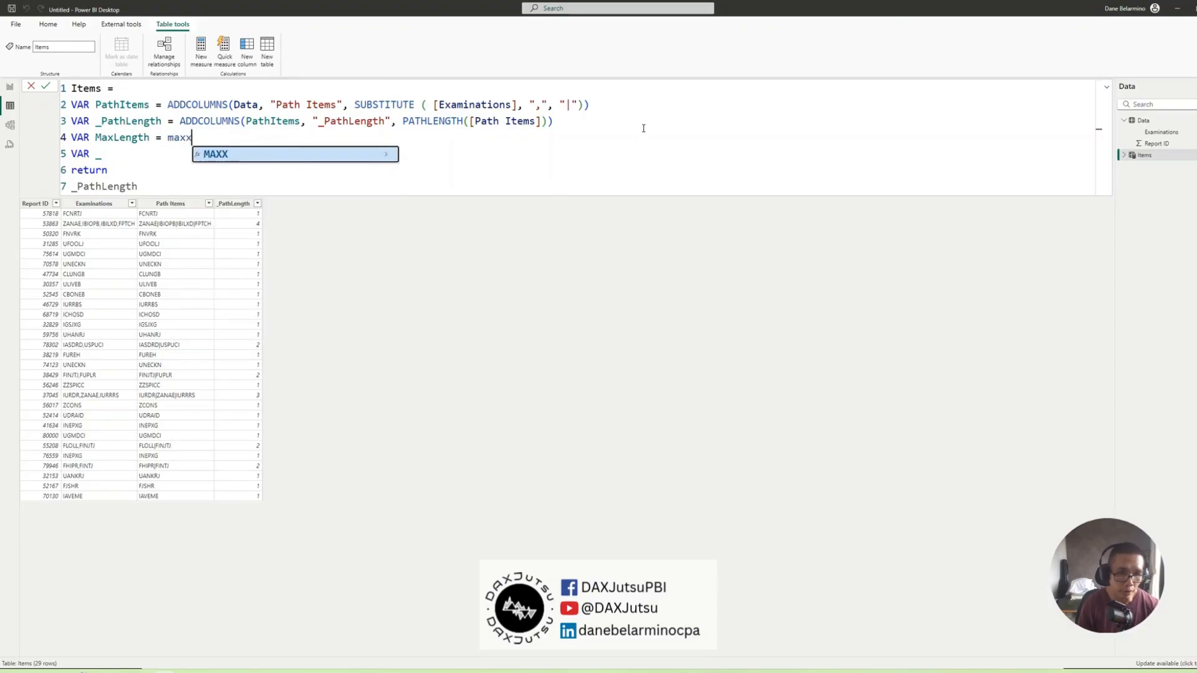
pyautogui.write('(')
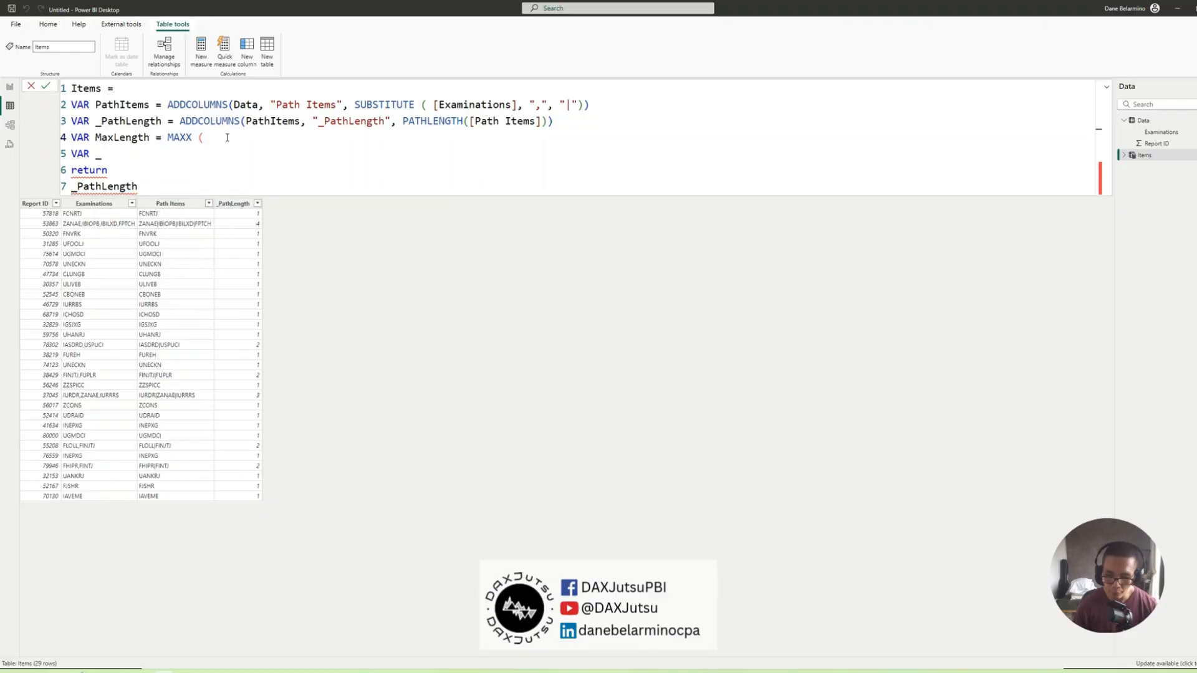
pyautogui.write('_PathLength')
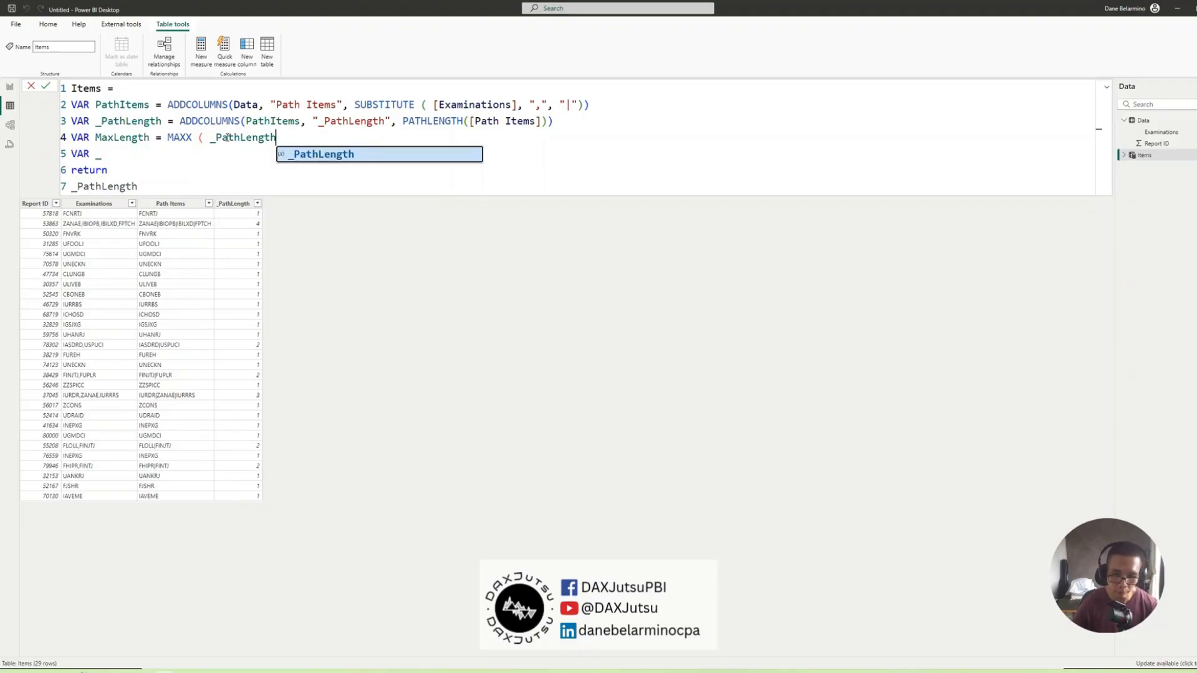
pyautogui.write(', [_PathLength')
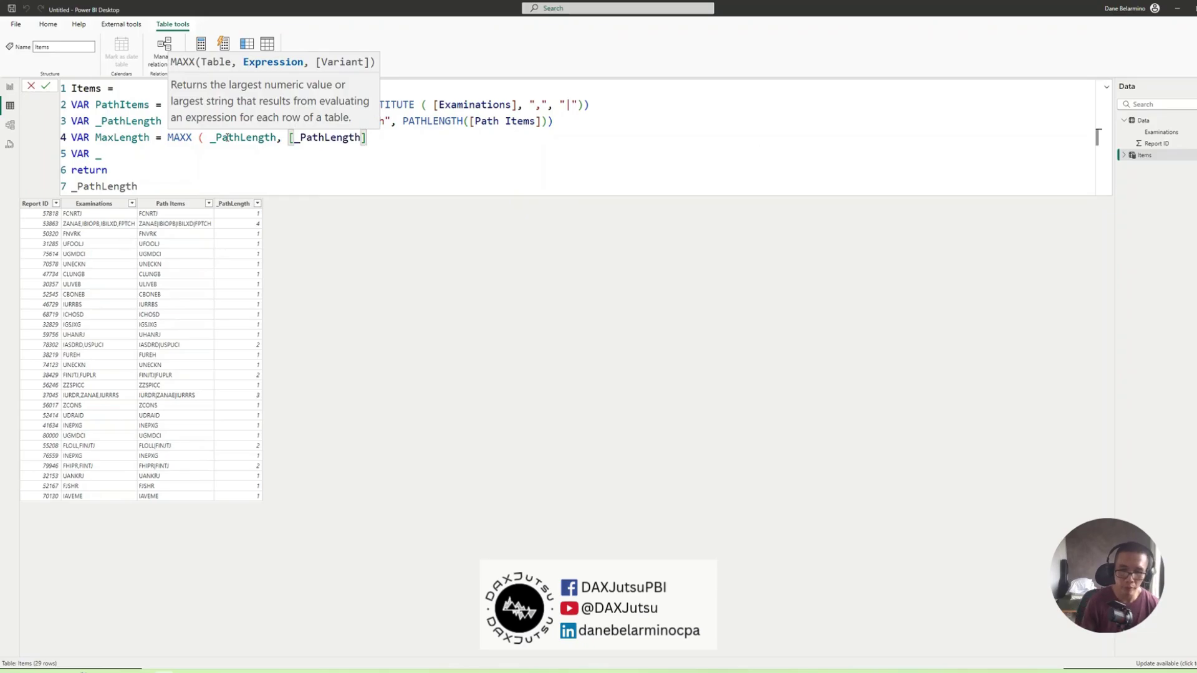
pyautogui.moveTo(266, 232)
pyautogui.write('add')
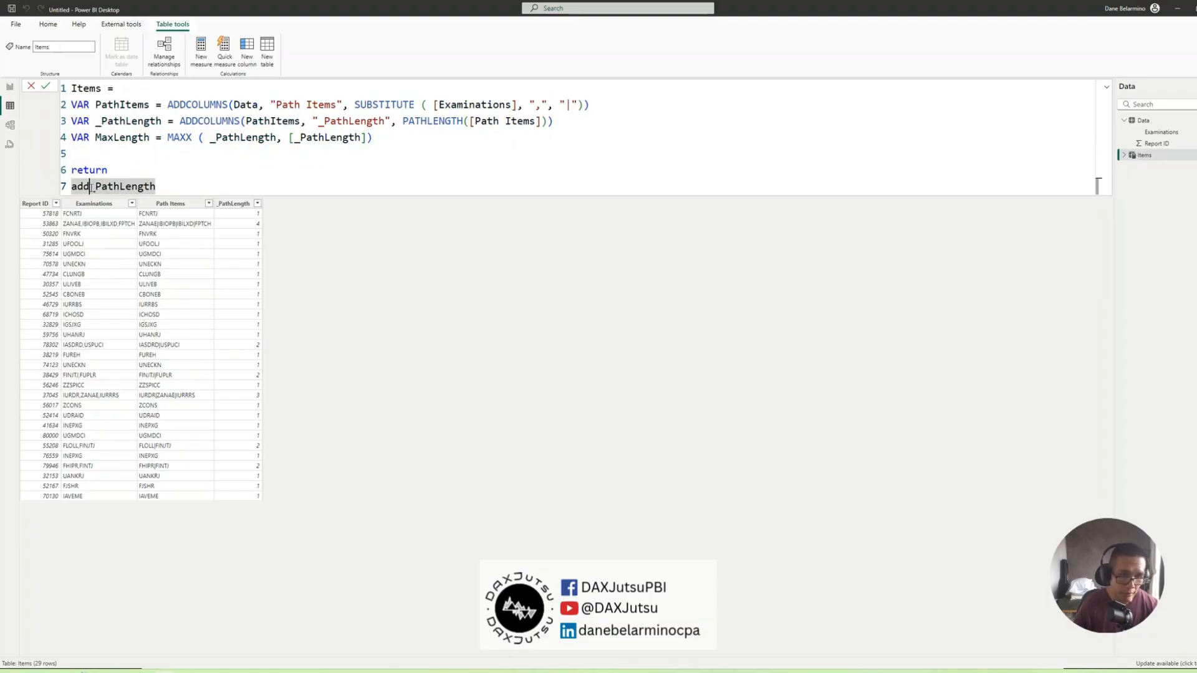
# - Return ADDCOLUMNS(_PathLength, "MaxLength", MaxLength) to show the maximum length of 4
pyautogui.write('colu')
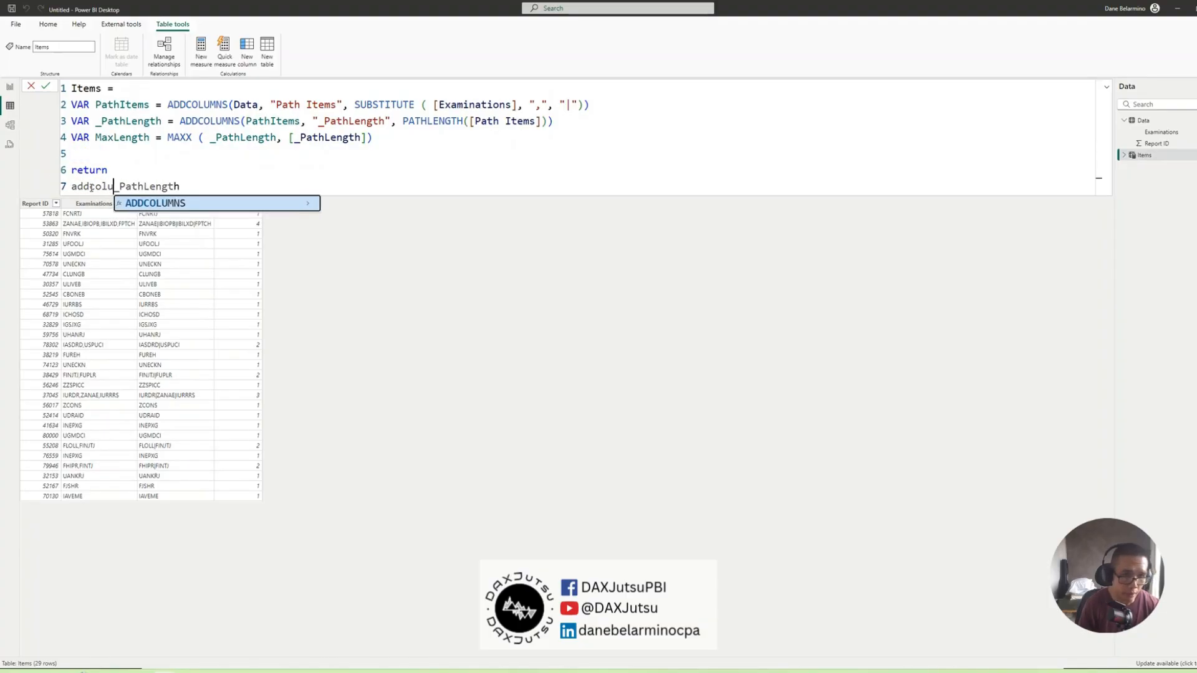
pyautogui.write('mn')
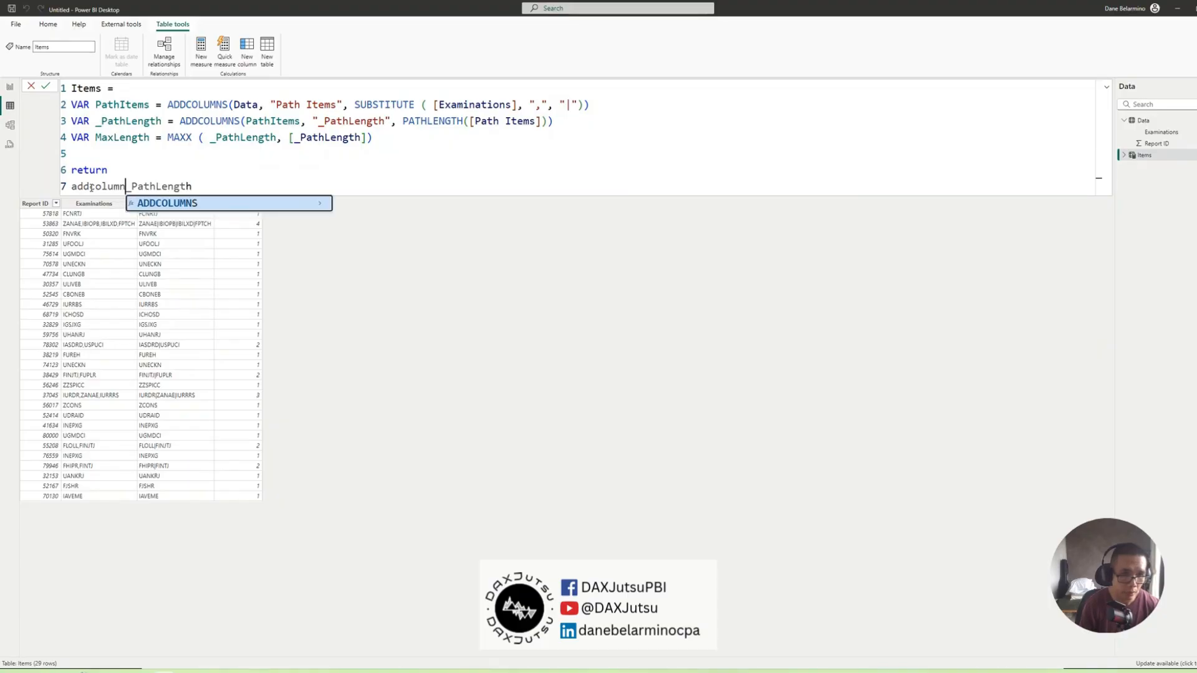
pyautogui.press('Tab')
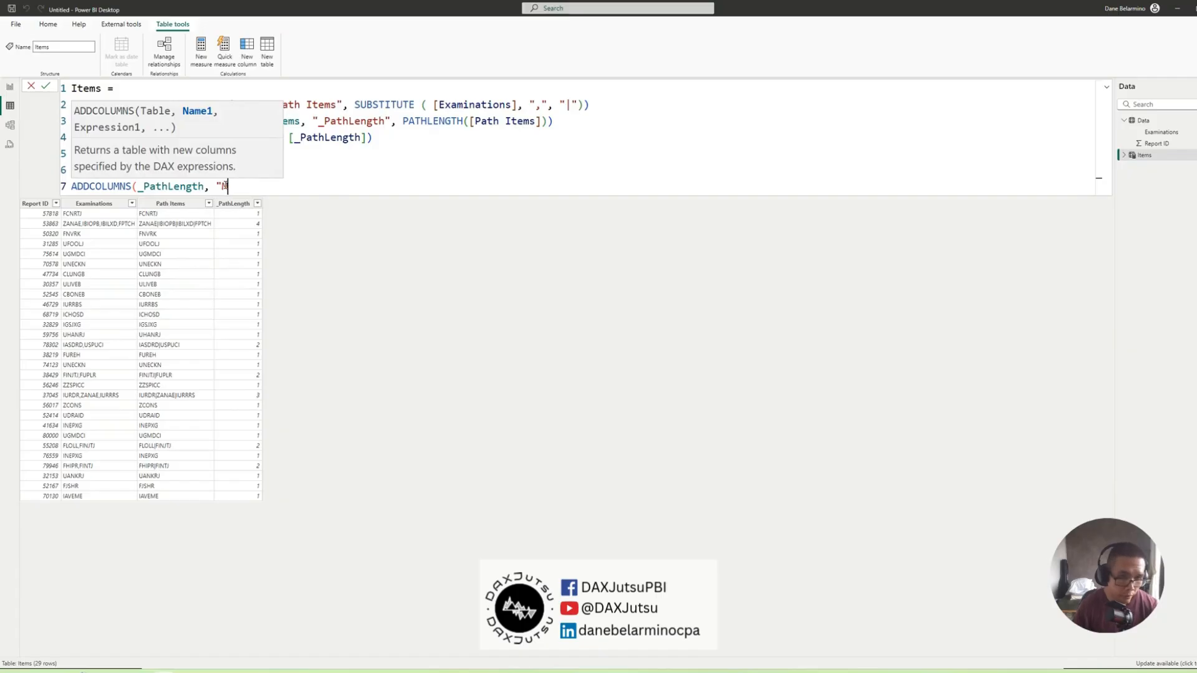
pyautogui.write('MaxLen')
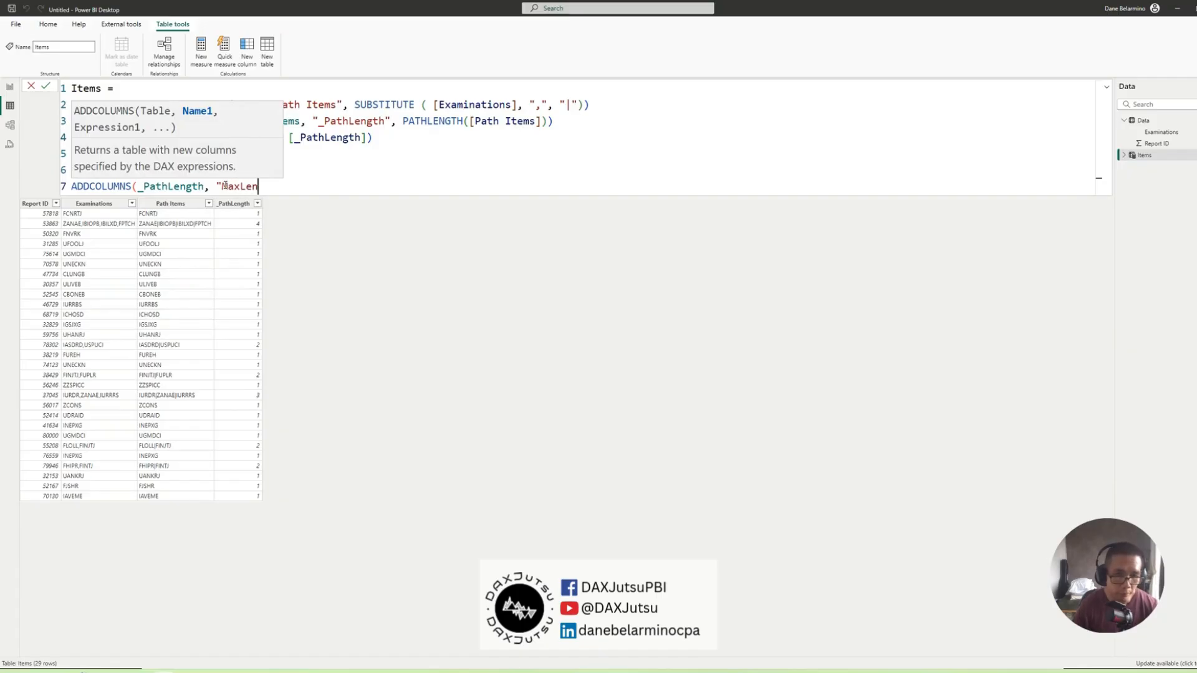
pyautogui.write('gth",')
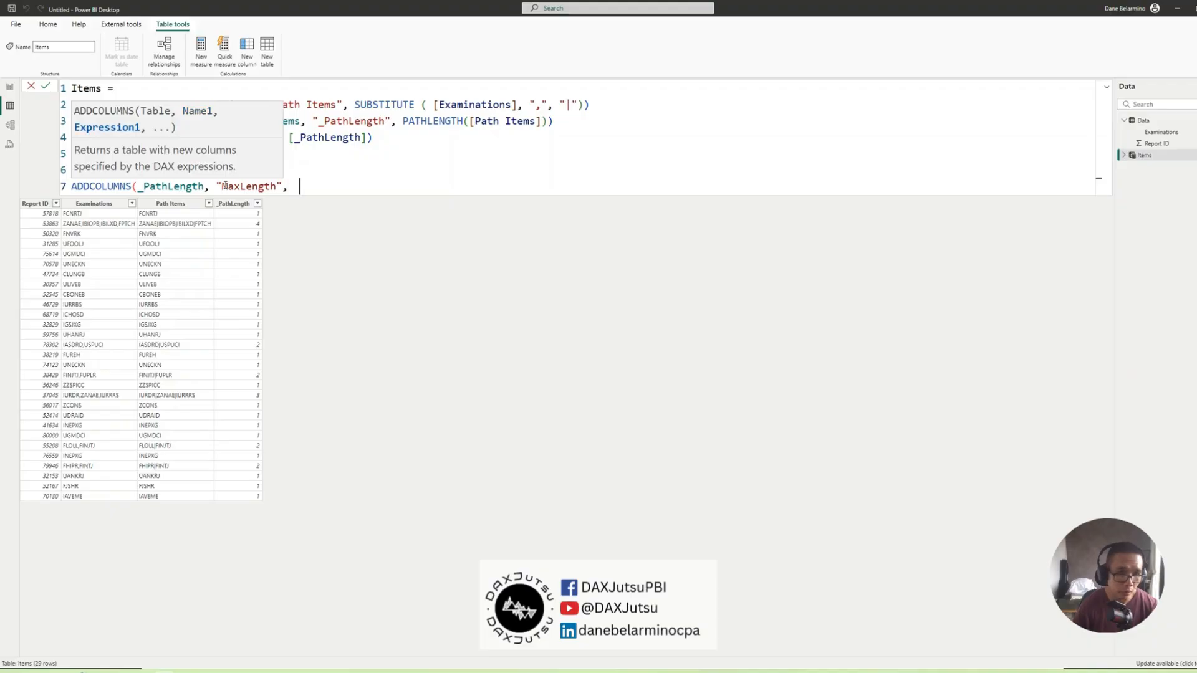
pyautogui.write('ma')
pyautogui.write('return')
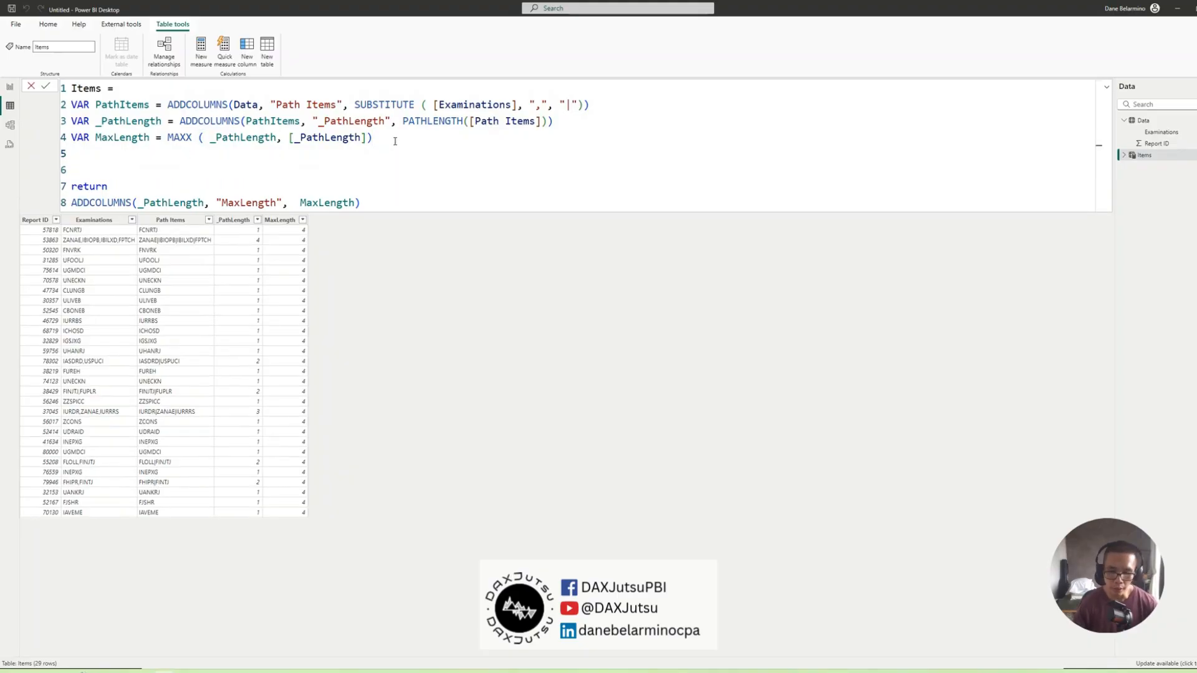
# - Define _Series as GENERATESERIES(1, MaxLength, 1) and return it instead of the old expression
pyautogui.write('VAR')
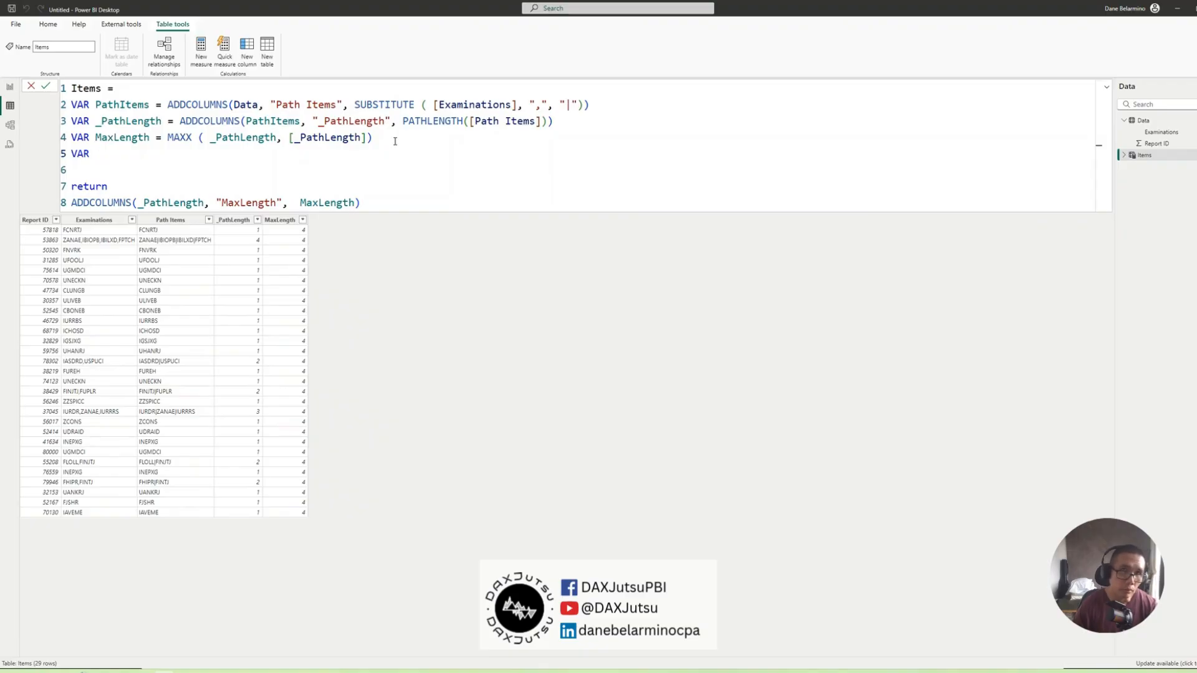
pyautogui.write('S')
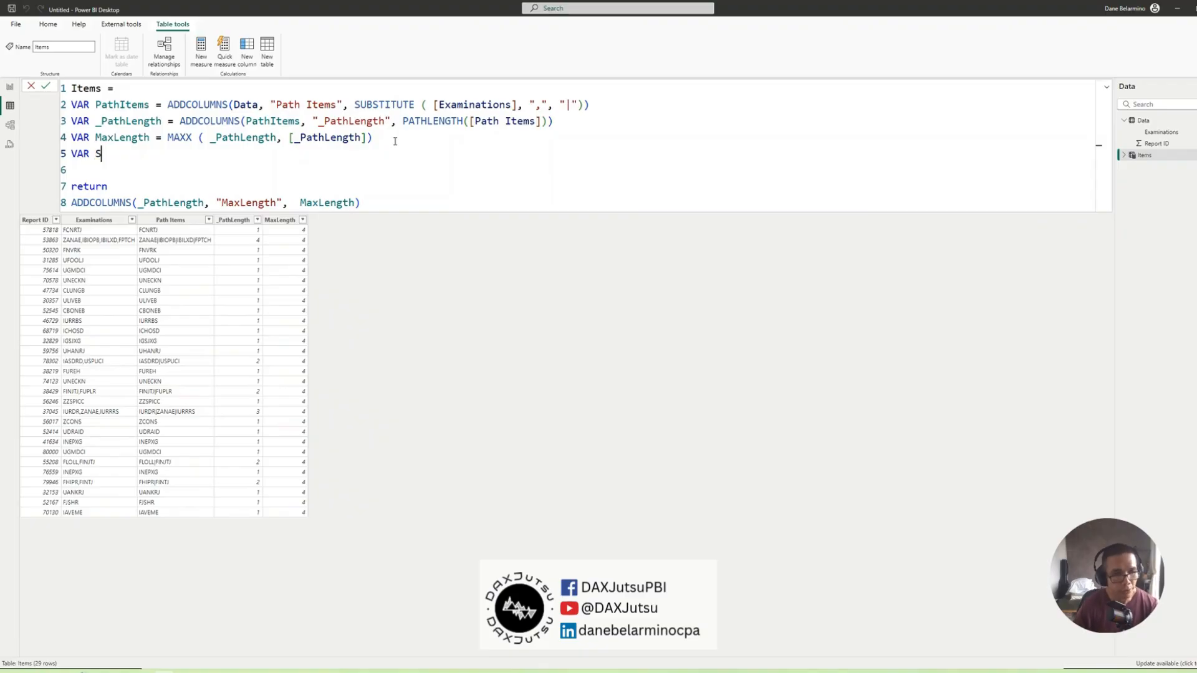
pyautogui.write('_Series = GENERATESERIES(')
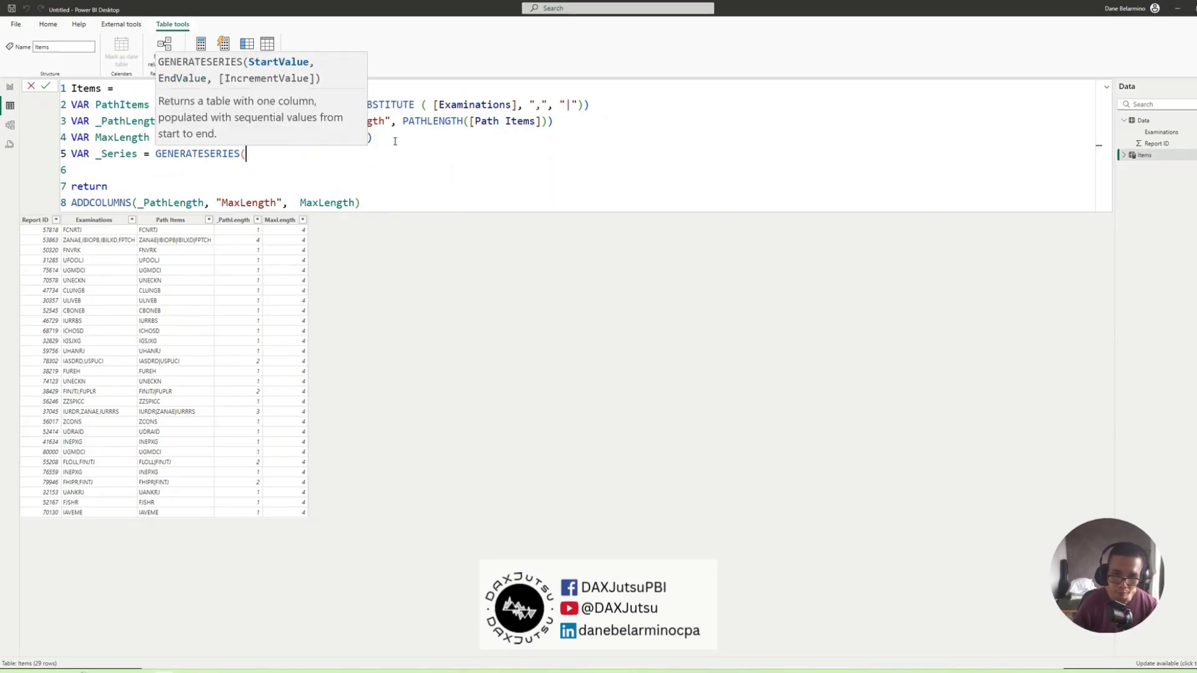
pyautogui.write('1,')
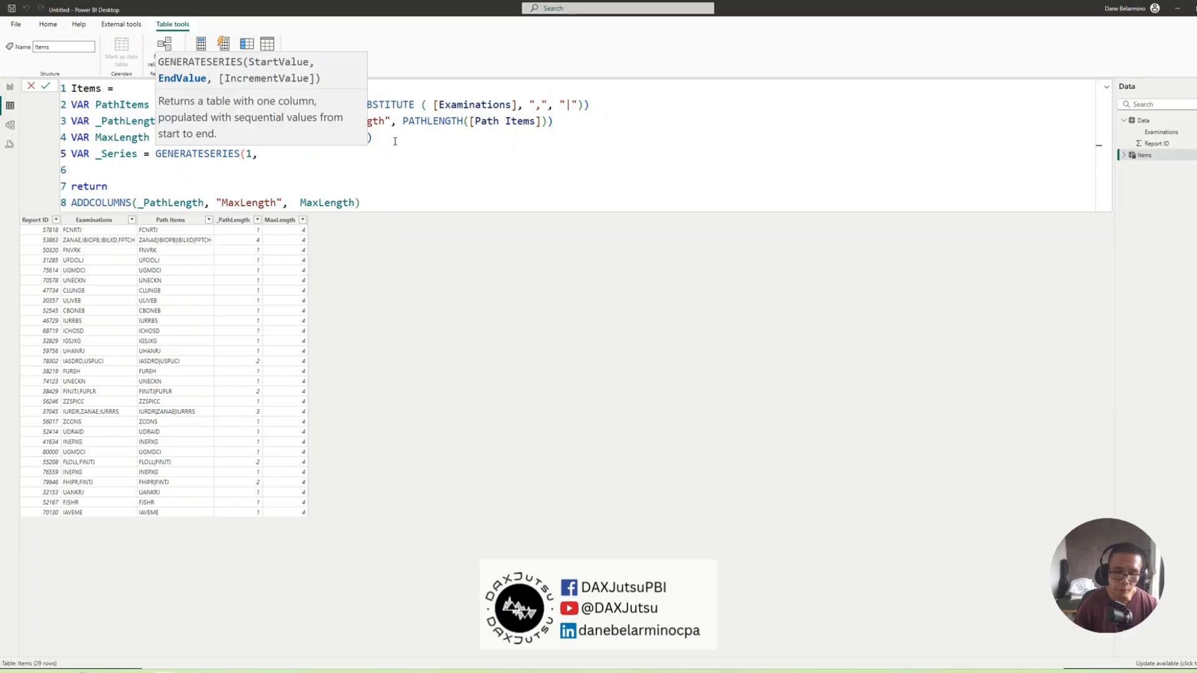
pyautogui.write('MaxLength, 1)')
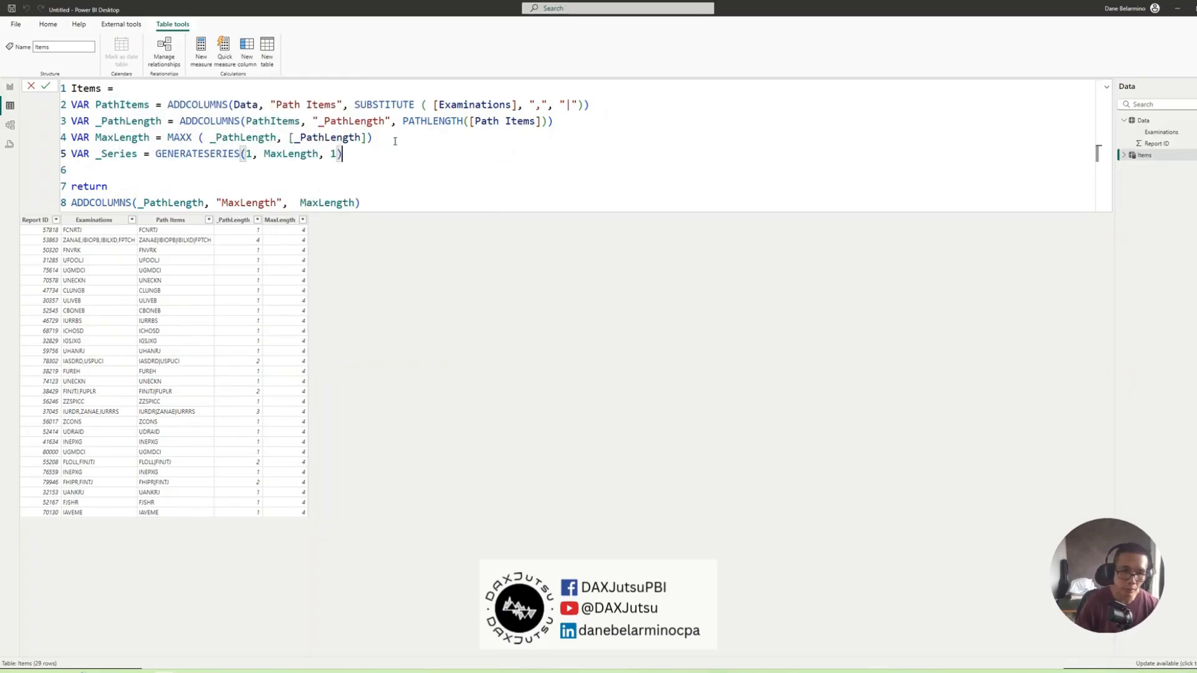
pyautogui.doubleClick(116, 154)
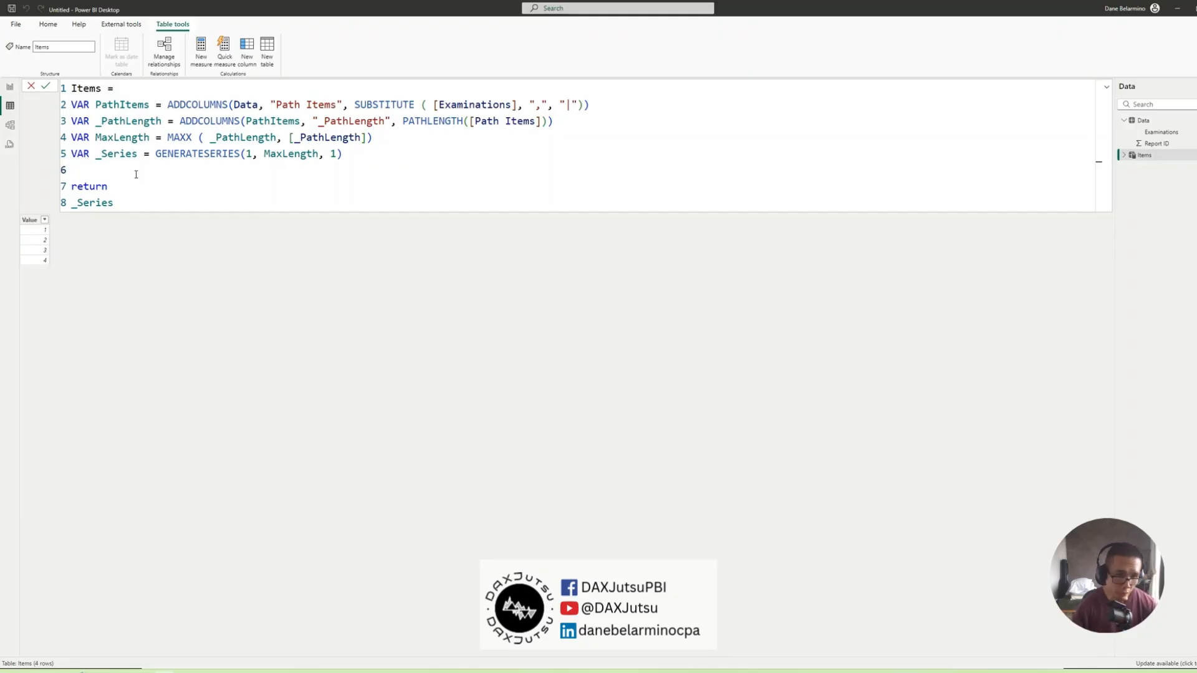
# - Define _Crossjoined = CROSSJOIN(PathItems, _Series) and return it, giving 116 rows
pyautogui.write('VAR')
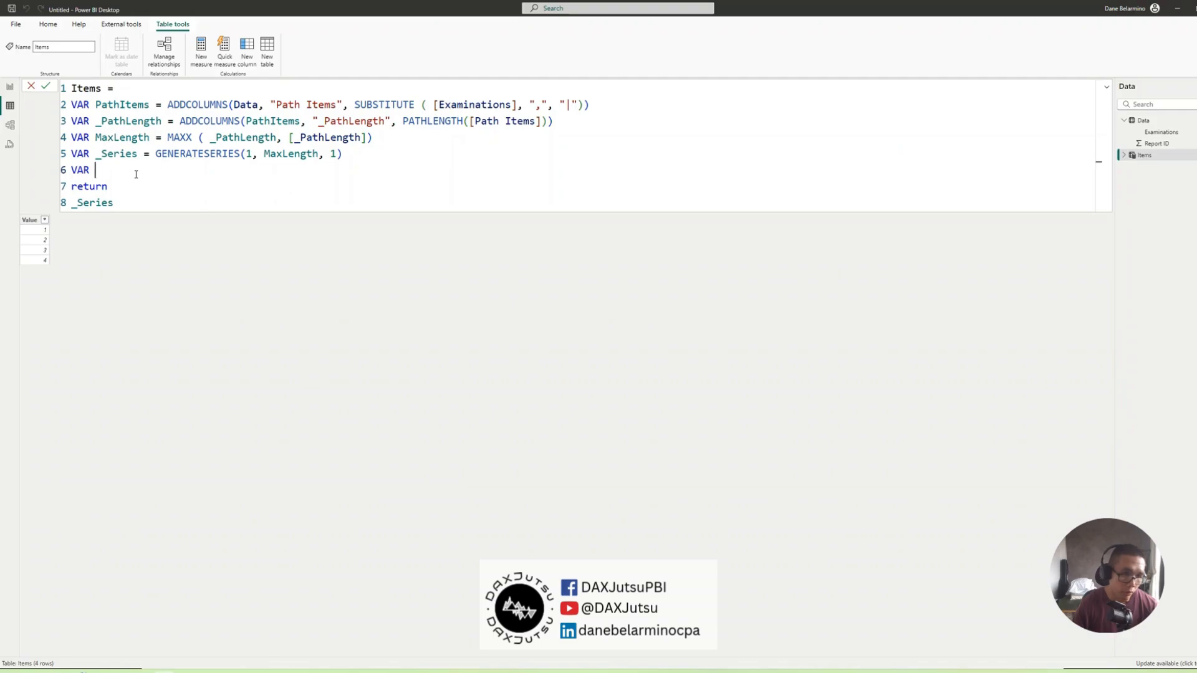
pyautogui.write('_Cr')
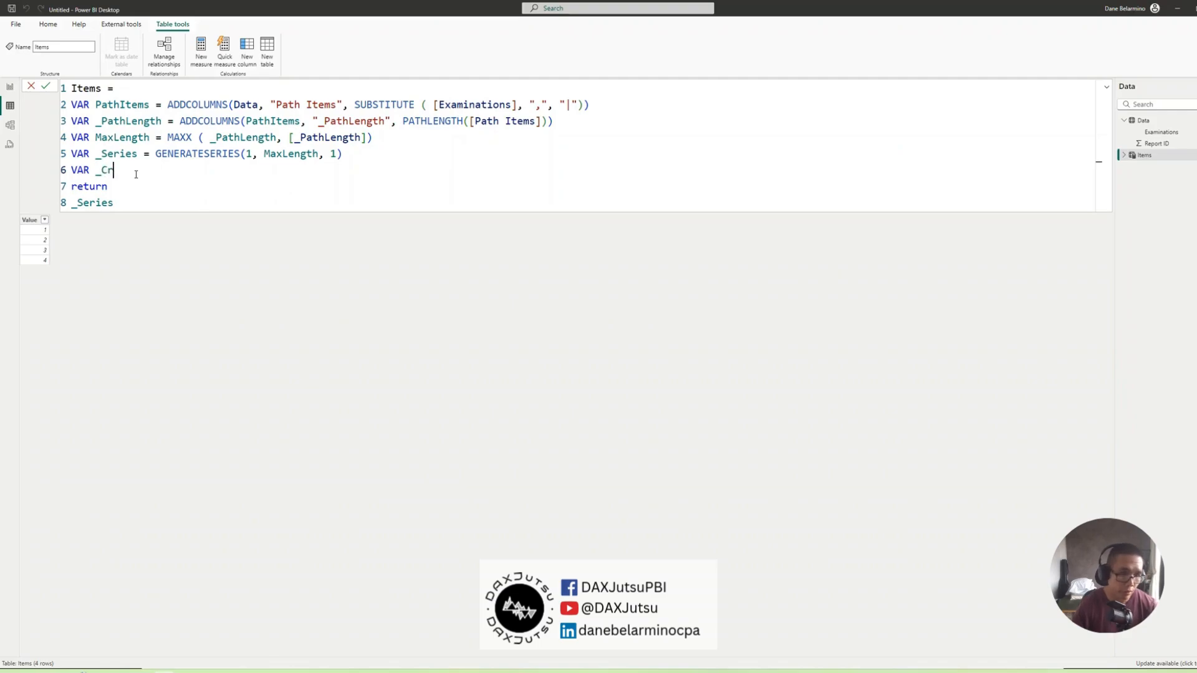
pyautogui.write('ossjoined')
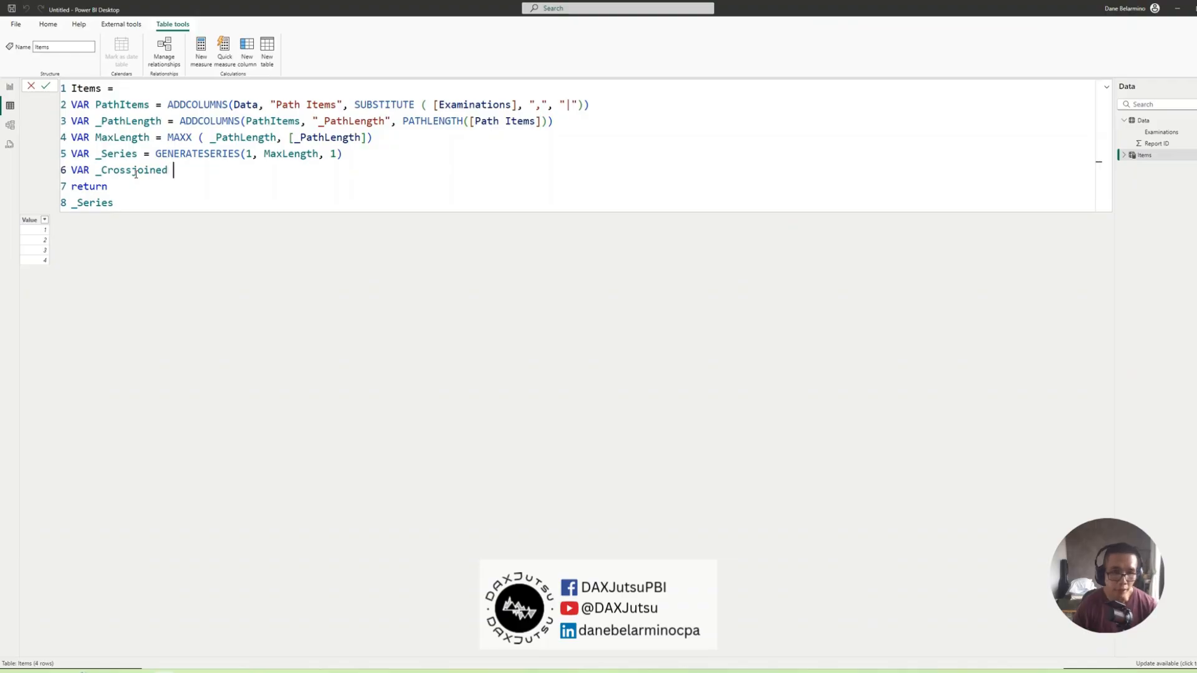
pyautogui.write('=')
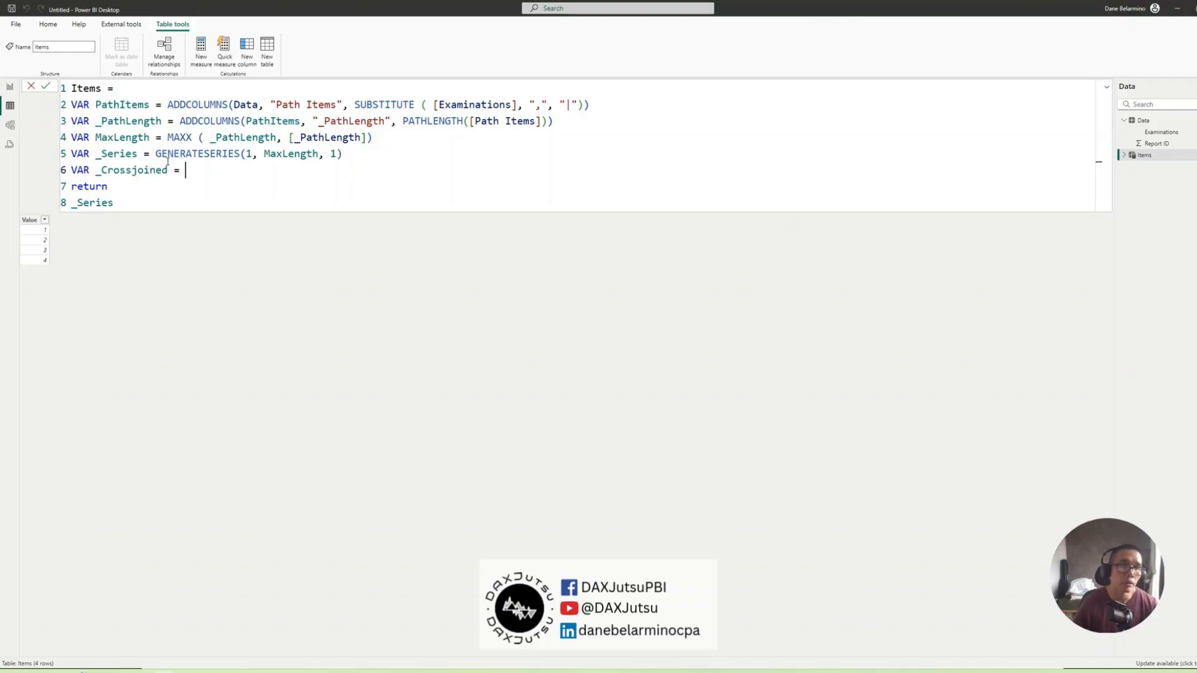
pyautogui.doubleClick(115, 154)
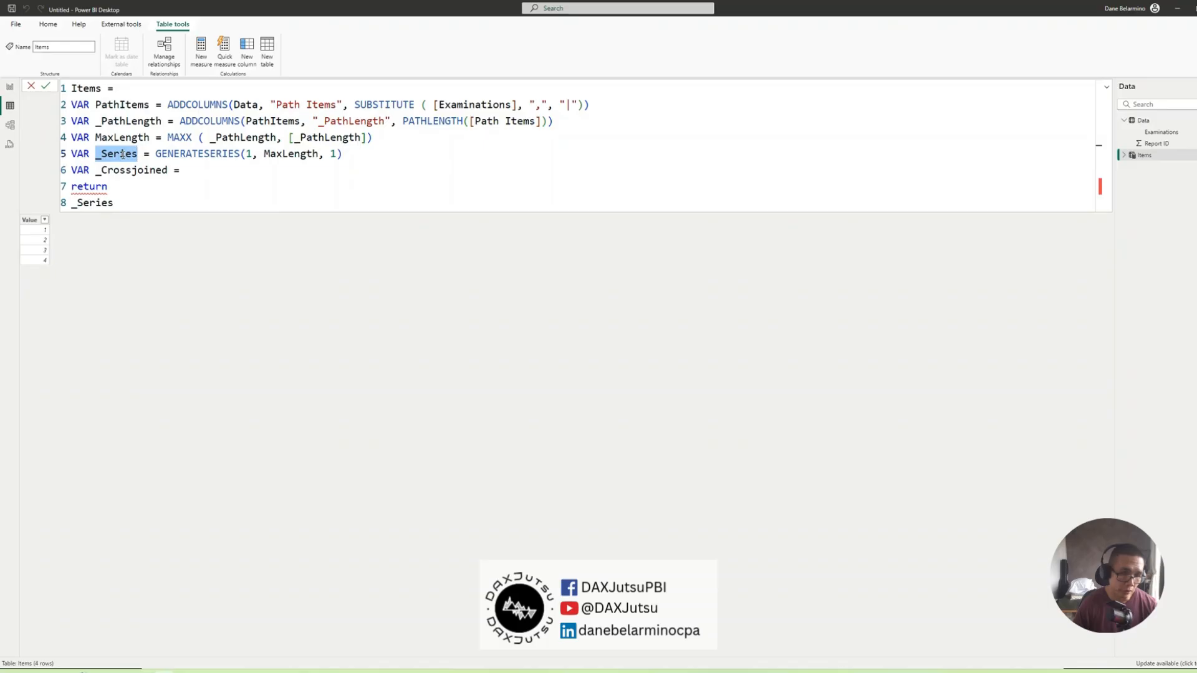
pyautogui.doubleClick(122, 104)
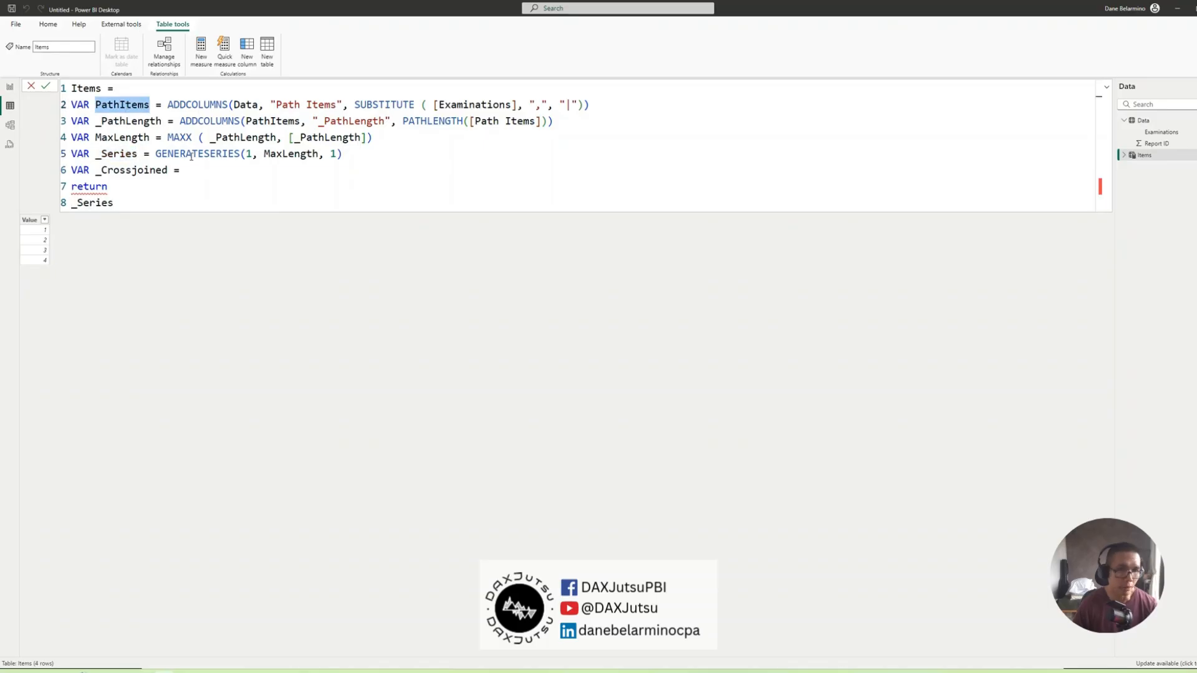
pyautogui.click(194, 170)
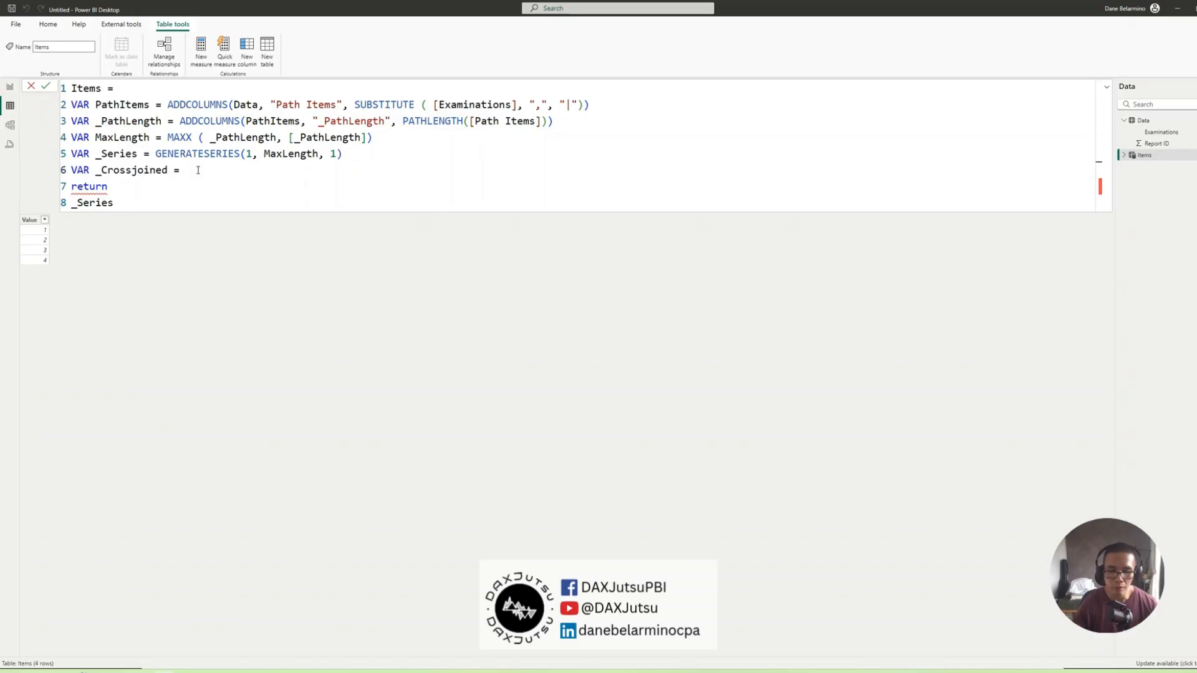
pyautogui.write('cro')
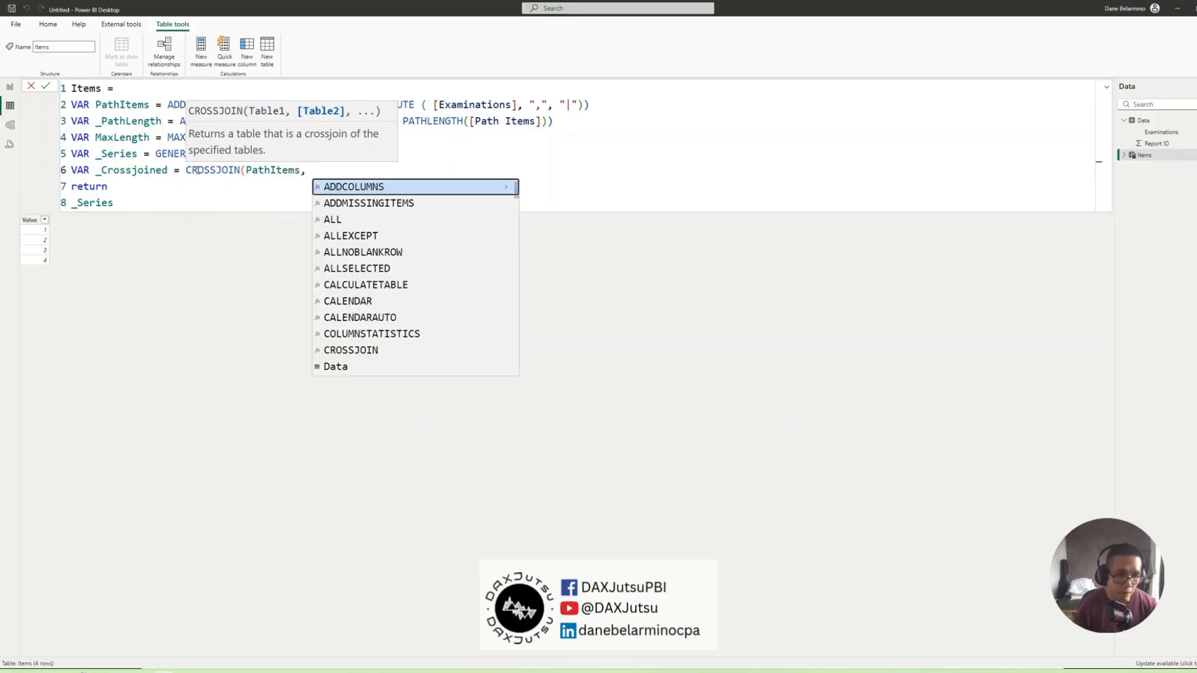
pyautogui.write('_Series)')
pyautogui.click(217, 202)
pyautogui.write('_Crossjoined')
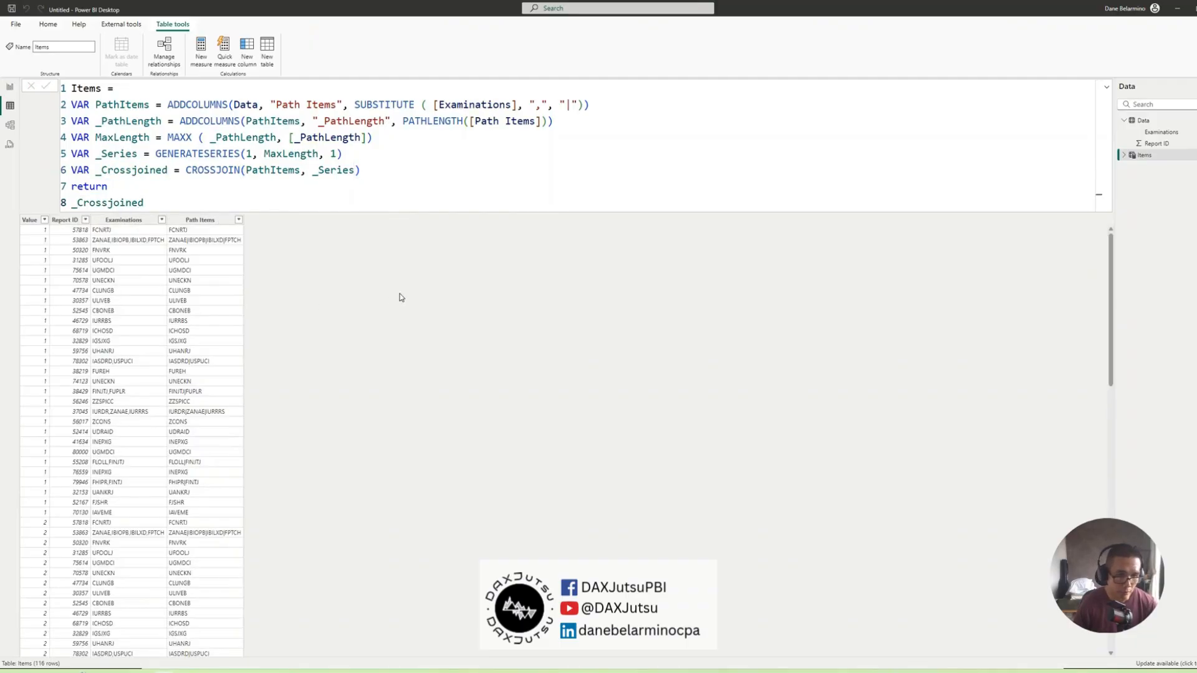
# - Verify repeated Report IDs with a temporary Report ID filter, clear it, and begin another VAR
pyautogui.click(64, 219)
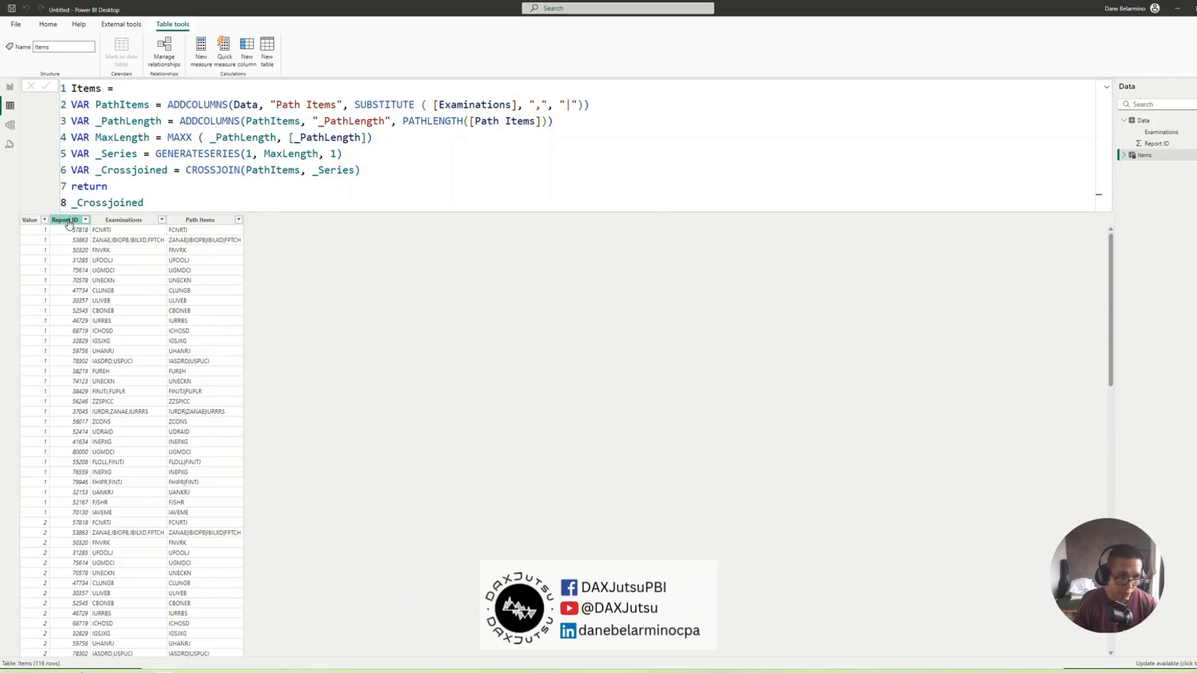
pyautogui.click(64, 219)
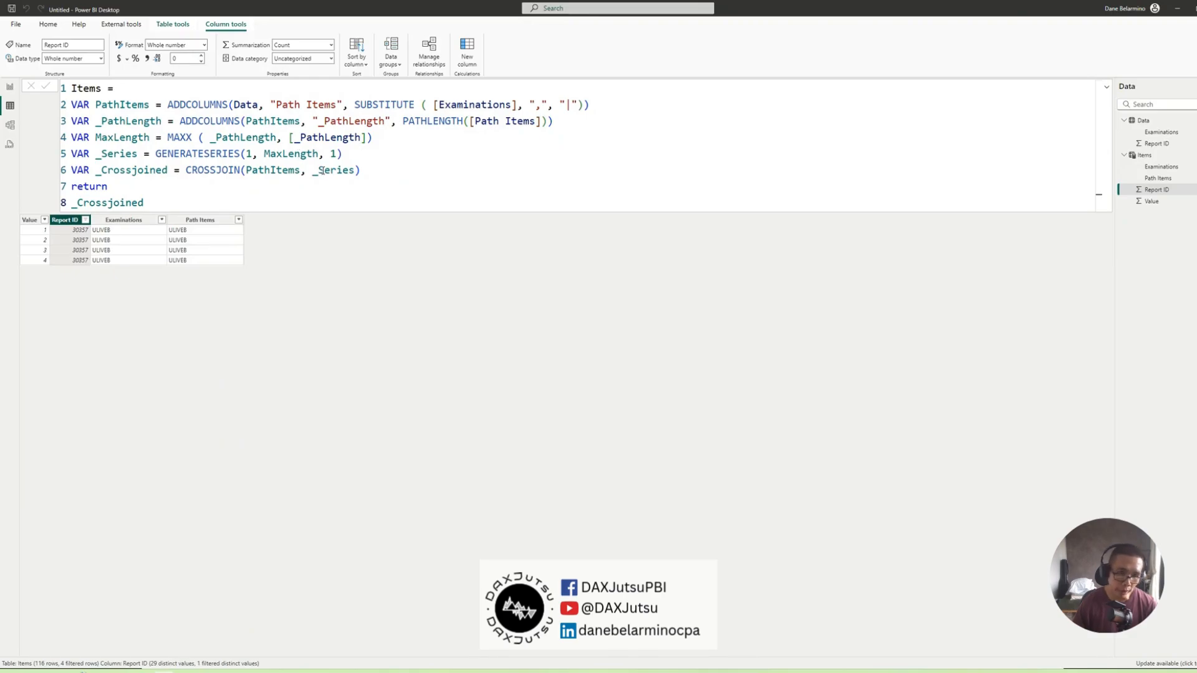
pyautogui.moveTo(155, 154); pyautogui.dragTo(343, 154)
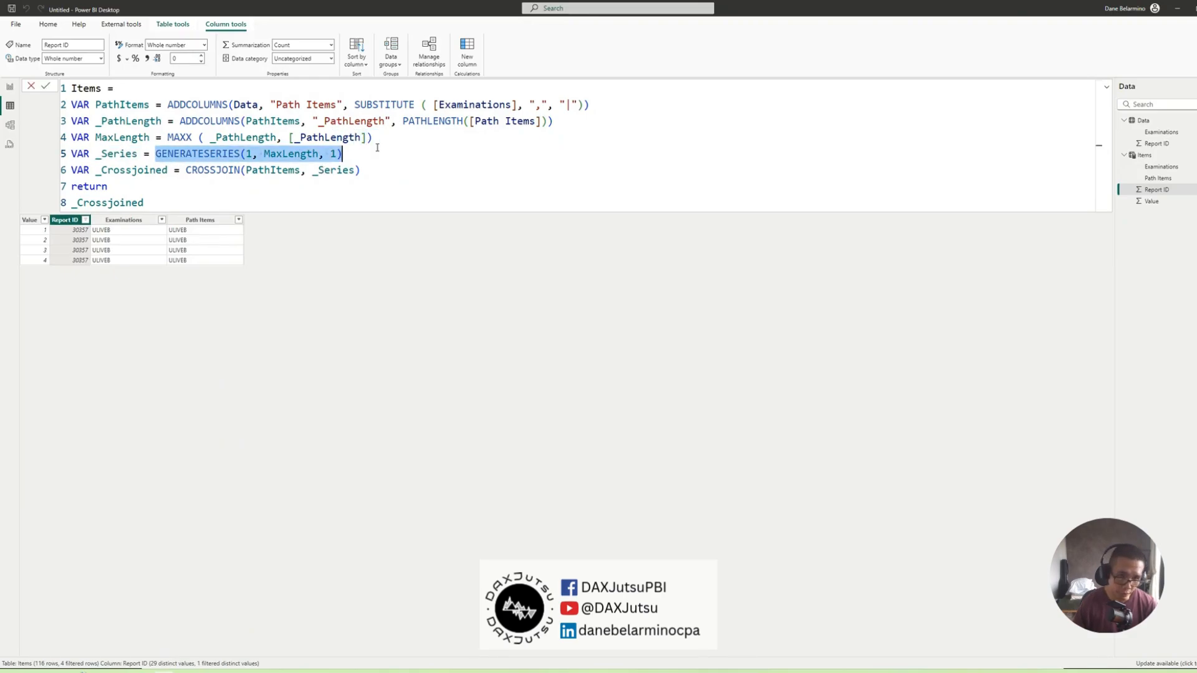
pyautogui.moveTo(361, 156)
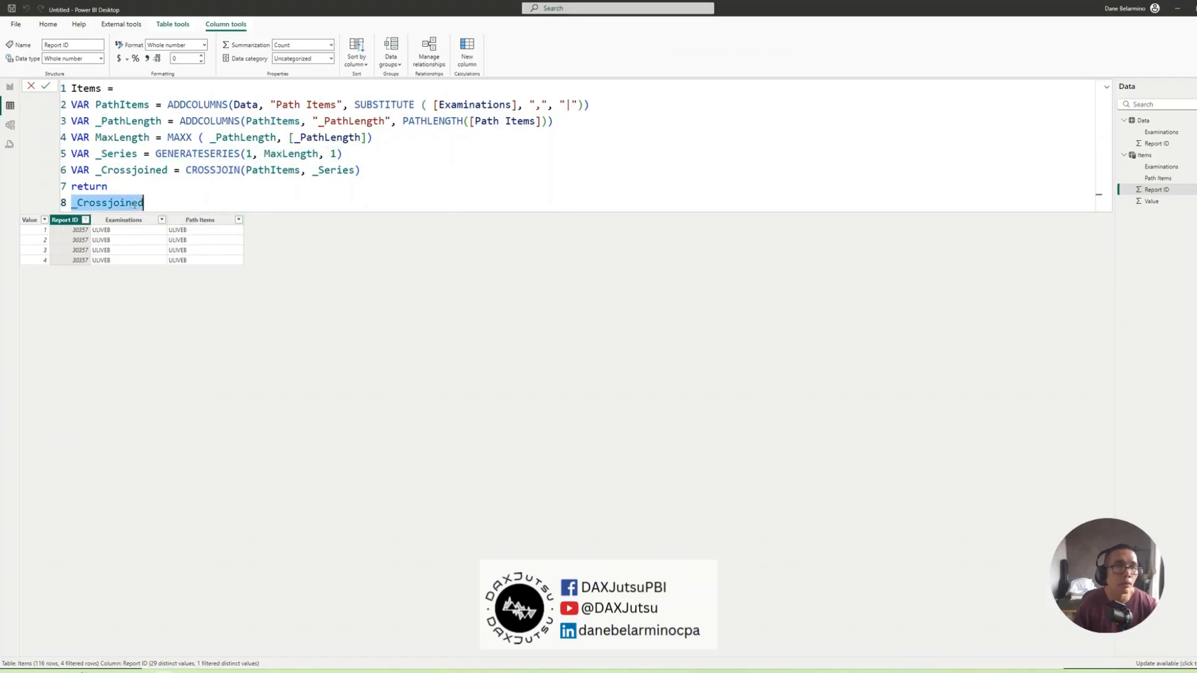
pyautogui.rightClick(66, 219)
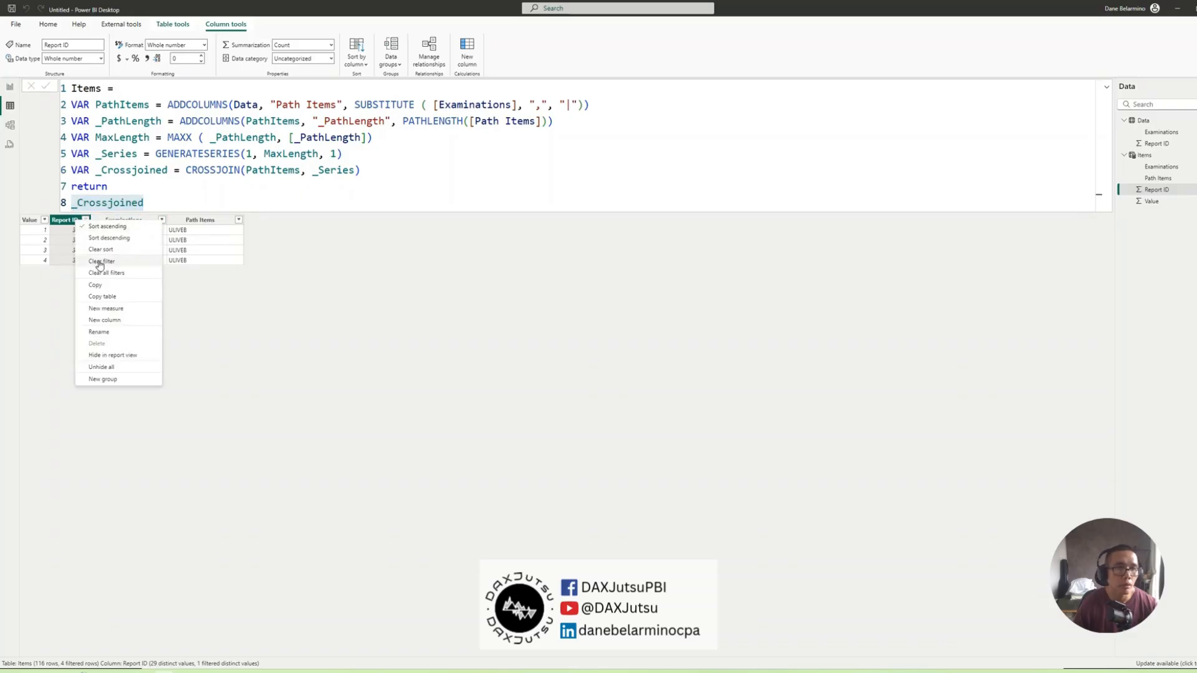
pyautogui.click(100, 261)
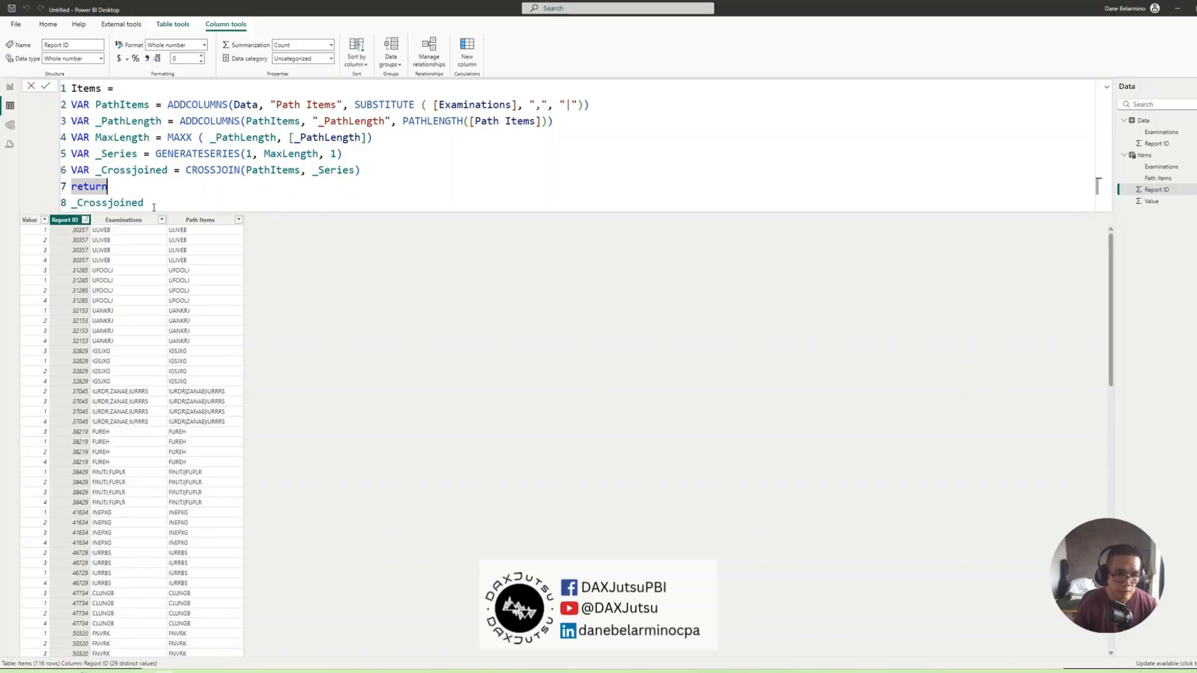
pyautogui.doubleClick(109, 203)
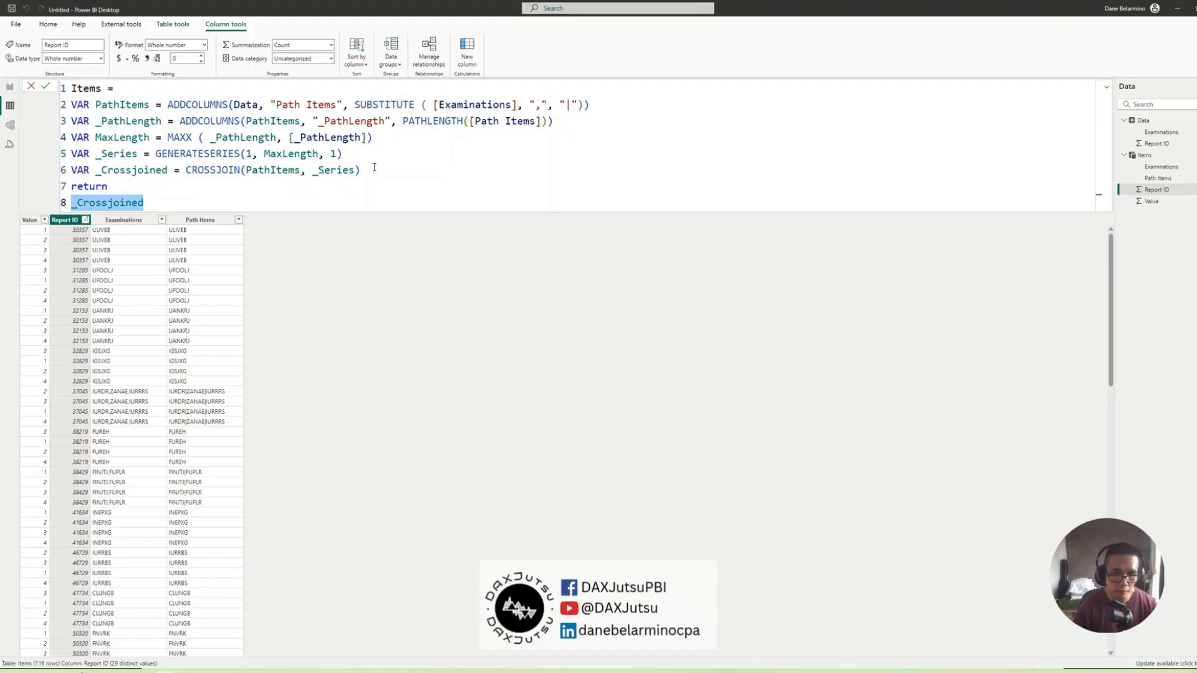
pyautogui.write('VAR _')
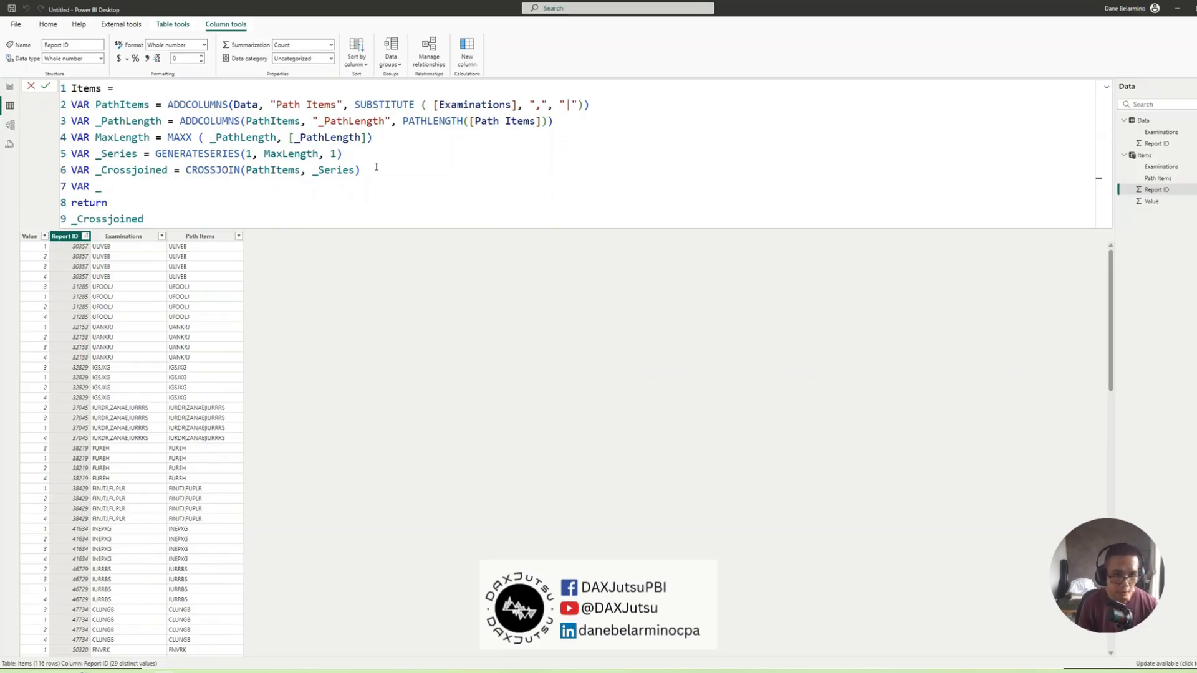
# - Define VAR _Items = ADDCOLUMNS(_Crossjoined, "Items", PATHITEM([Path Items], [Value]))
pyautogui.write('_Items =')
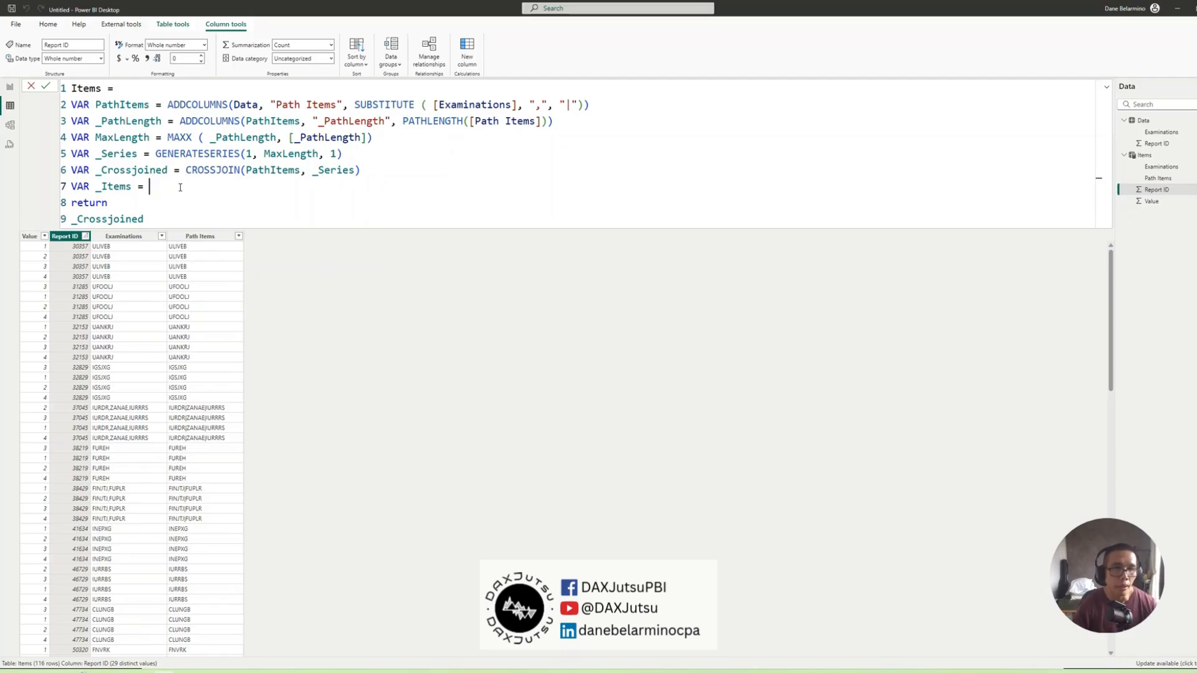
pyautogui.write('addcolum')
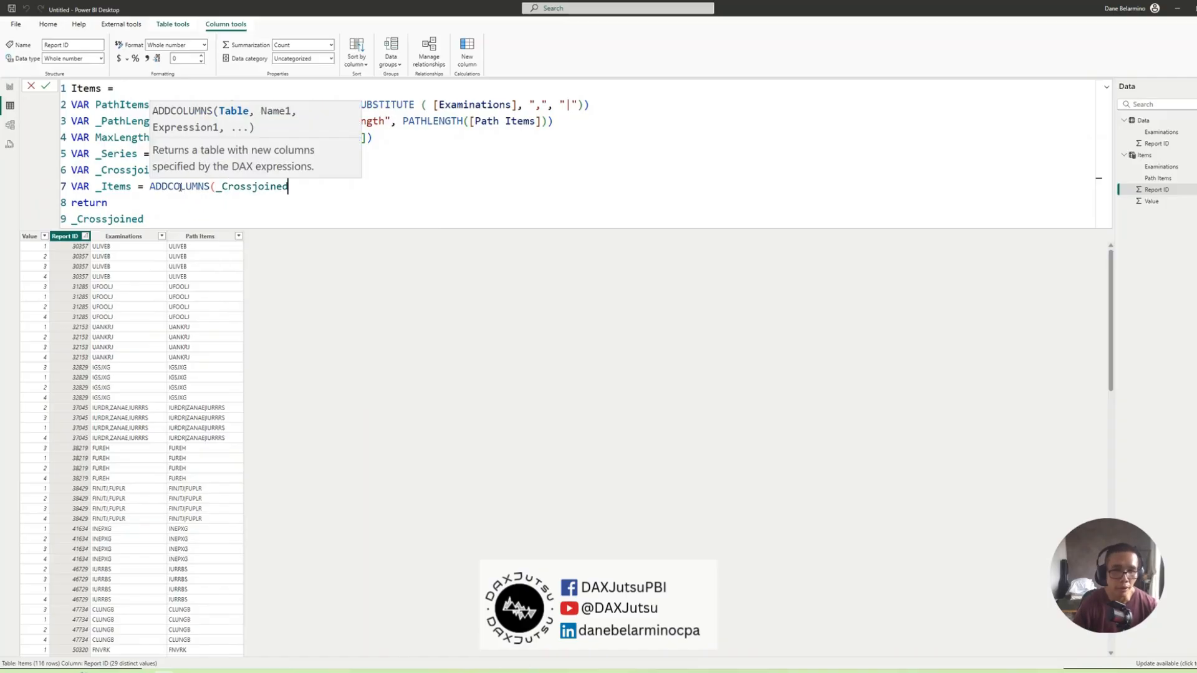
pyautogui.write(', "Items')
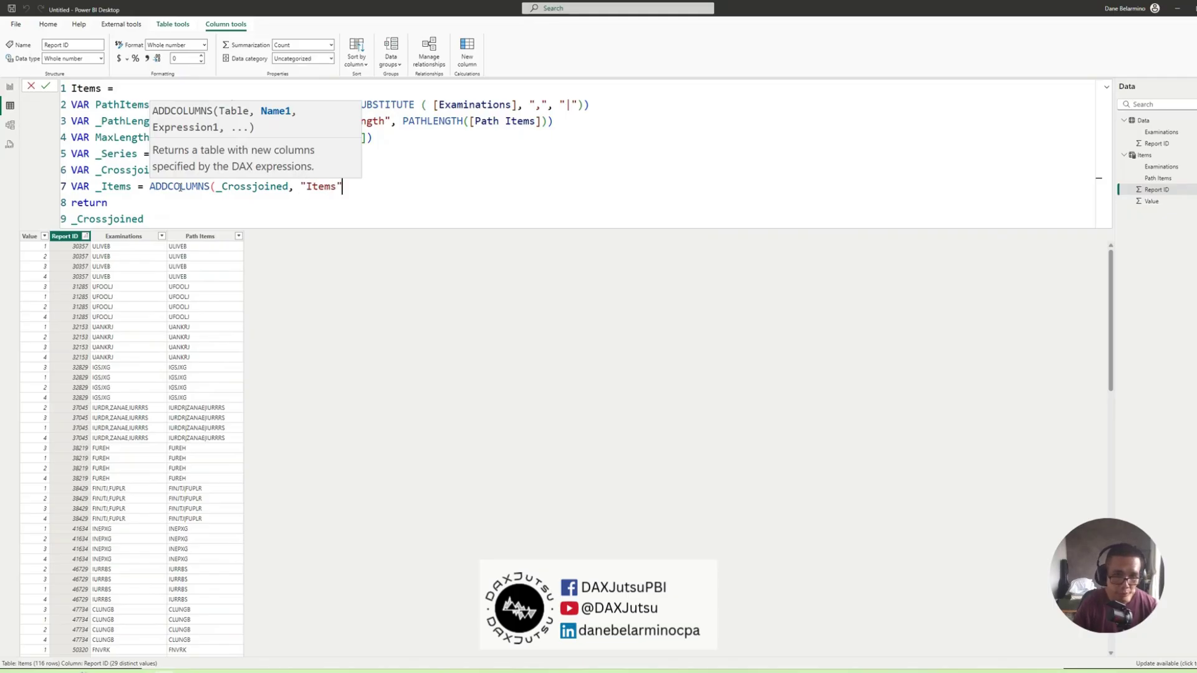
pyautogui.write(', p')
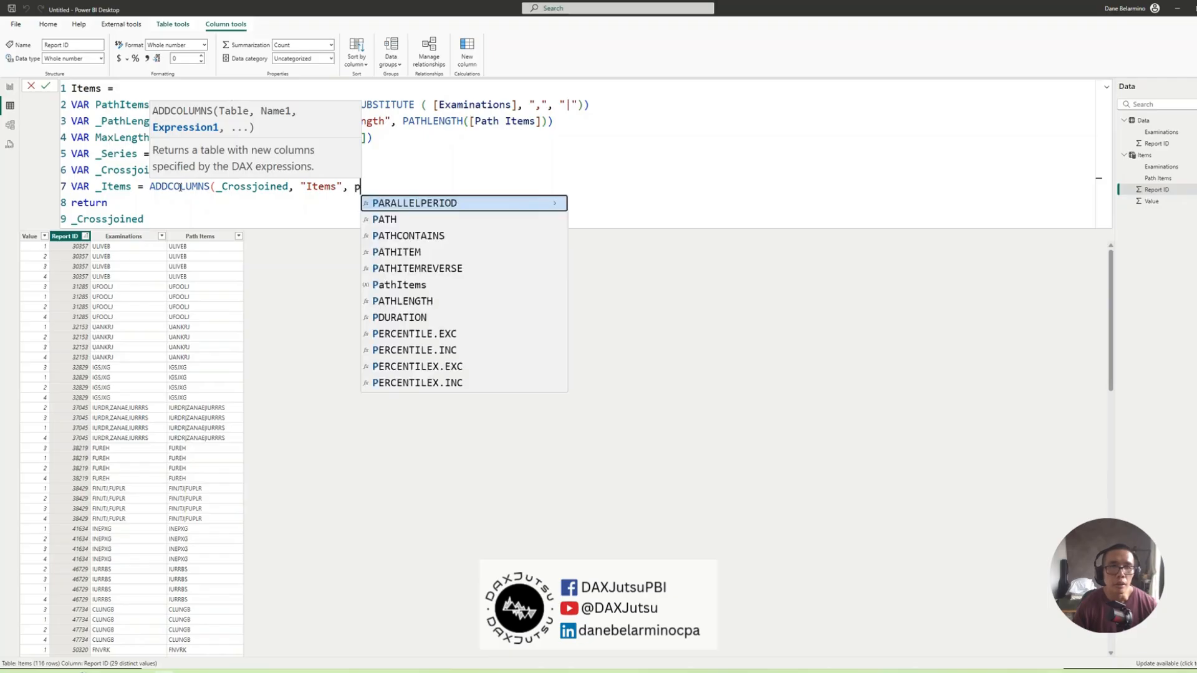
pyautogui.write('ath')
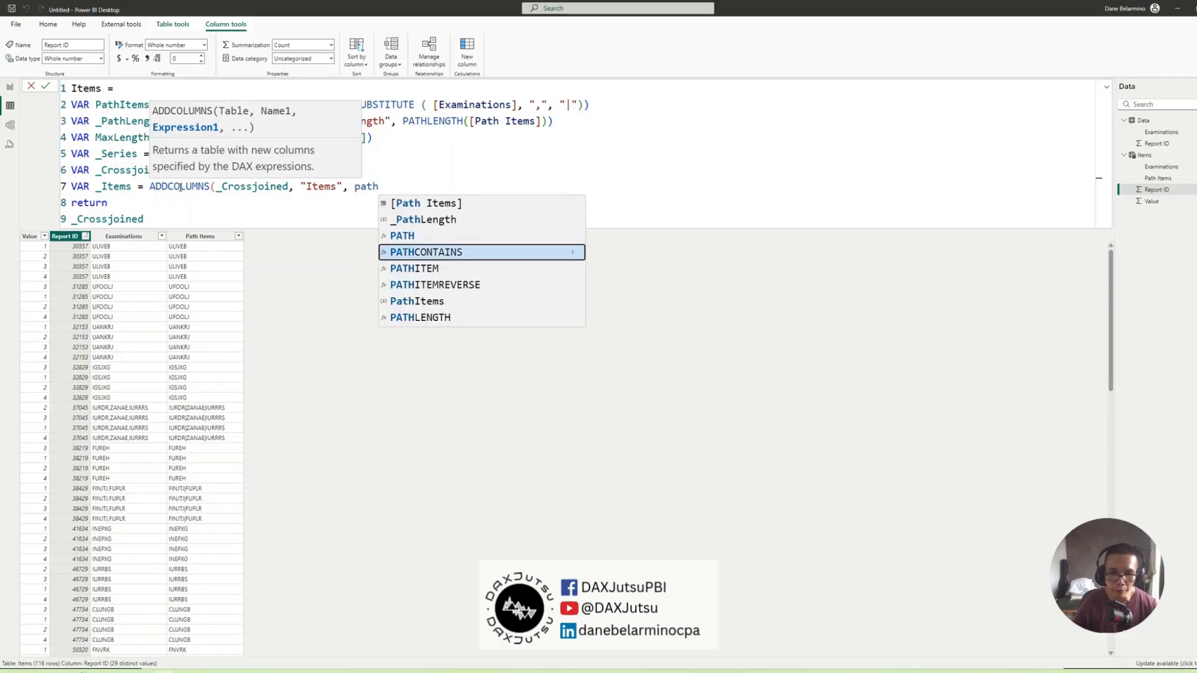
pyautogui.write('PATHITEM([')
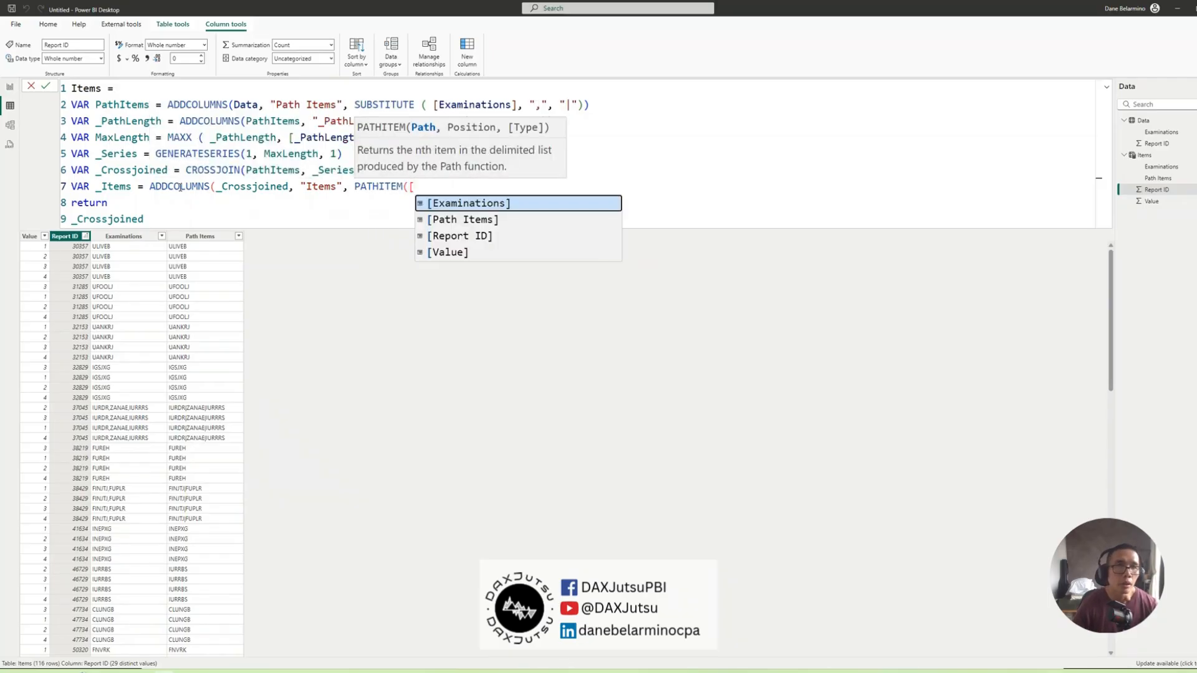
pyautogui.write('path')
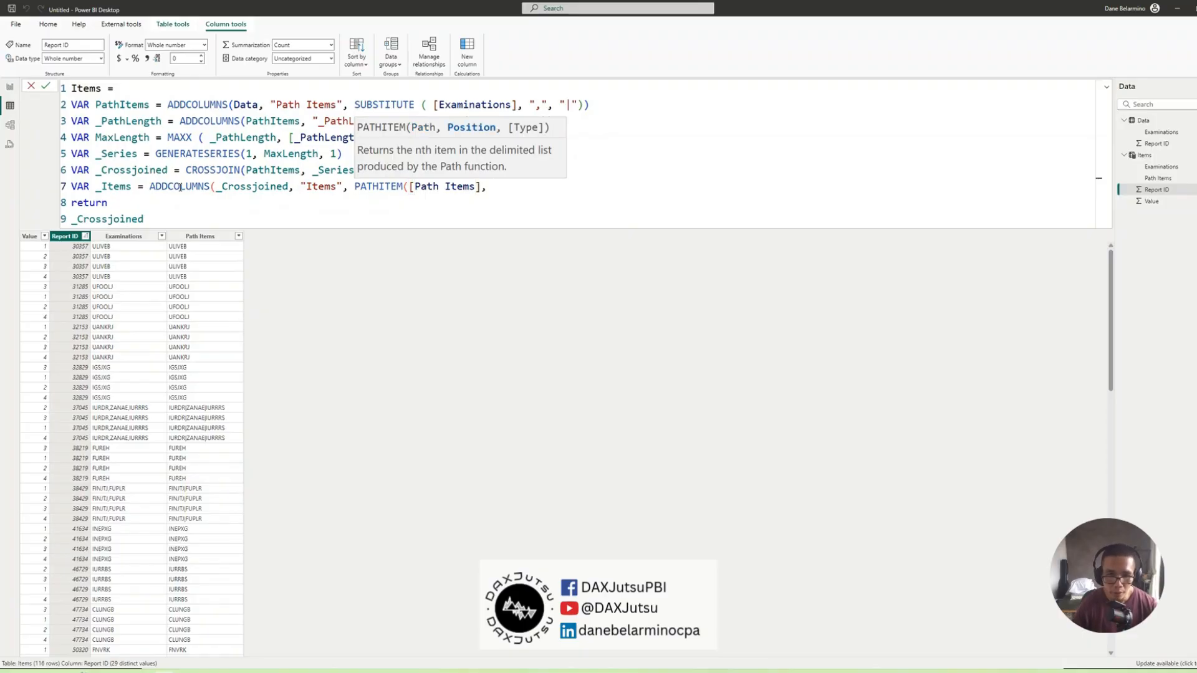
pyautogui.write('_')
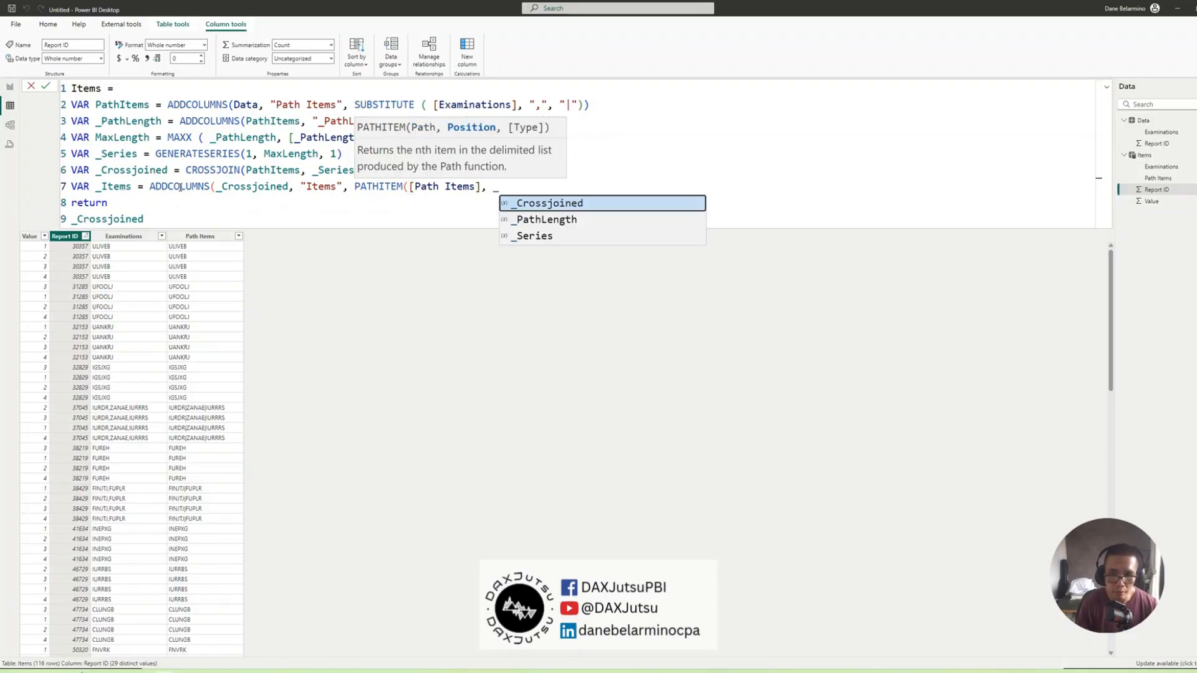
pyautogui.write('[Value]))')
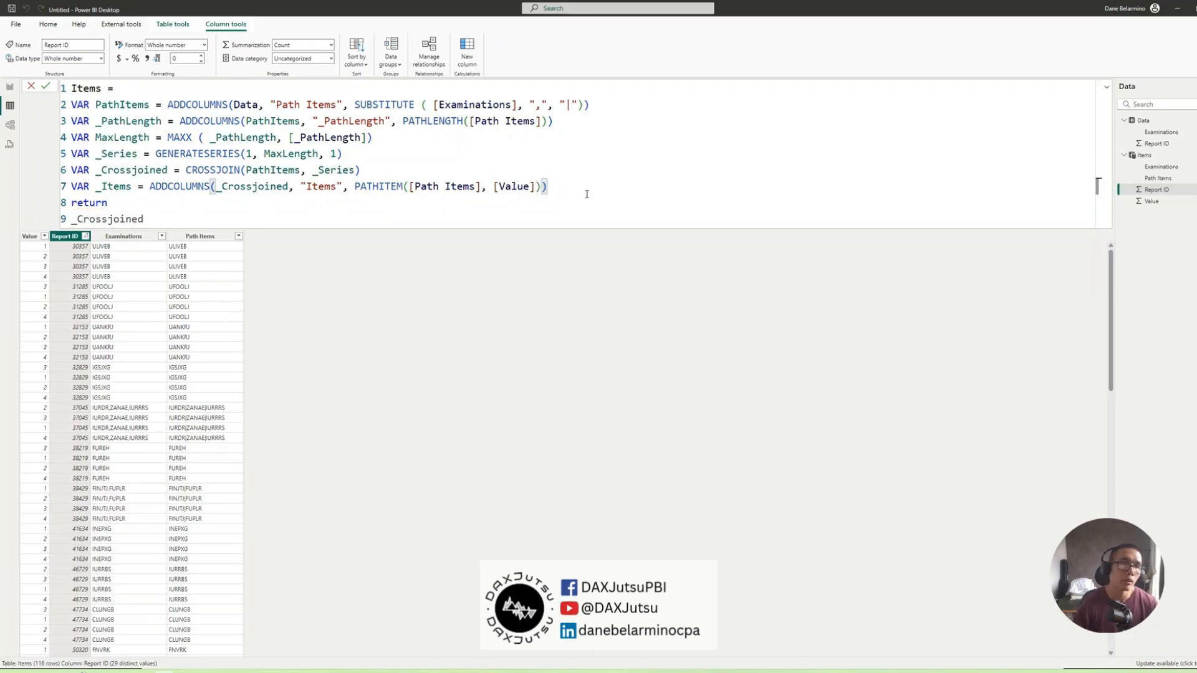
pyautogui.doubleClick(113, 187)
pyautogui.write('_Items')
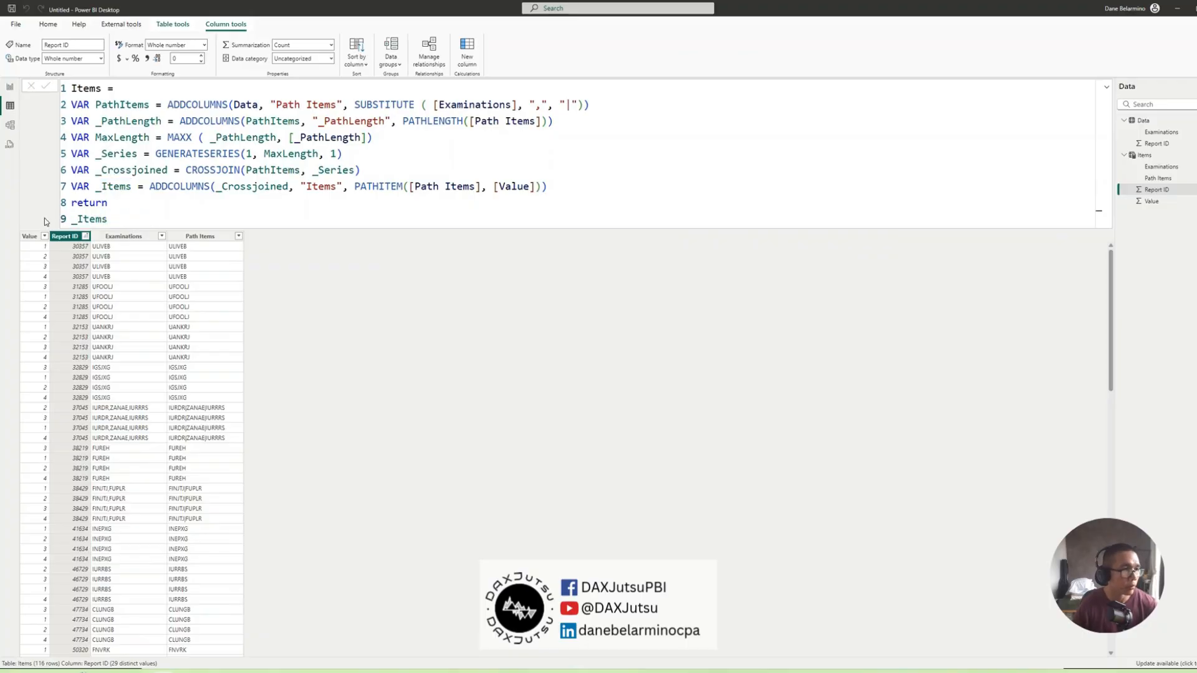
# - Return _Items so each row shows the code at its position in the Items column
pyautogui.press('Enter')
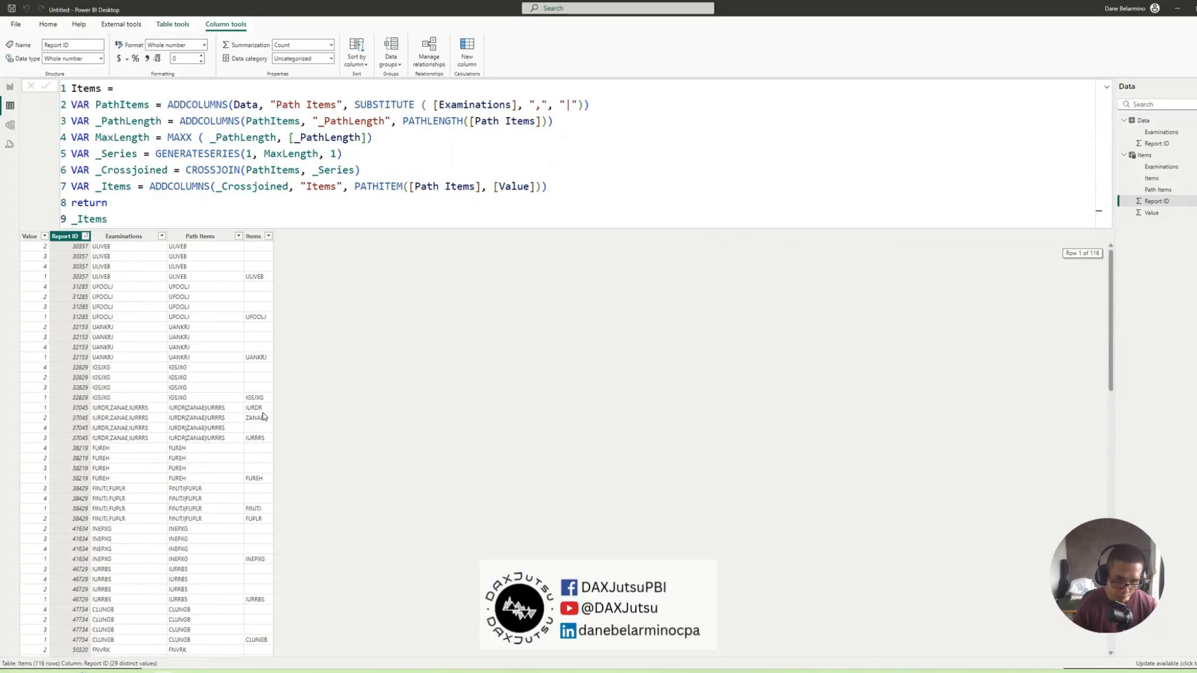
pyautogui.scroll(-3)
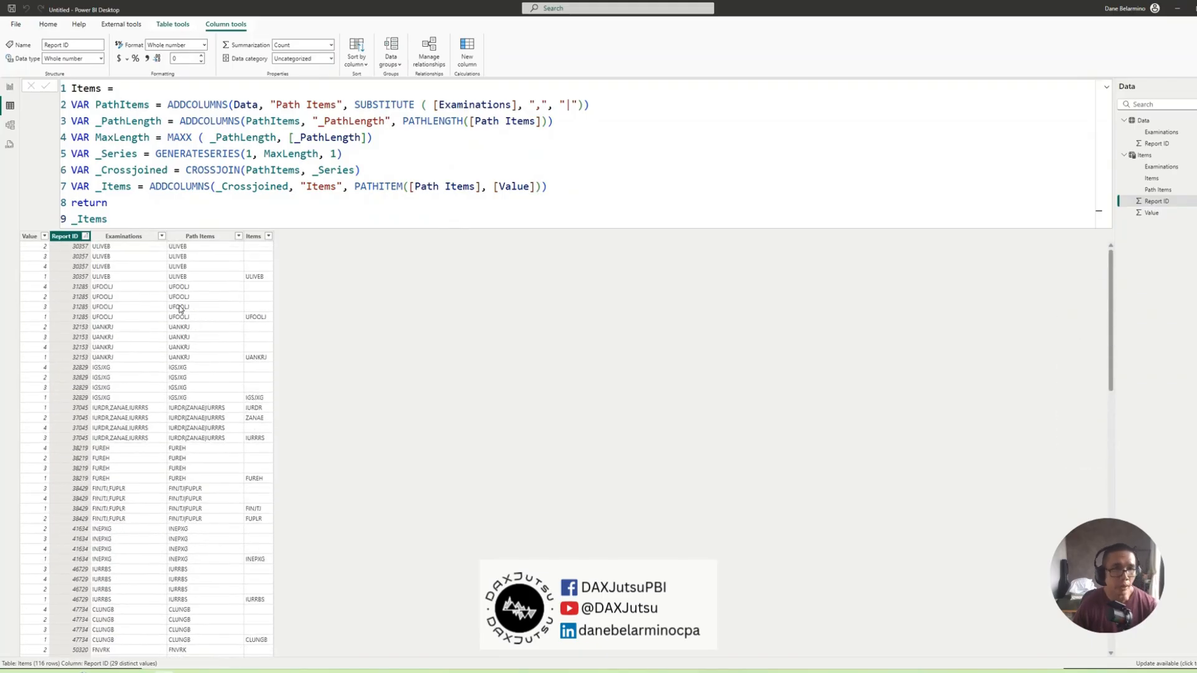
pyautogui.doubleClick(91, 219)
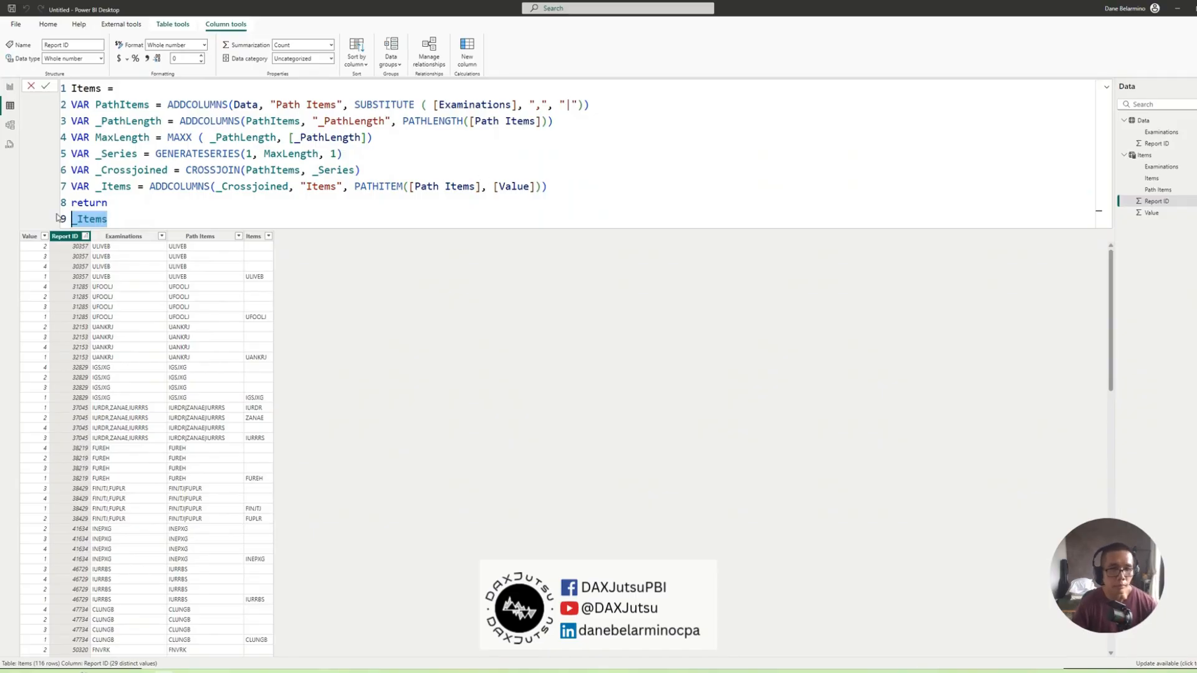
# - Wrap the return in FILTER(_Items, NOT(ISBLANK([Items]))) to leave 38 rows
pyautogui.write('FILTER(')
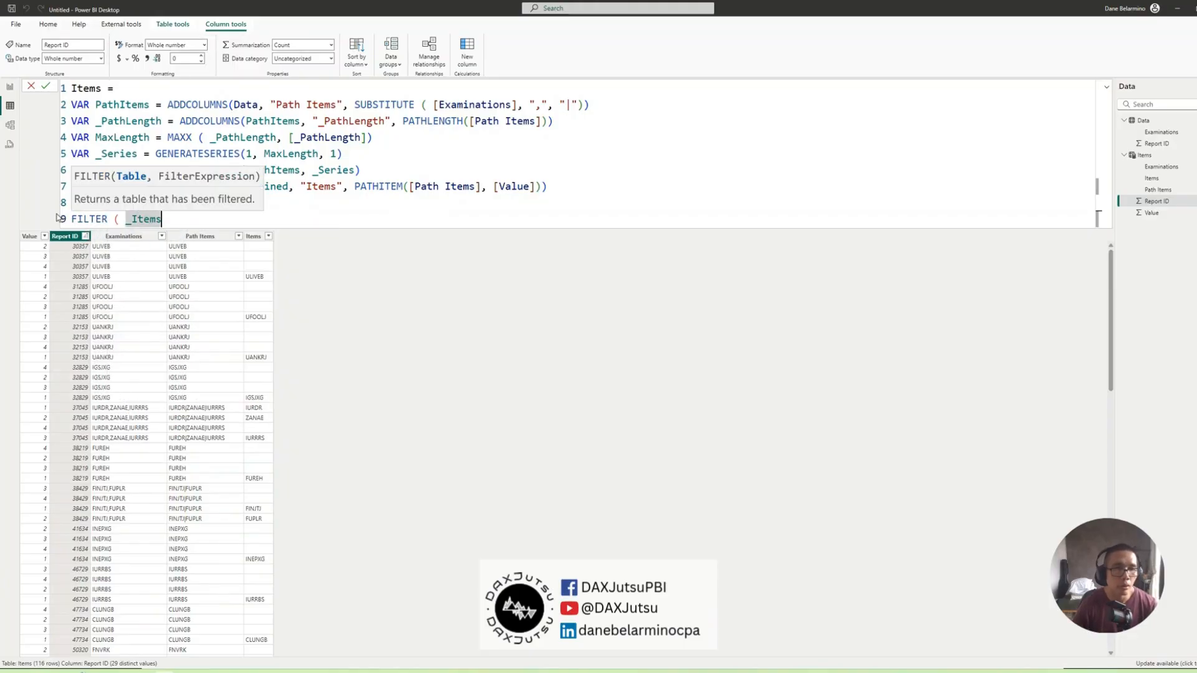
pyautogui.write(', [')
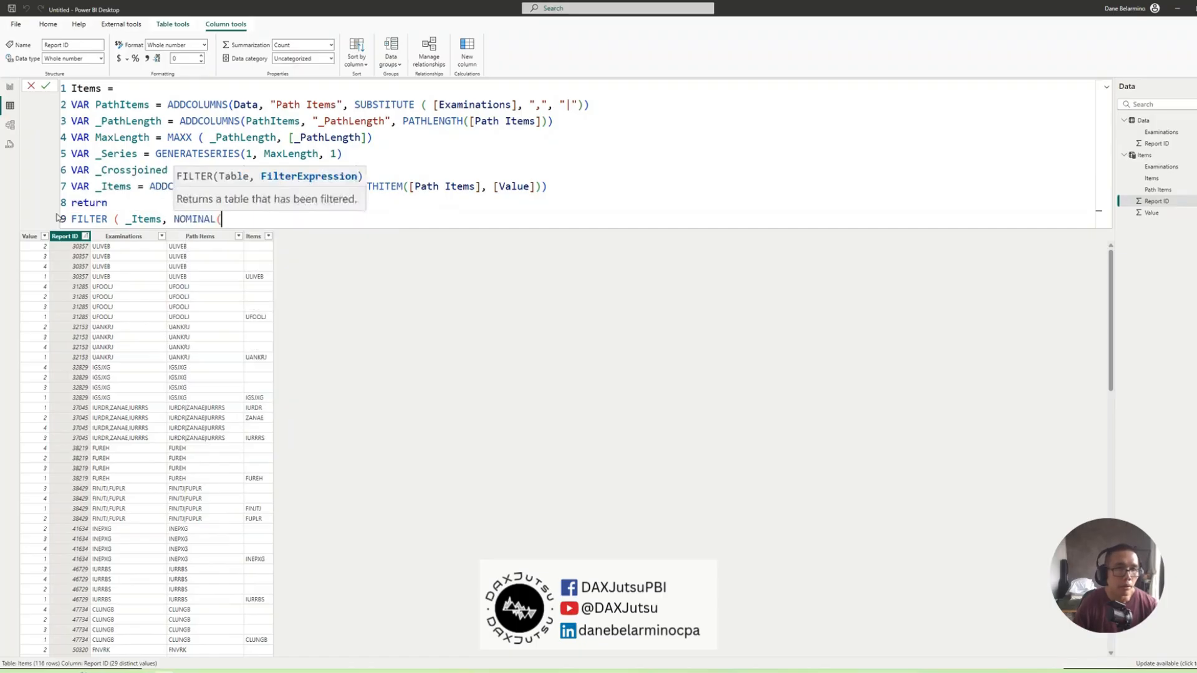
pyautogui.write('NOT ( ISBLANK')
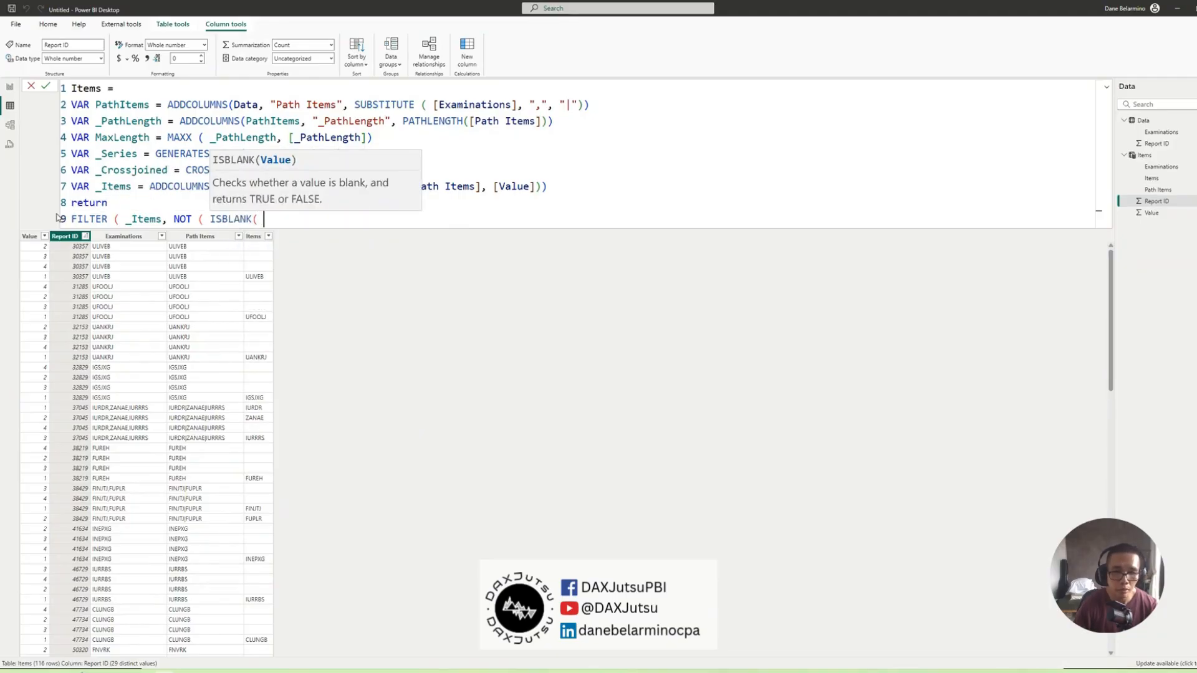
pyautogui.write('[ITEM')
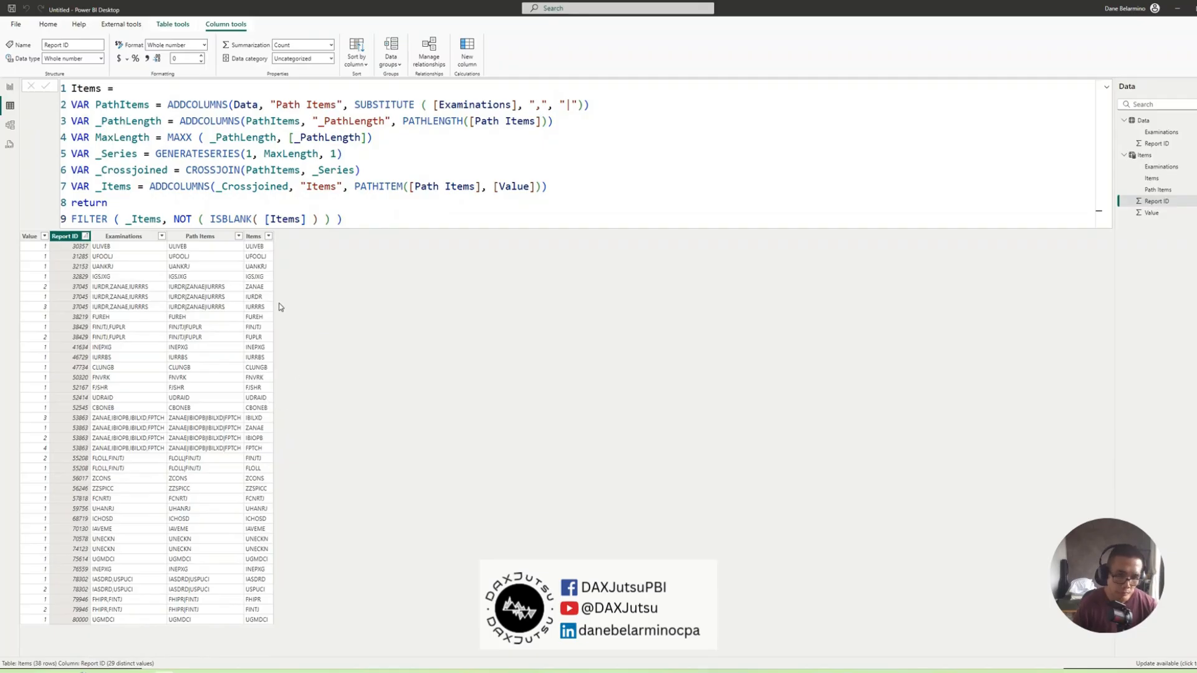
pyautogui.click(80, 219)
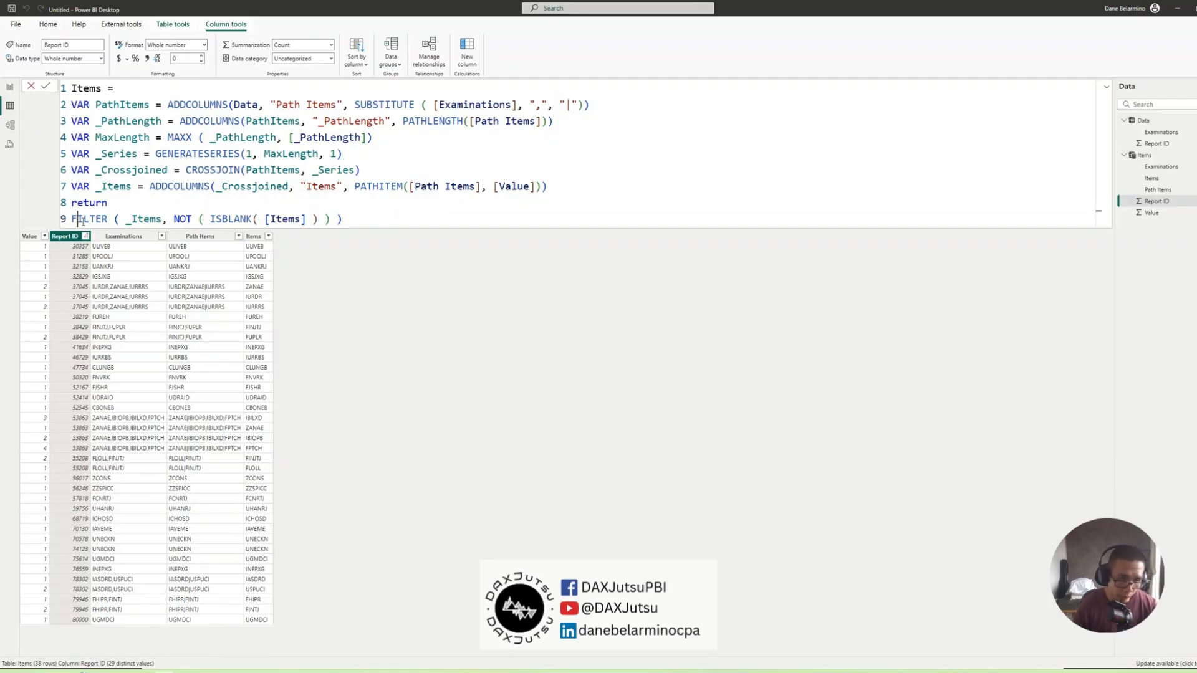
pyautogui.doubleClick(91, 219)
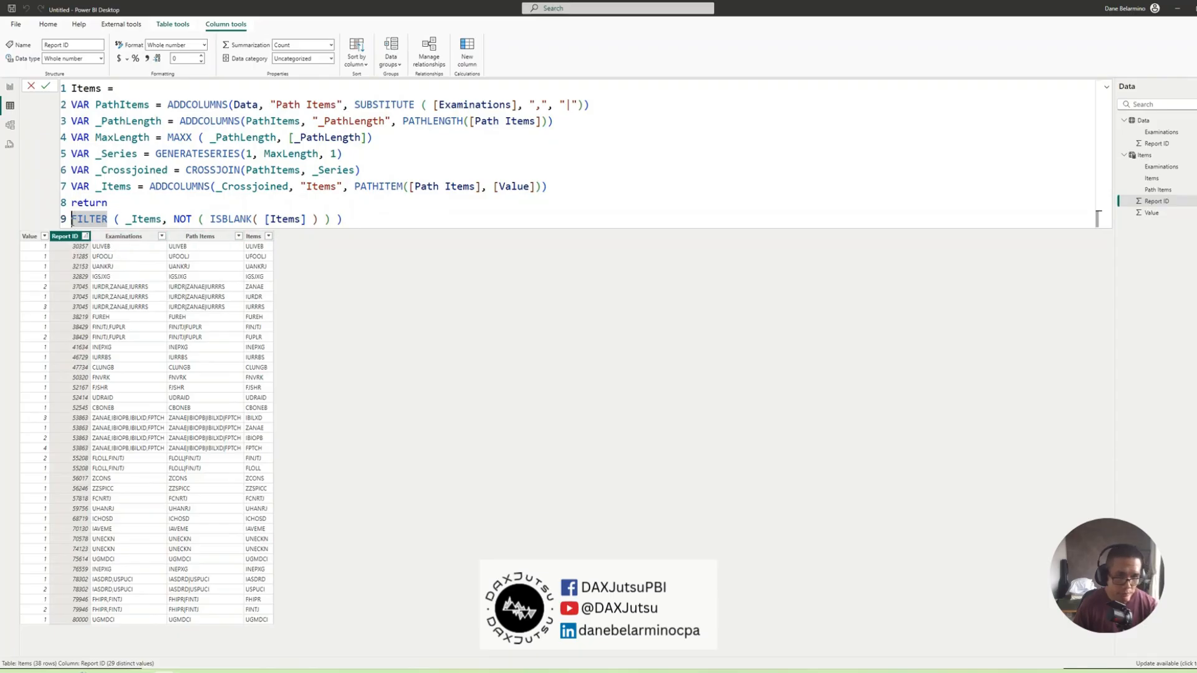
# - Wrap the filter in SELECTCOLUMNS keeping "Report ID", "Examinations" and [Items]
pyautogui.write('SELECTCOLUMNS(')
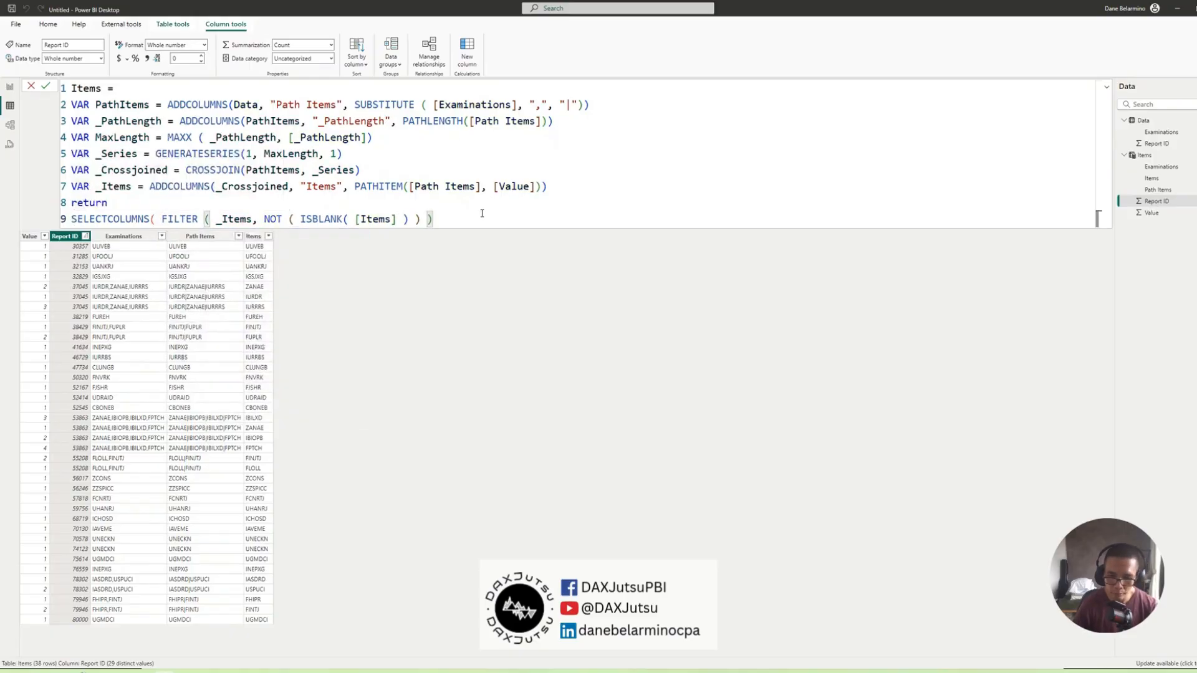
pyautogui.write(', "R')
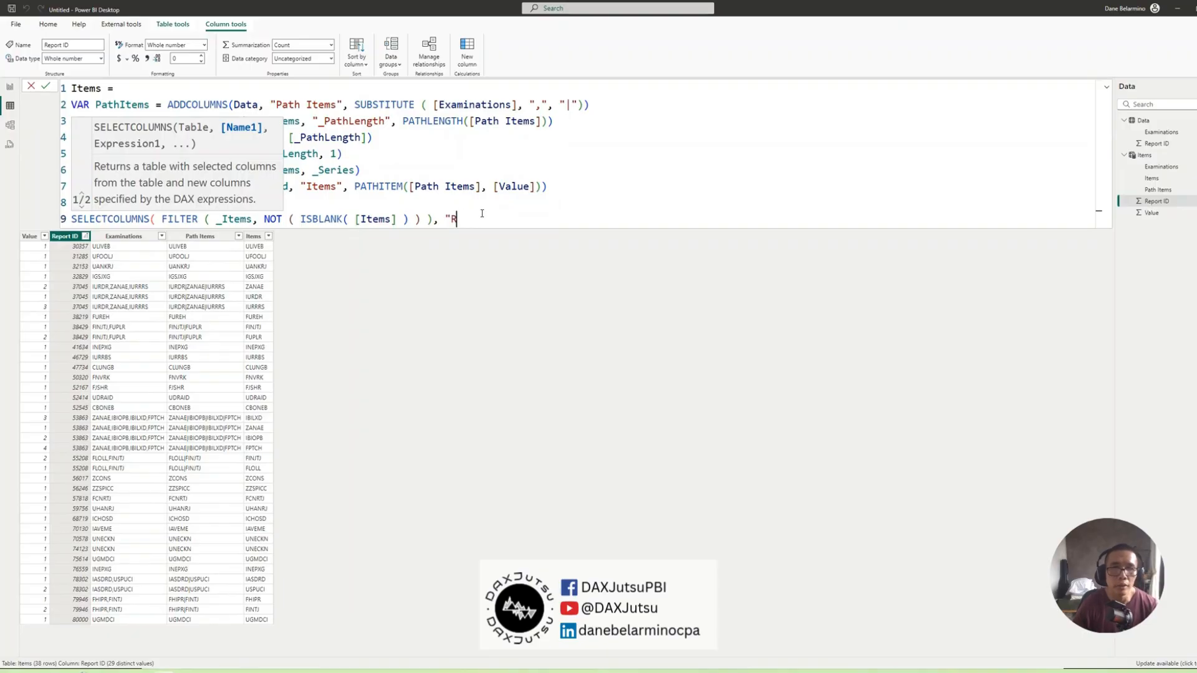
pyautogui.write('eport ID", [Report ID]",')
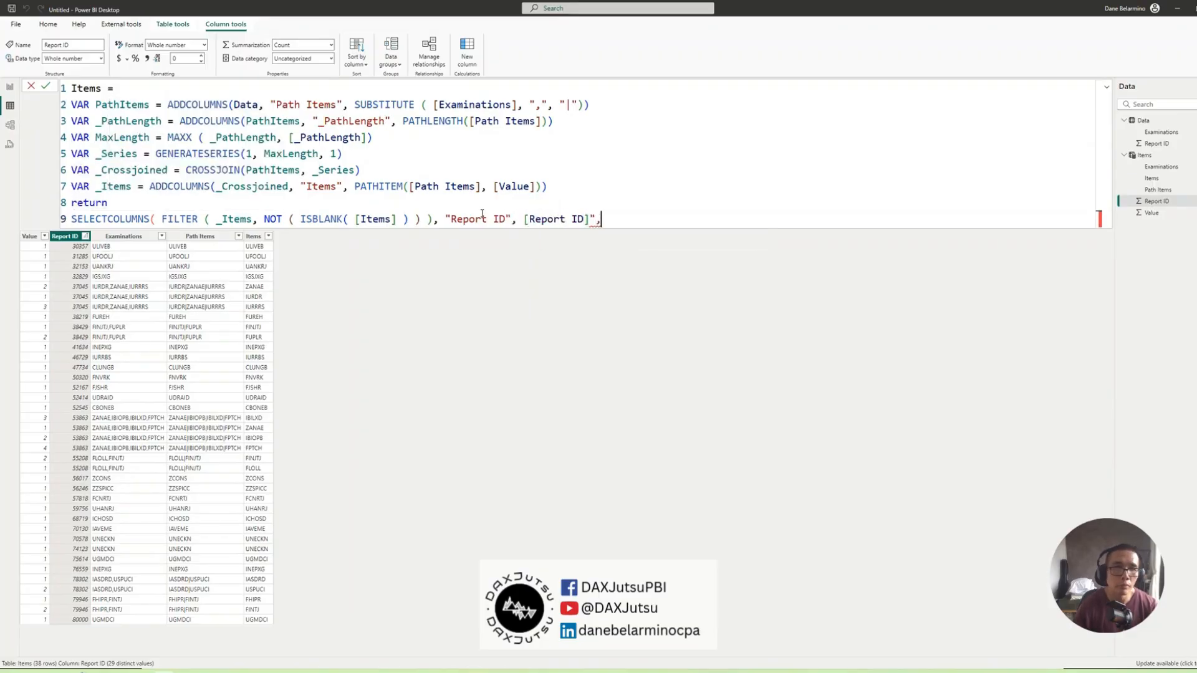
pyautogui.write('"')
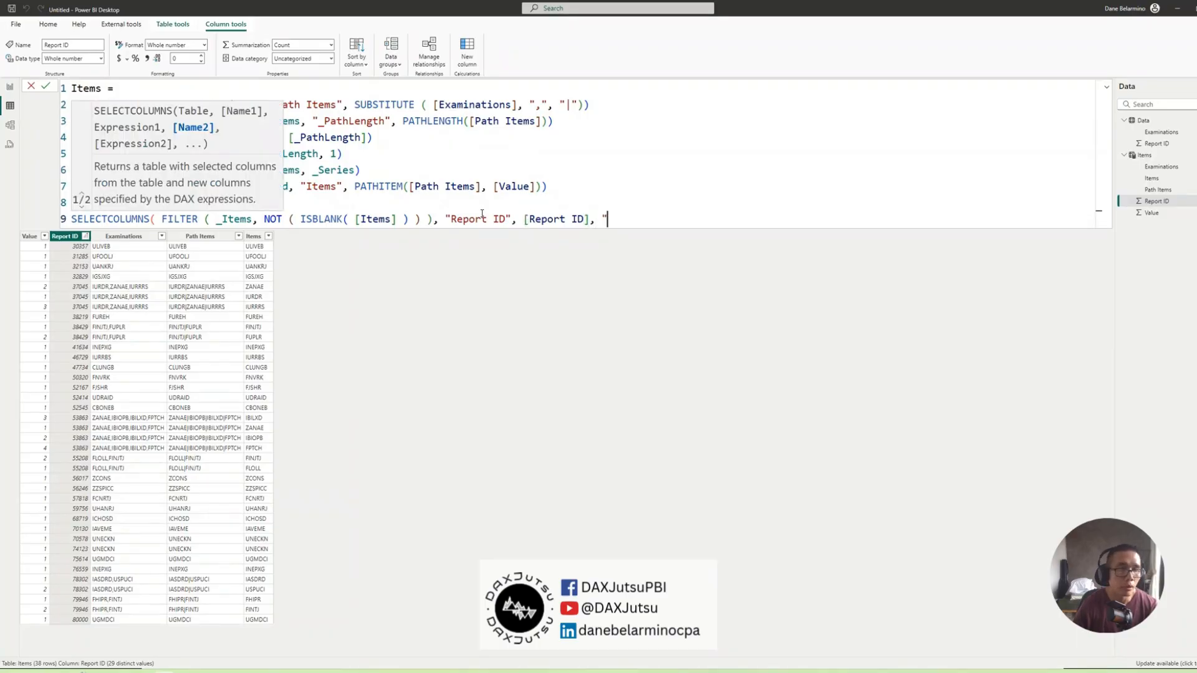
pyautogui.write('Examinations", [Examinations')
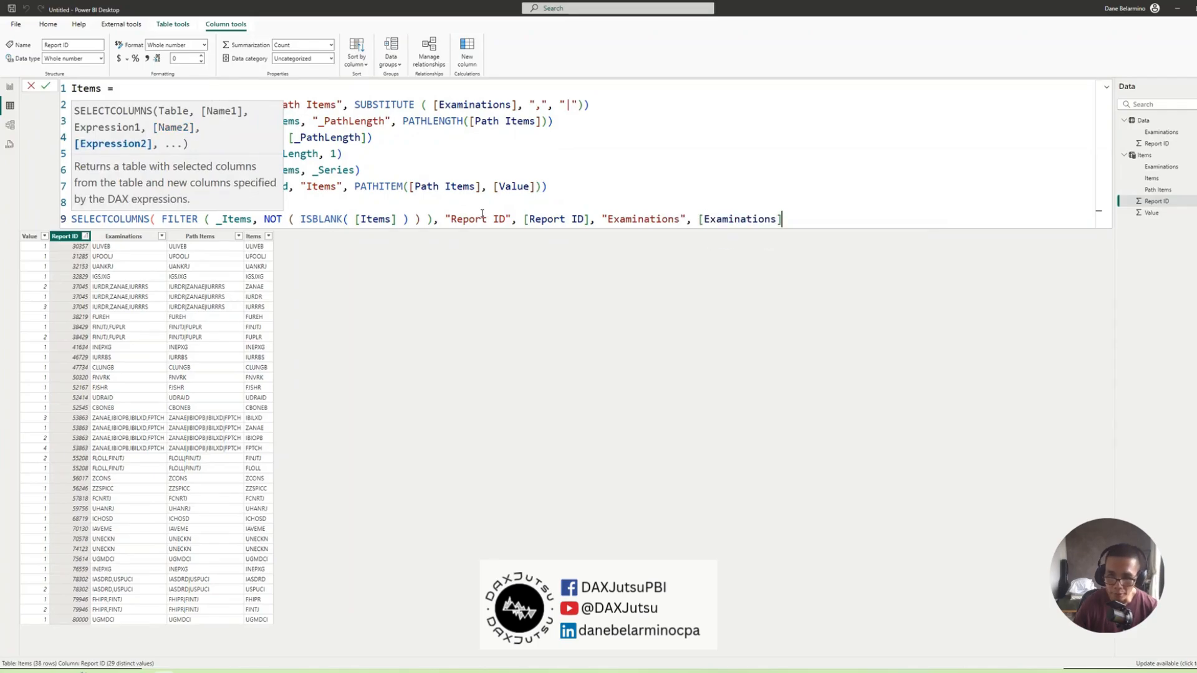
pyautogui.write(',')
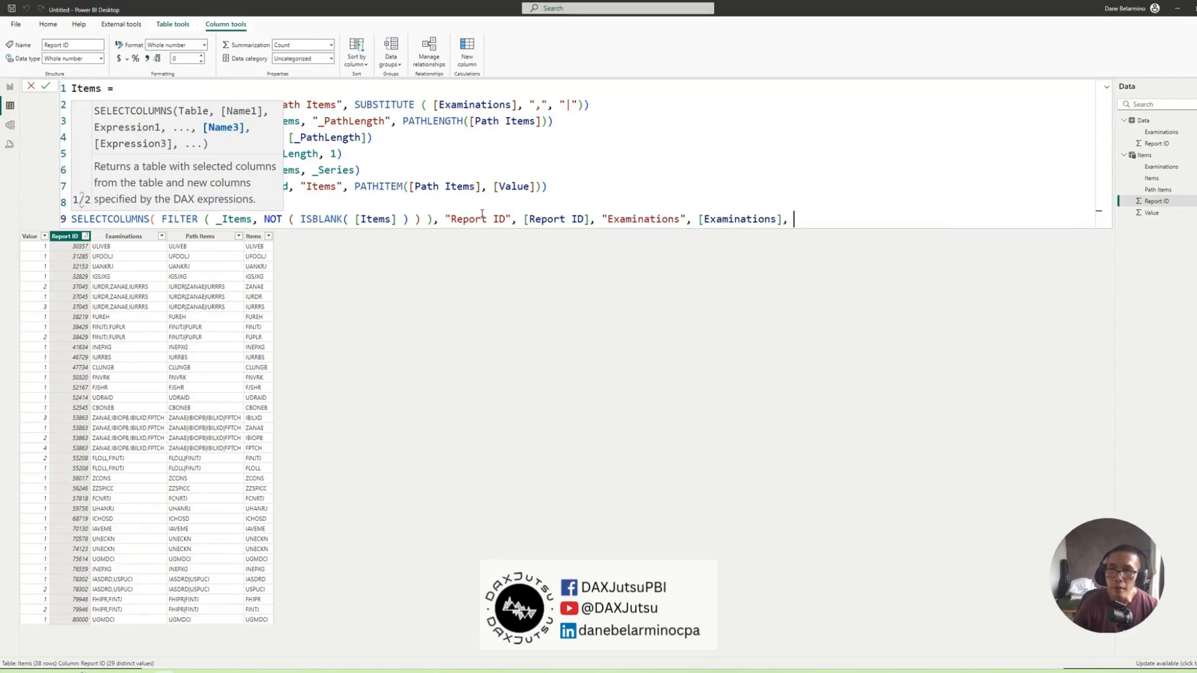
pyautogui.write('[items')
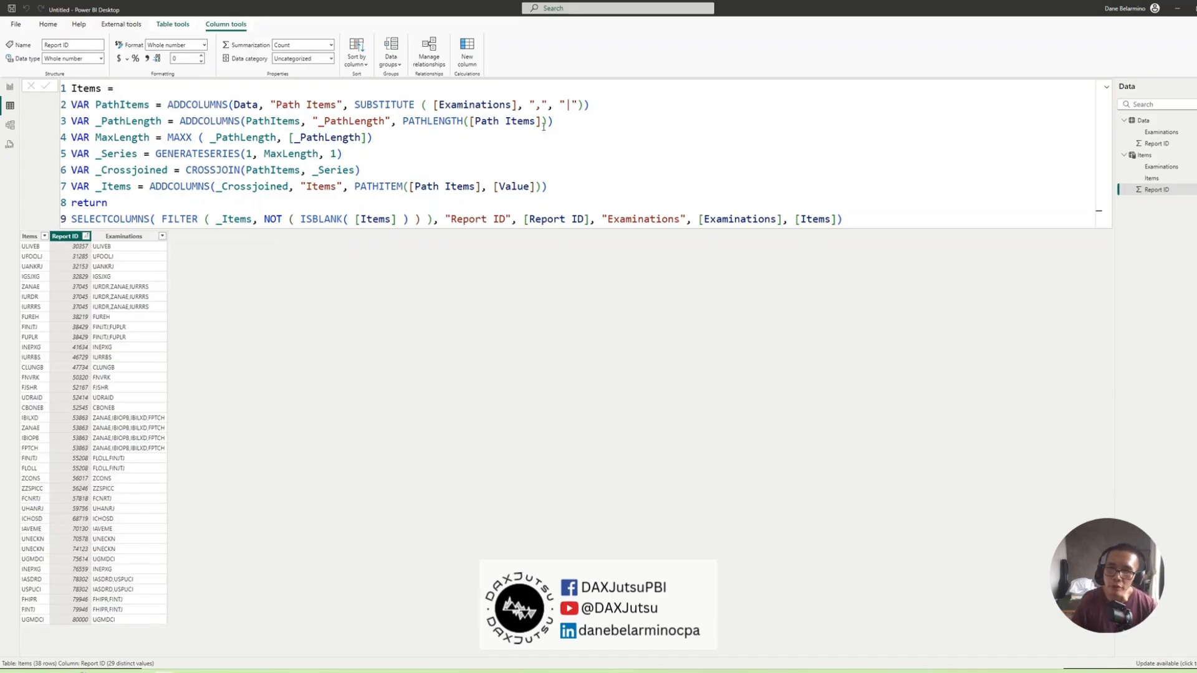
pyautogui.doubleClick(813, 219)
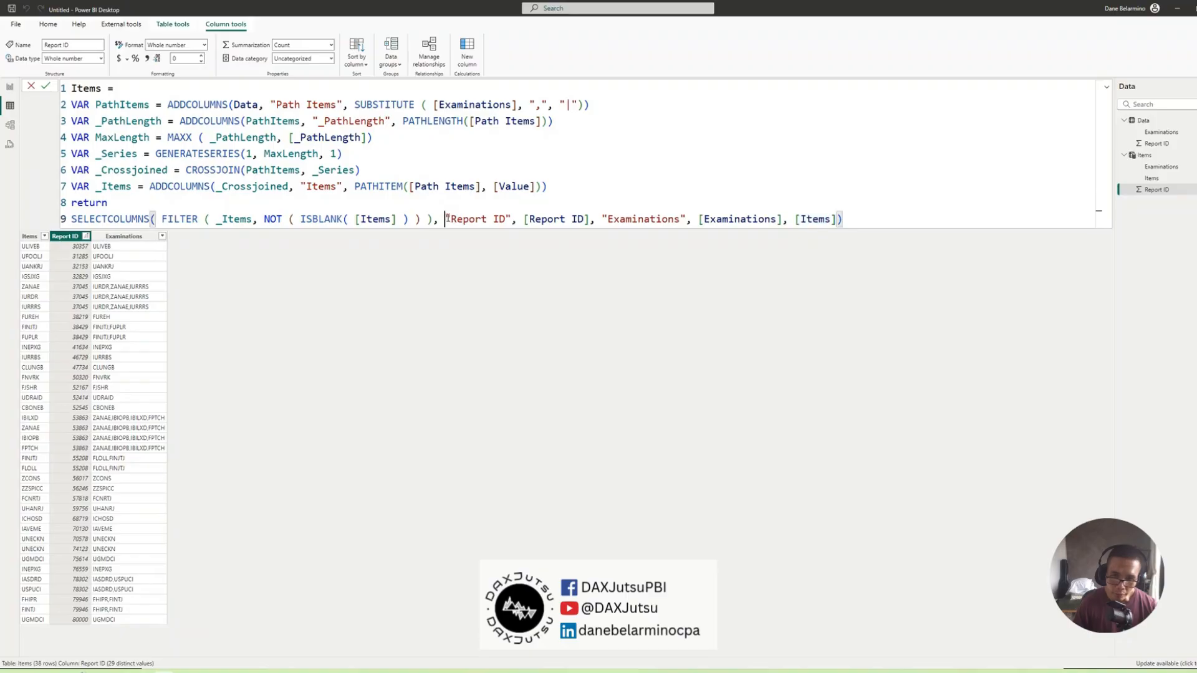
pyautogui.doubleClick(477, 219)
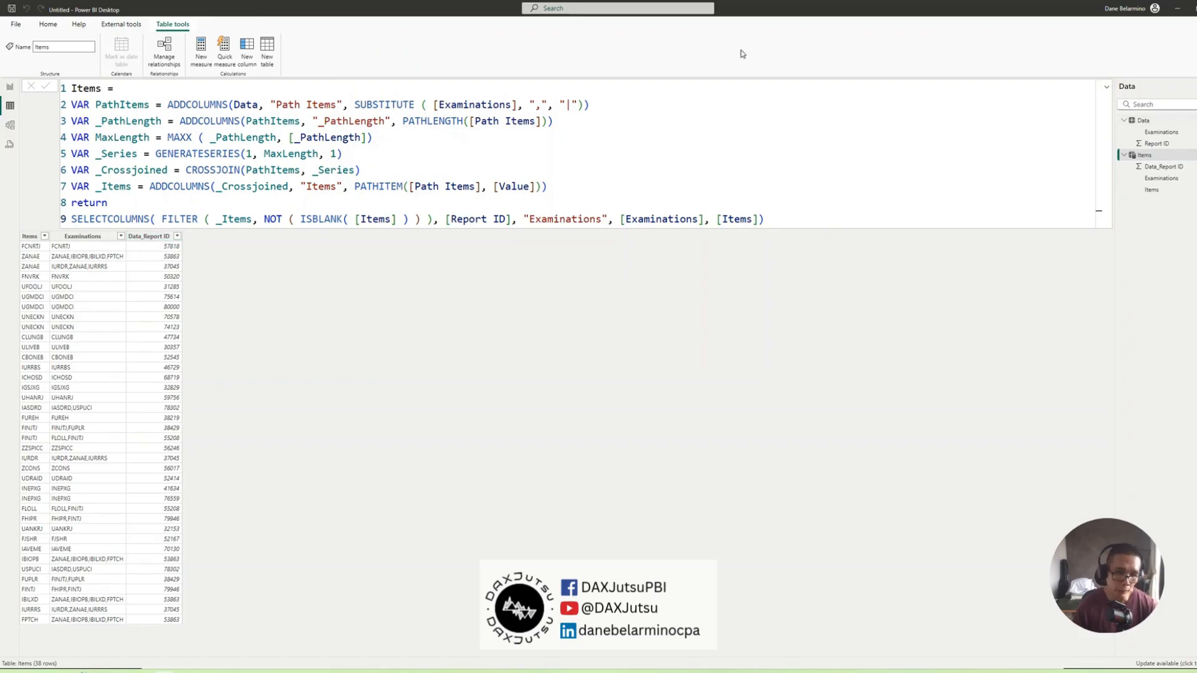
pyautogui.moveTo(390, 248)
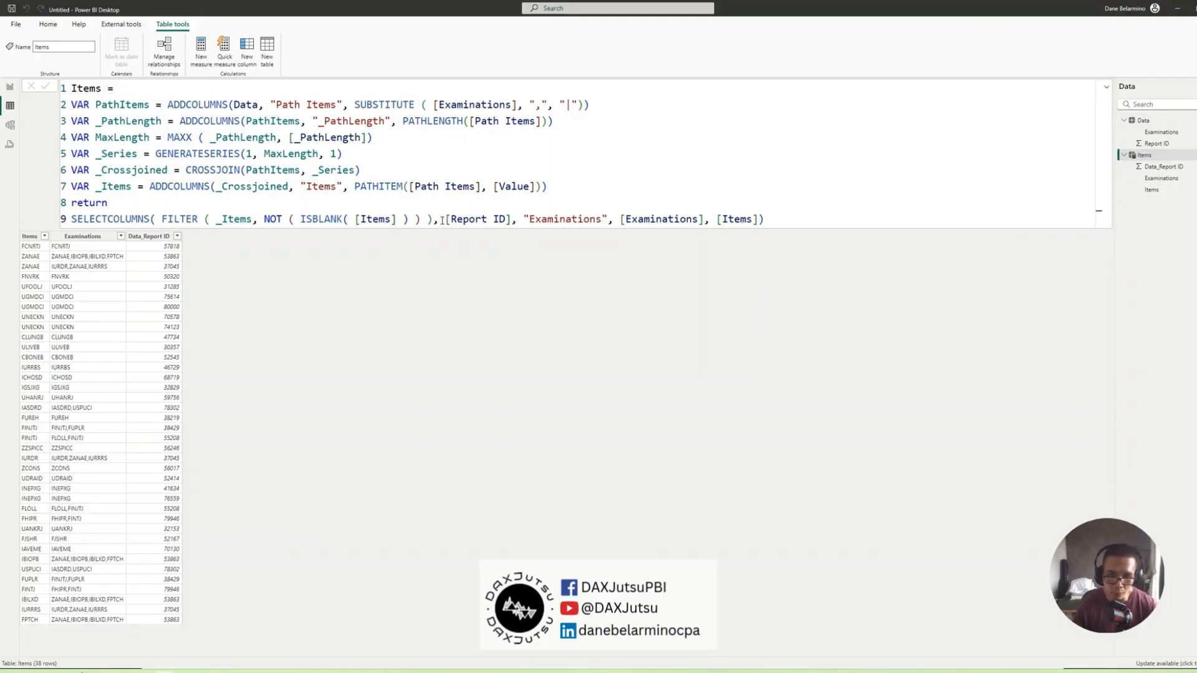
pyautogui.write('"Report ID",')
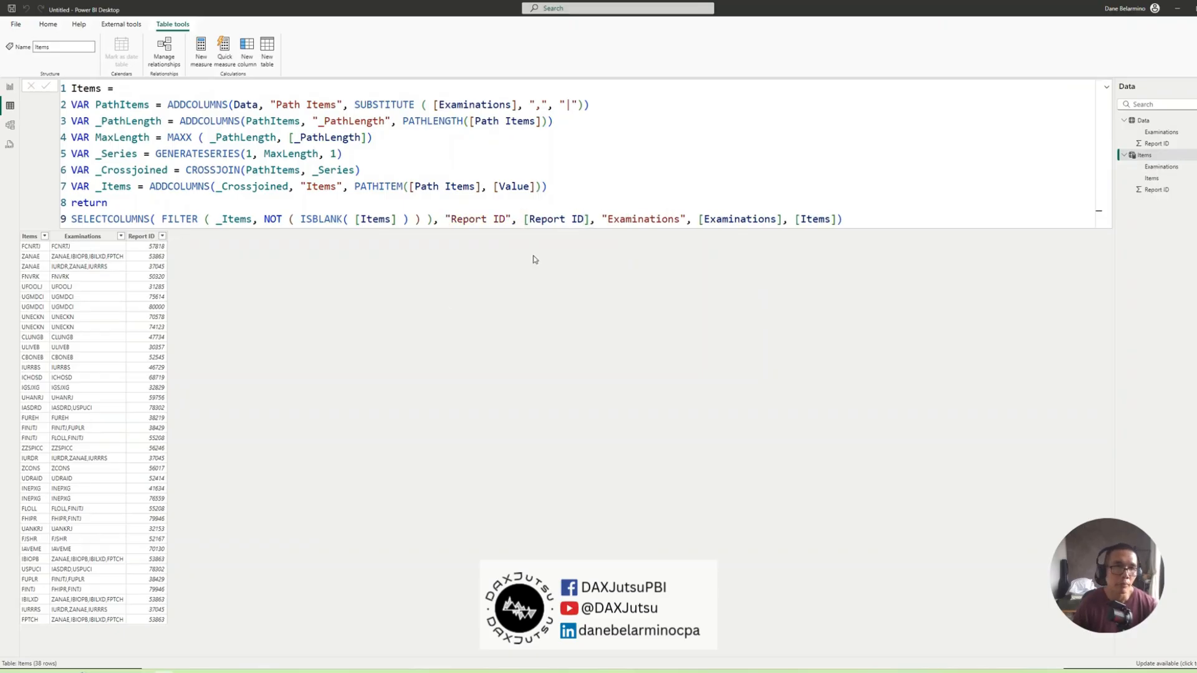
pyautogui.moveTo(332, 310)
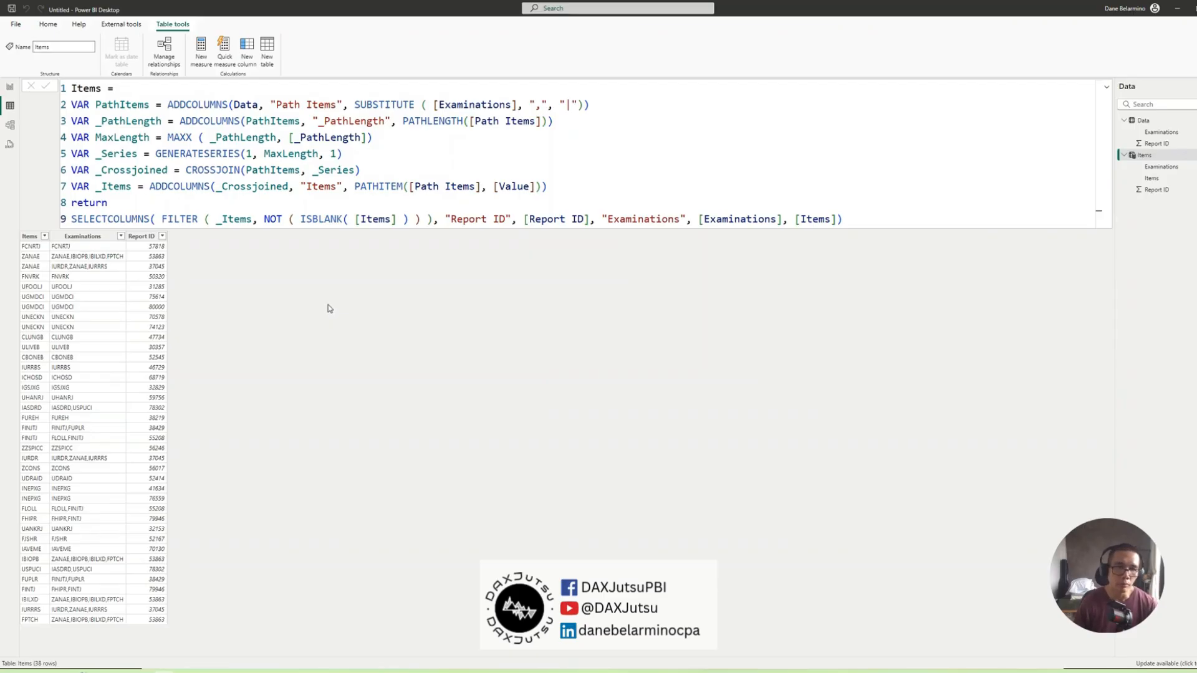
pyautogui.moveTo(327, 306)
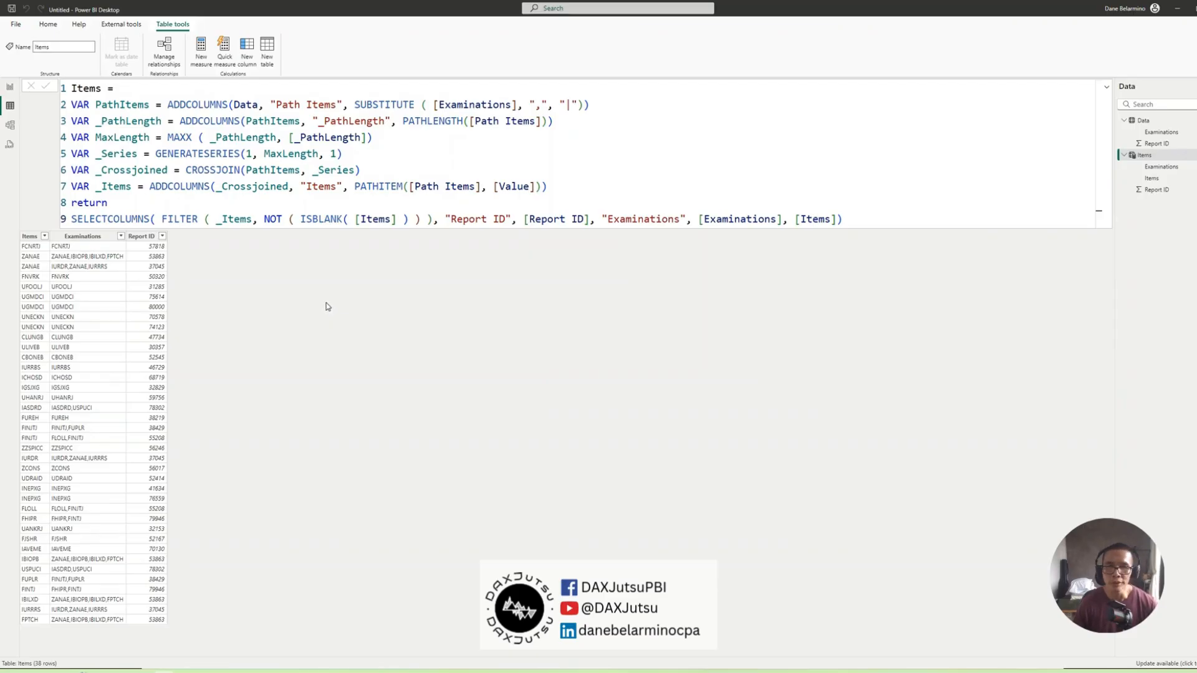